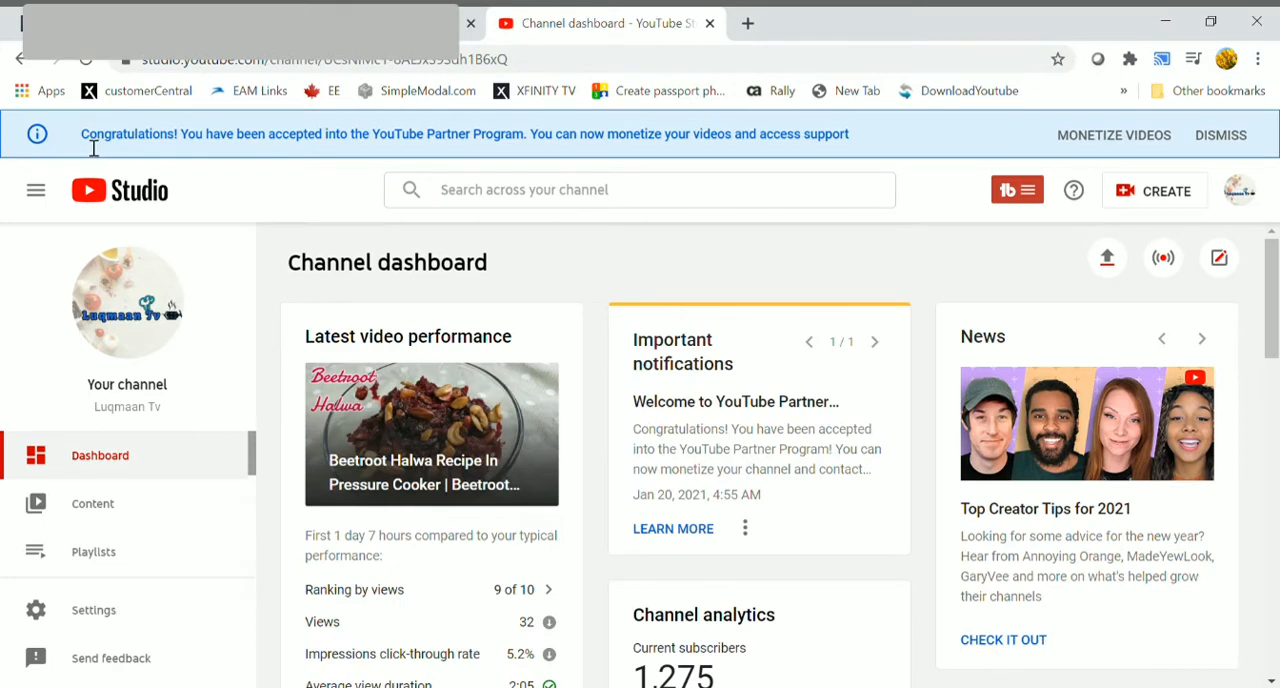
pyautogui.moveTo(193, 143)
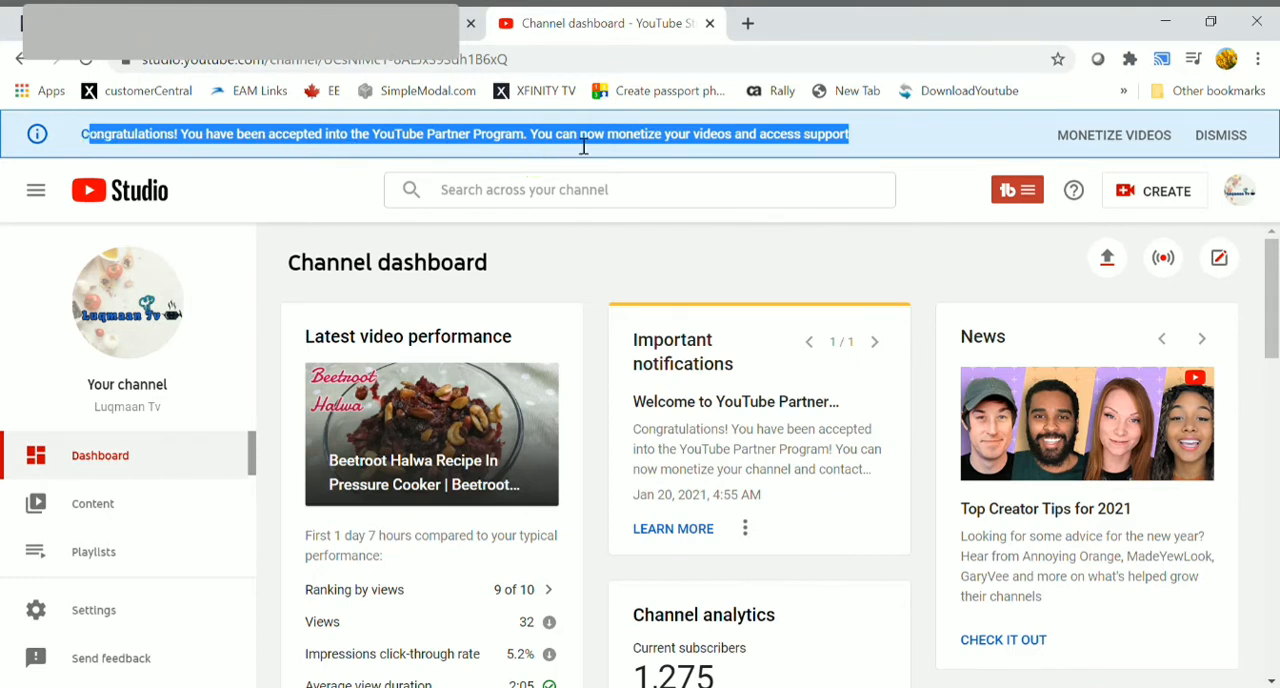
pyautogui.moveTo(871, 156)
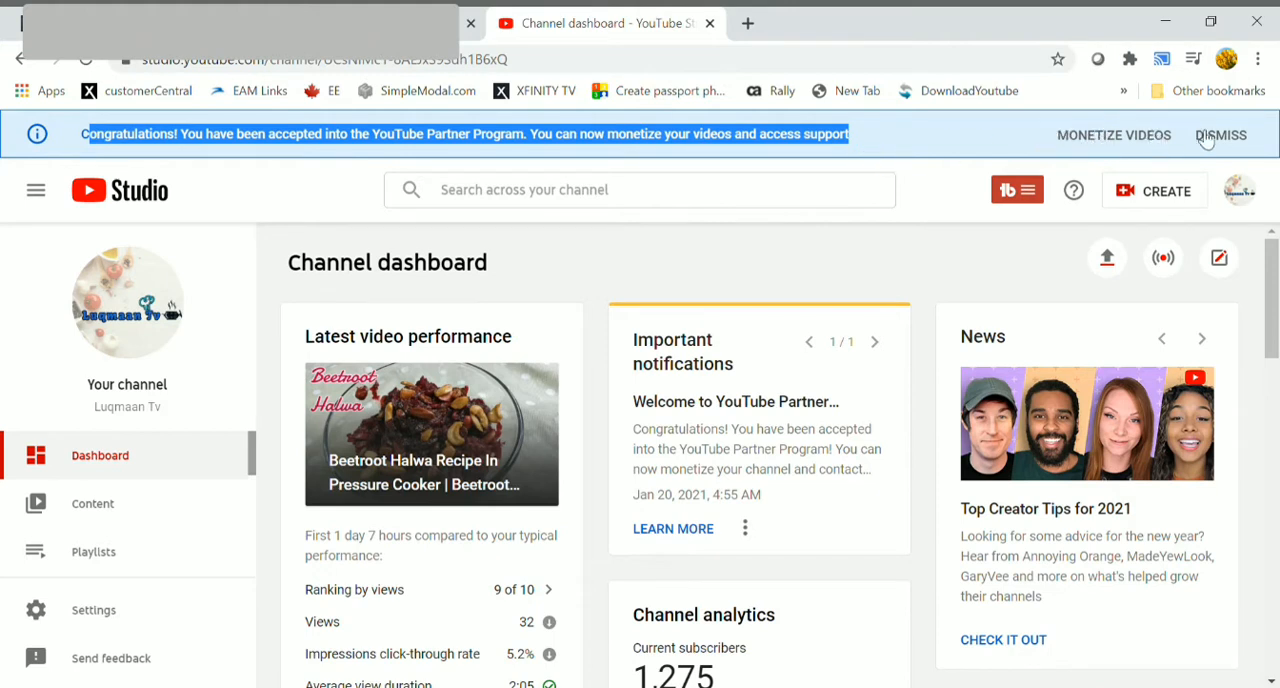
pyautogui.moveTo(687, 379)
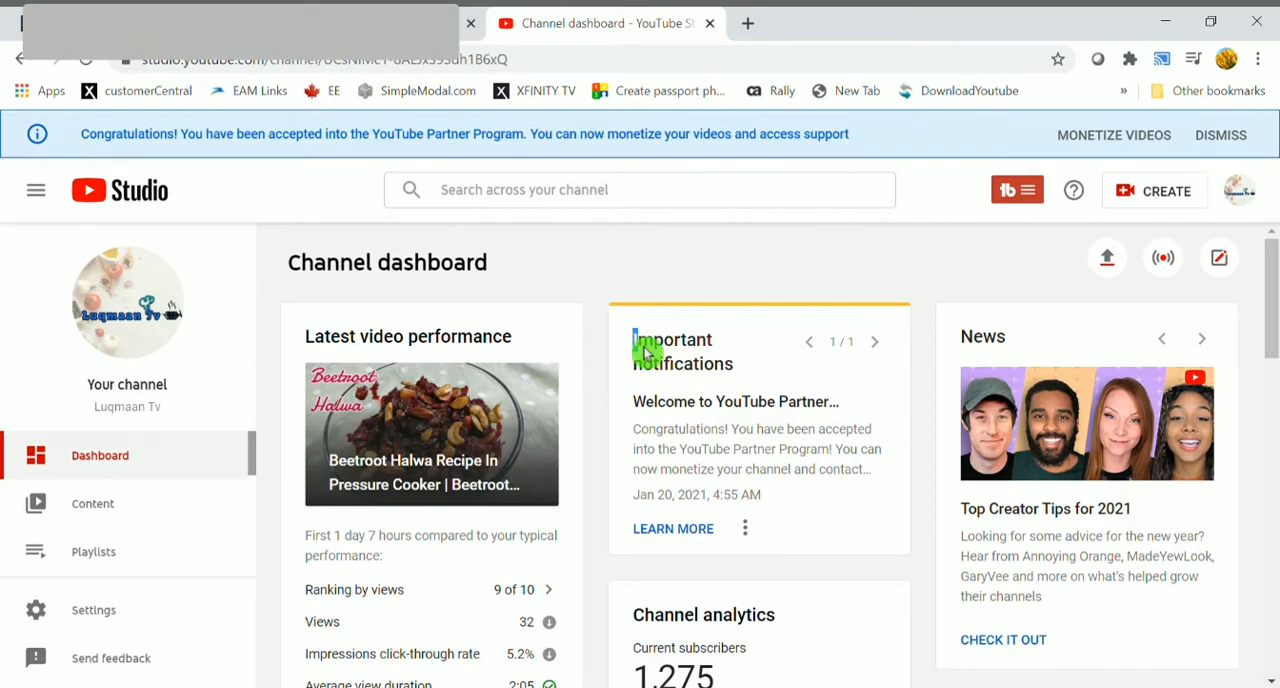
pyautogui.moveTo(757, 407)
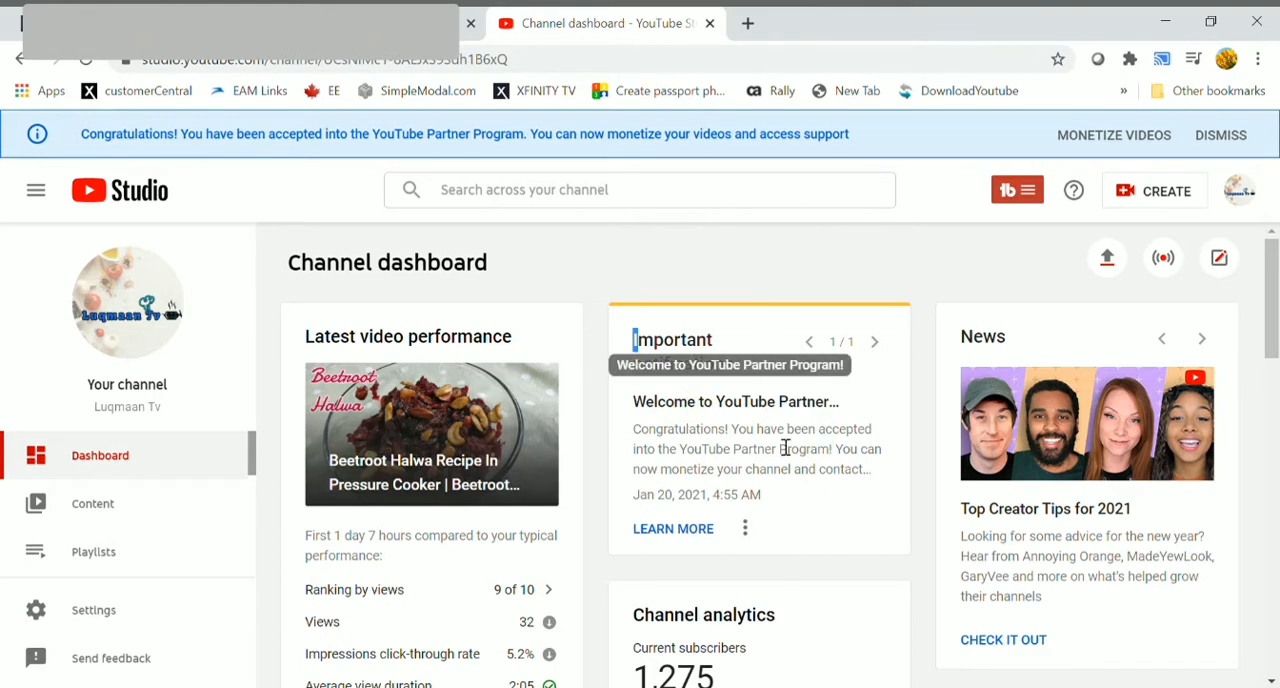
pyautogui.moveTo(700, 444)
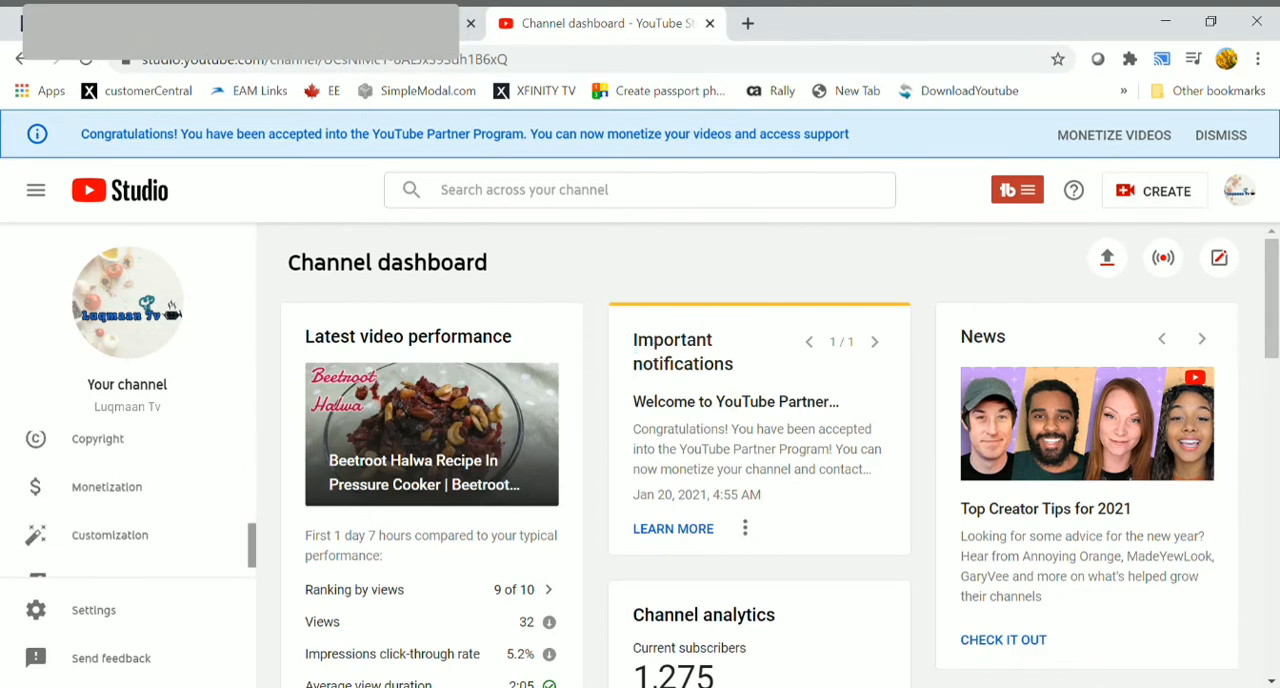
# Step: Go to Monetization and review the Overview, including the active AdSense account and Partner Program options
pyautogui.click(106, 487)
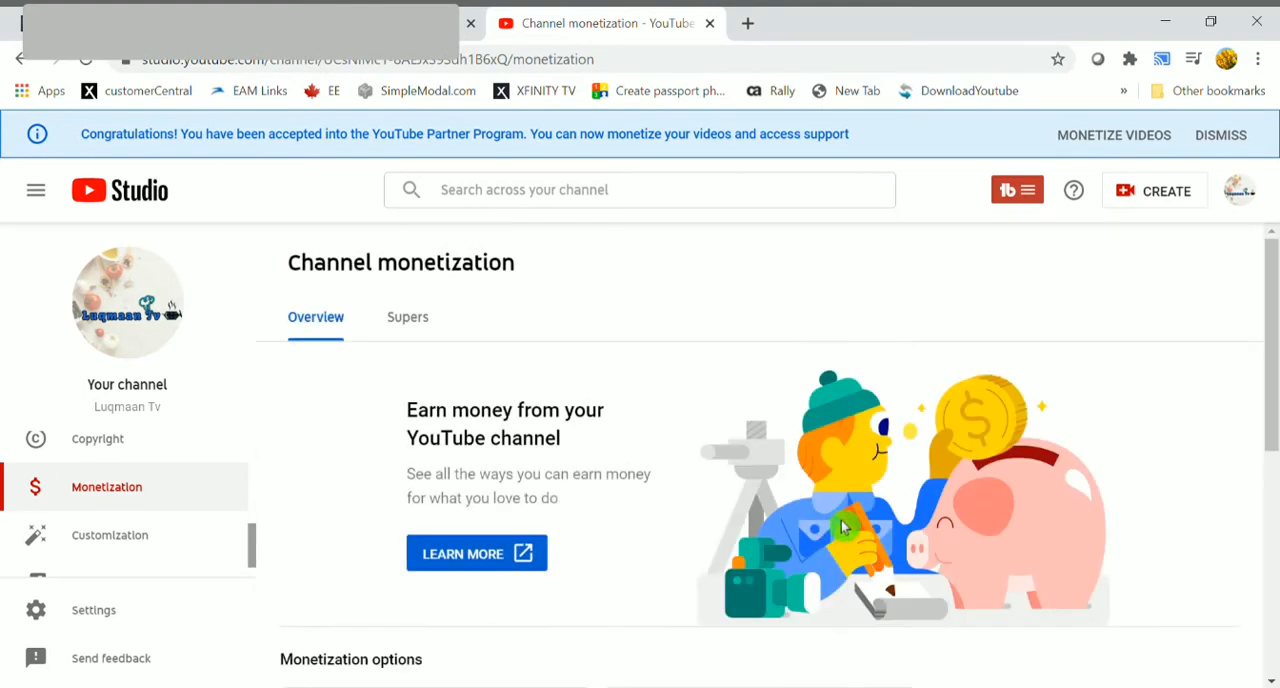
pyautogui.moveTo(343, 333)
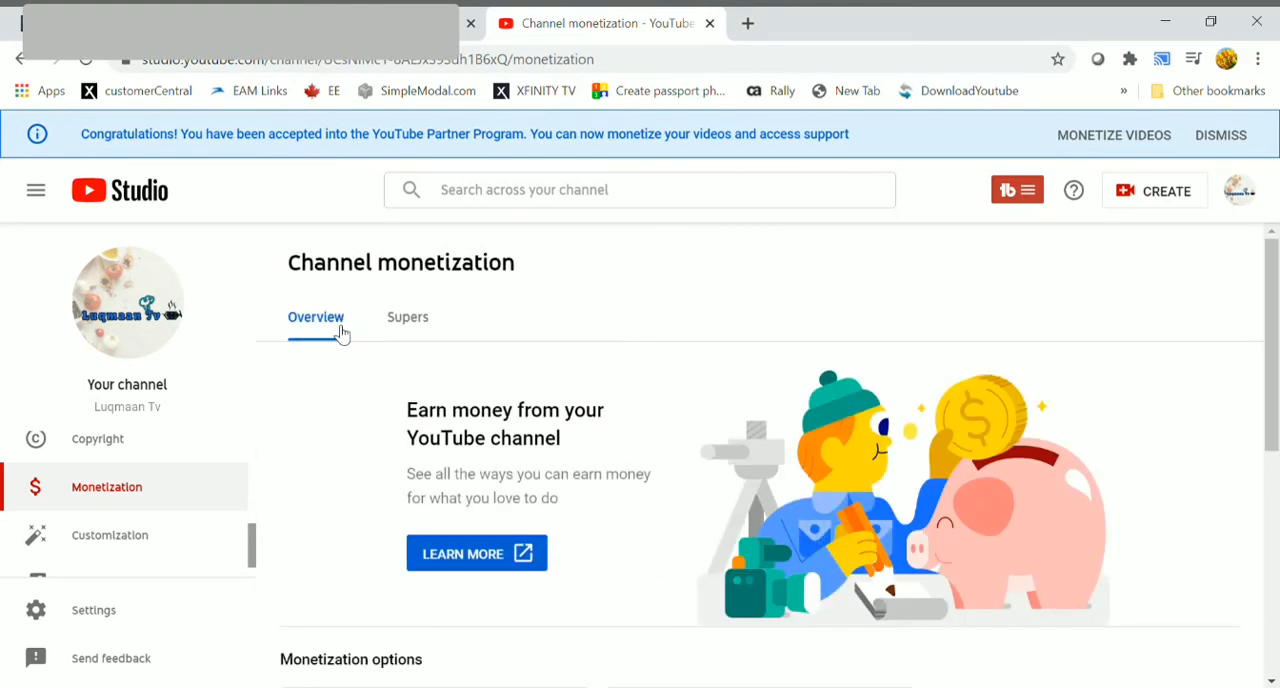
pyautogui.moveTo(343, 333)
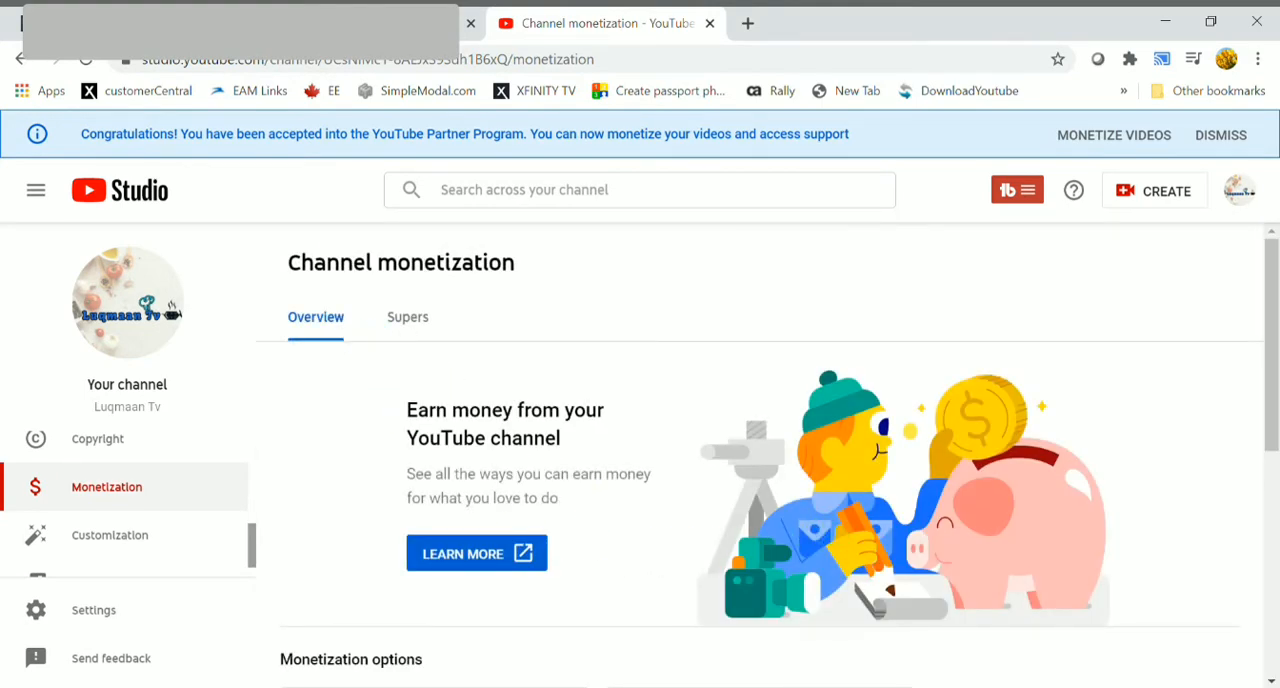
pyautogui.scroll(-3)
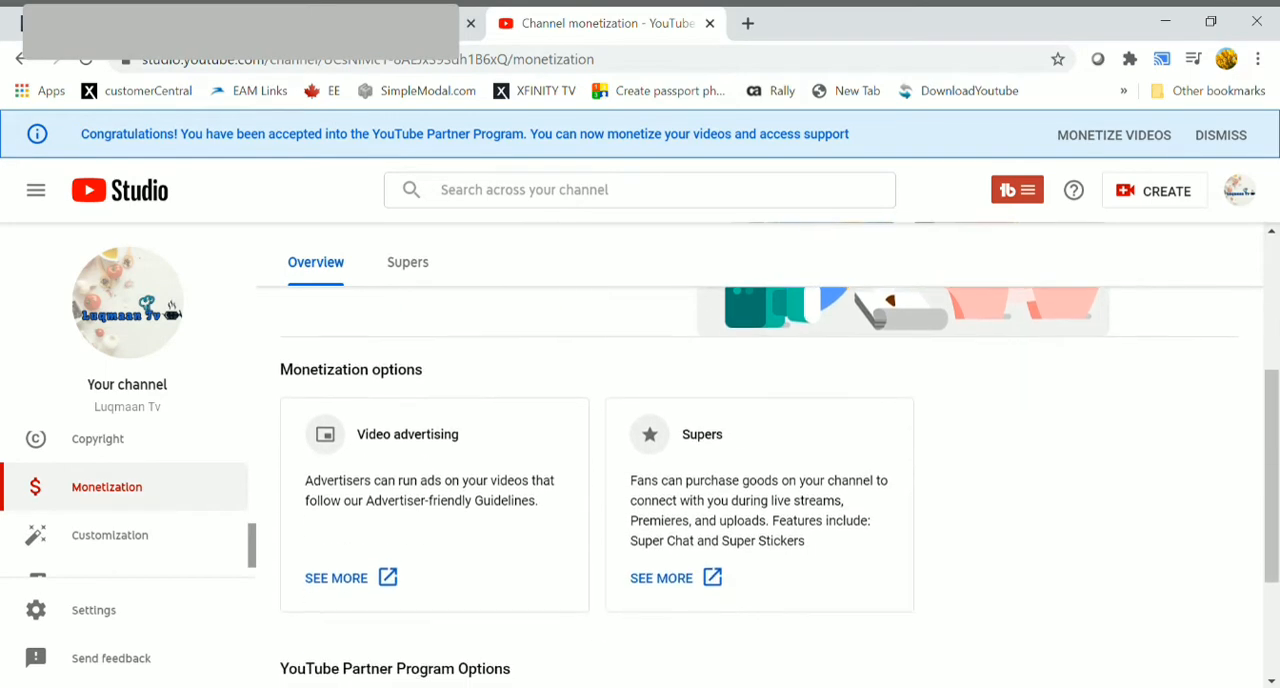
pyautogui.scroll(-3)
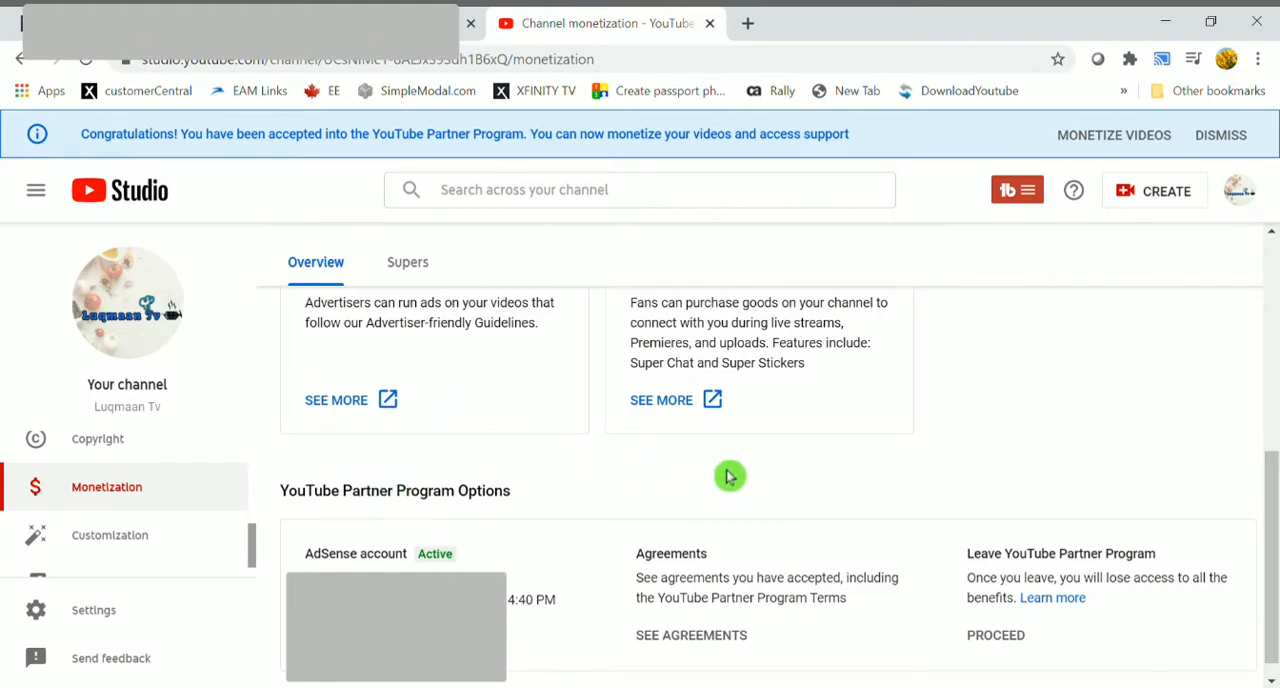
pyautogui.moveTo(288, 501)
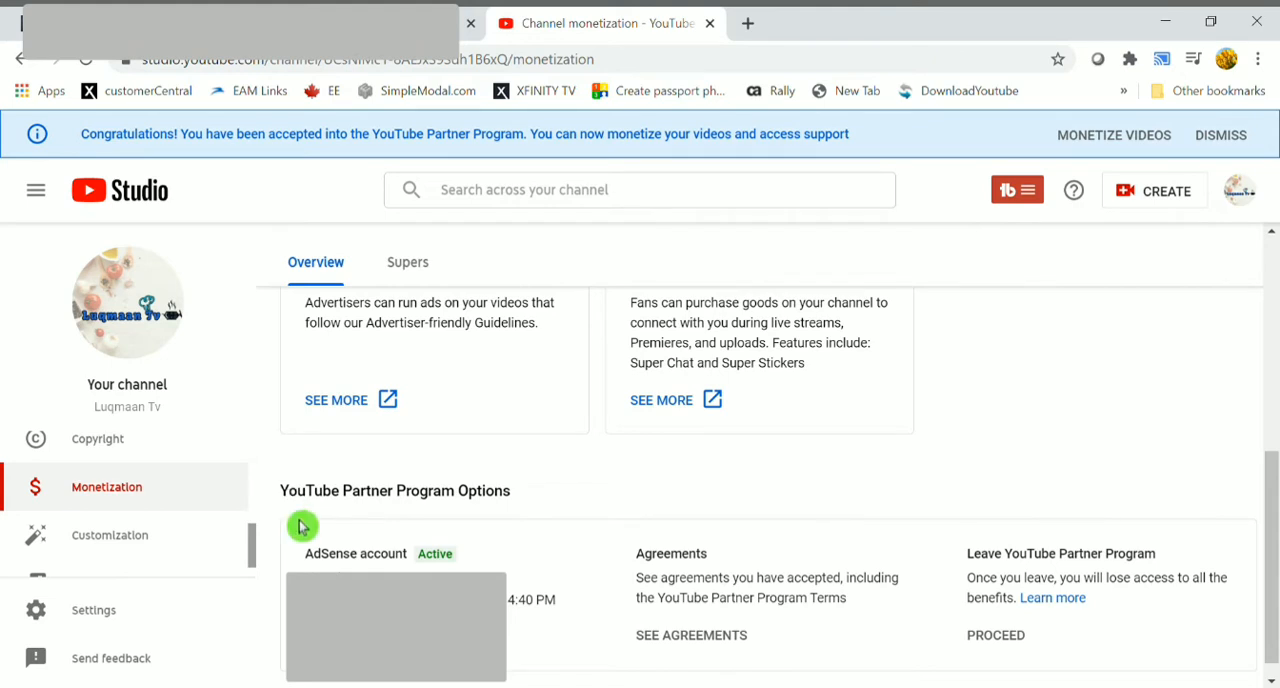
pyautogui.moveTo(668, 577)
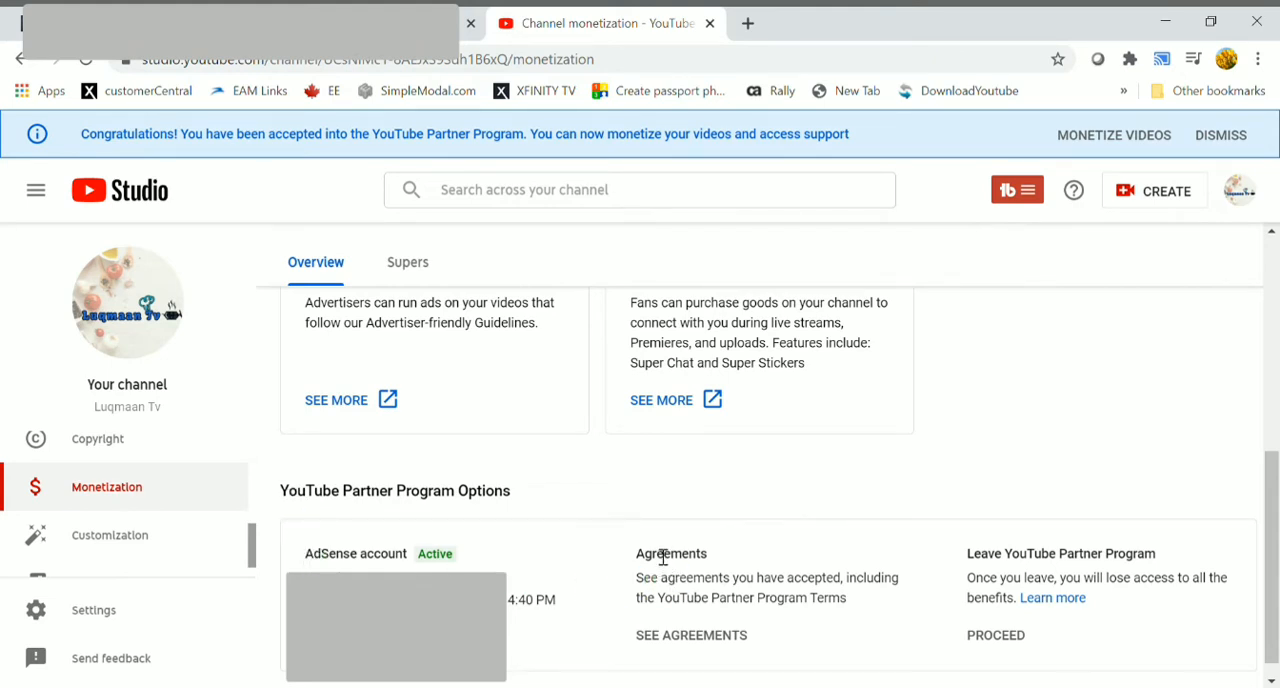
pyautogui.moveTo(663, 557)
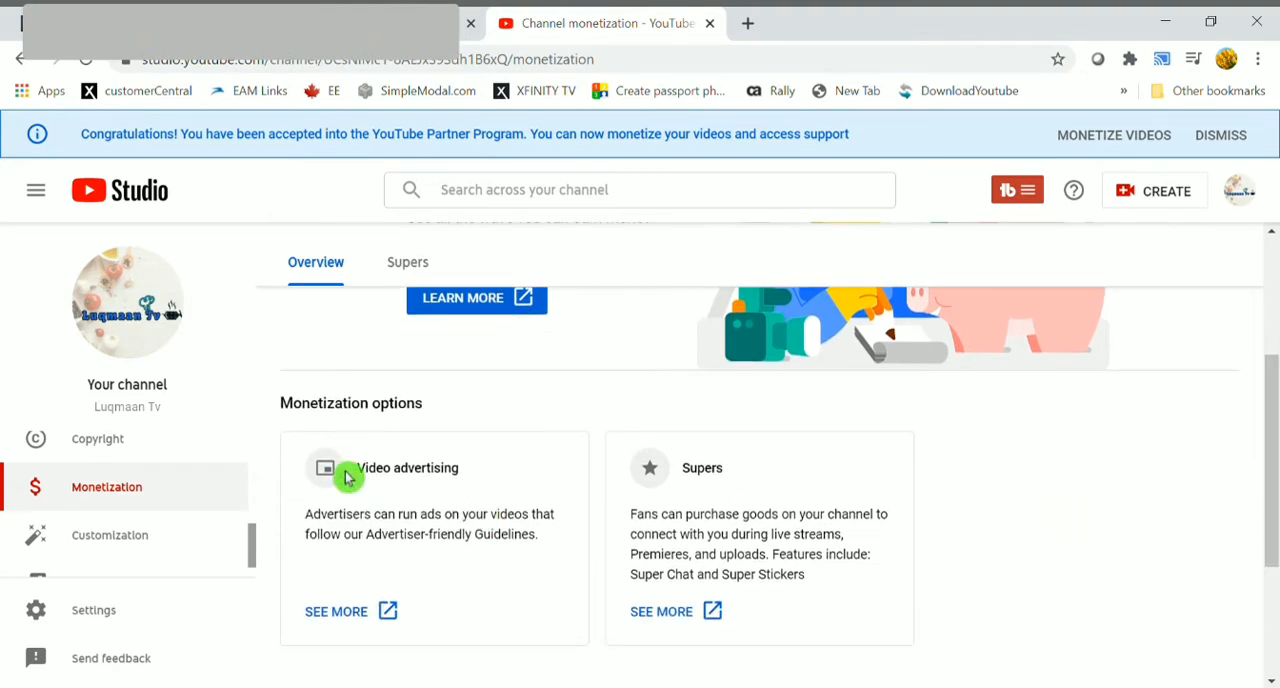
pyautogui.moveTo(662, 485)
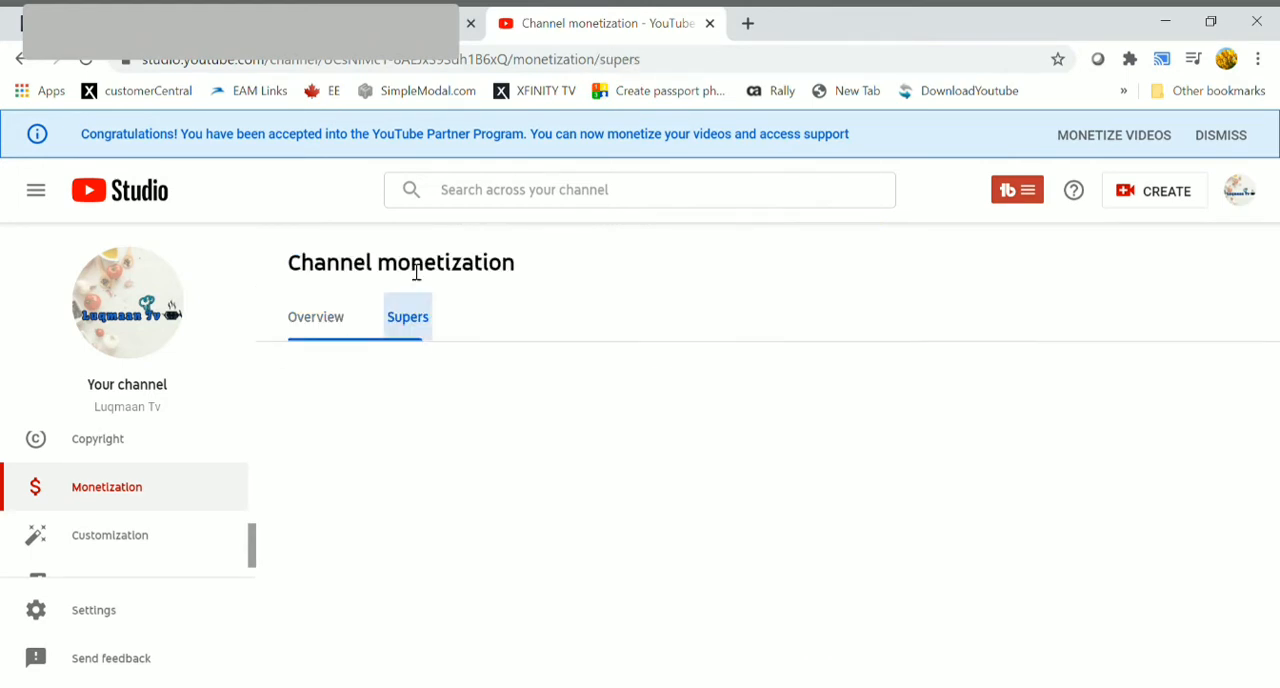
# Step: Use Get Started in Supers to bring up the Paid Features agreement for Super Chat and Super Stickers
pyautogui.scroll(-3)
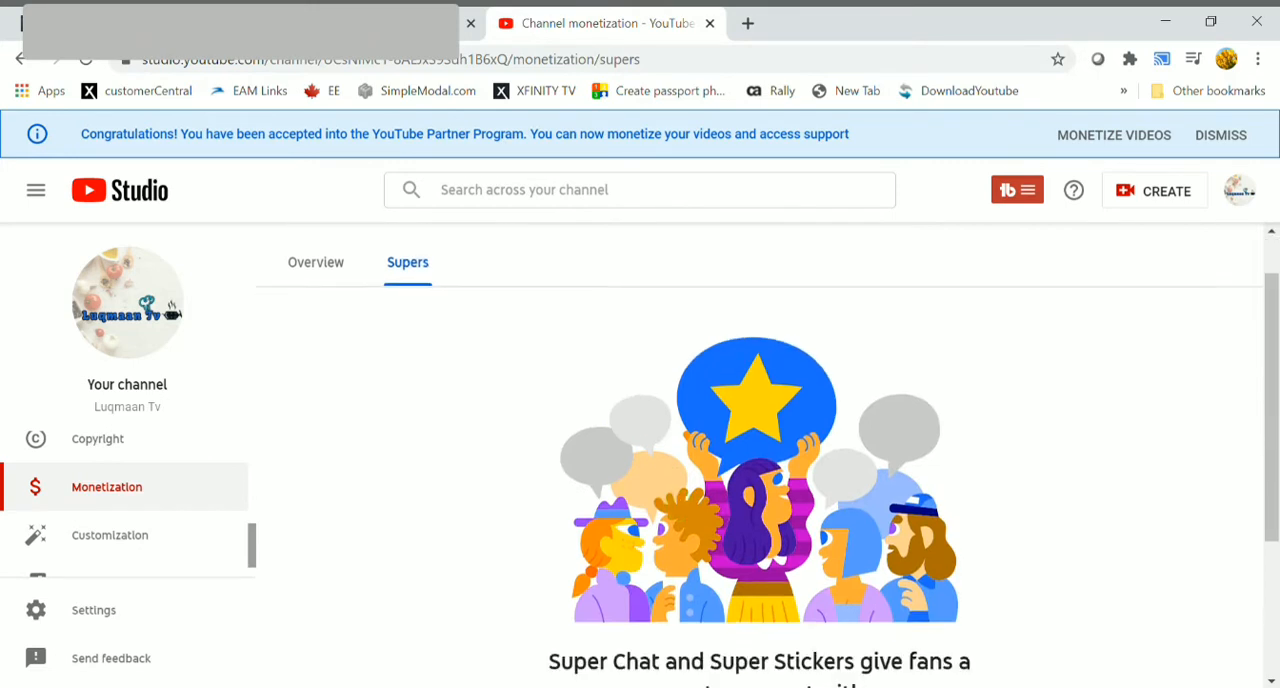
pyautogui.scroll(-3)
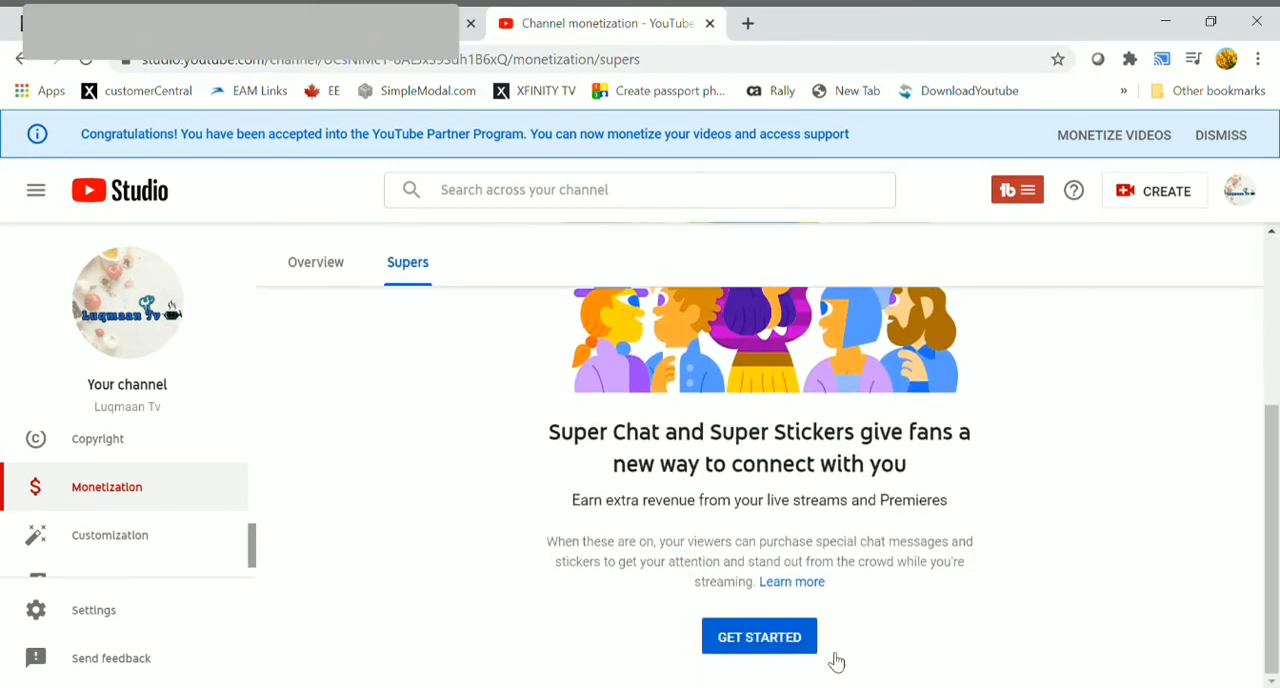
pyautogui.click(759, 635)
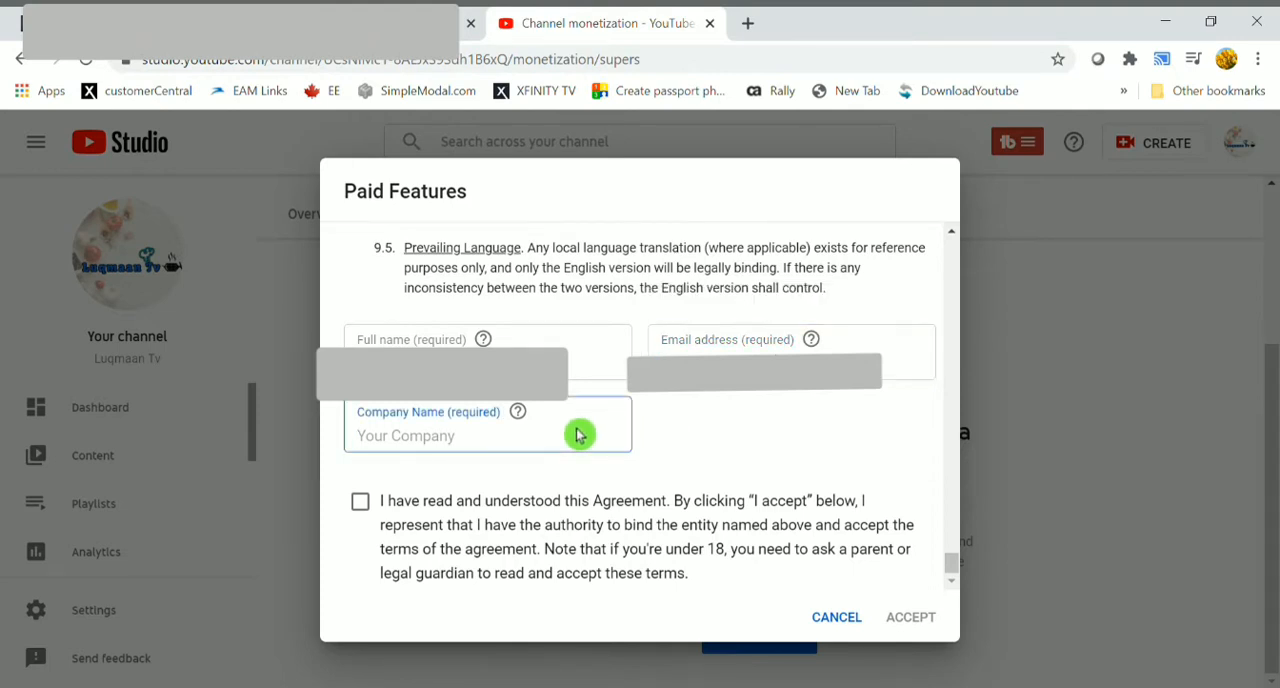
# Step: Enter N/A as company name, agree to the terms and accept, enabling Super Chat and Super Stickers
pyautogui.write('N/A')
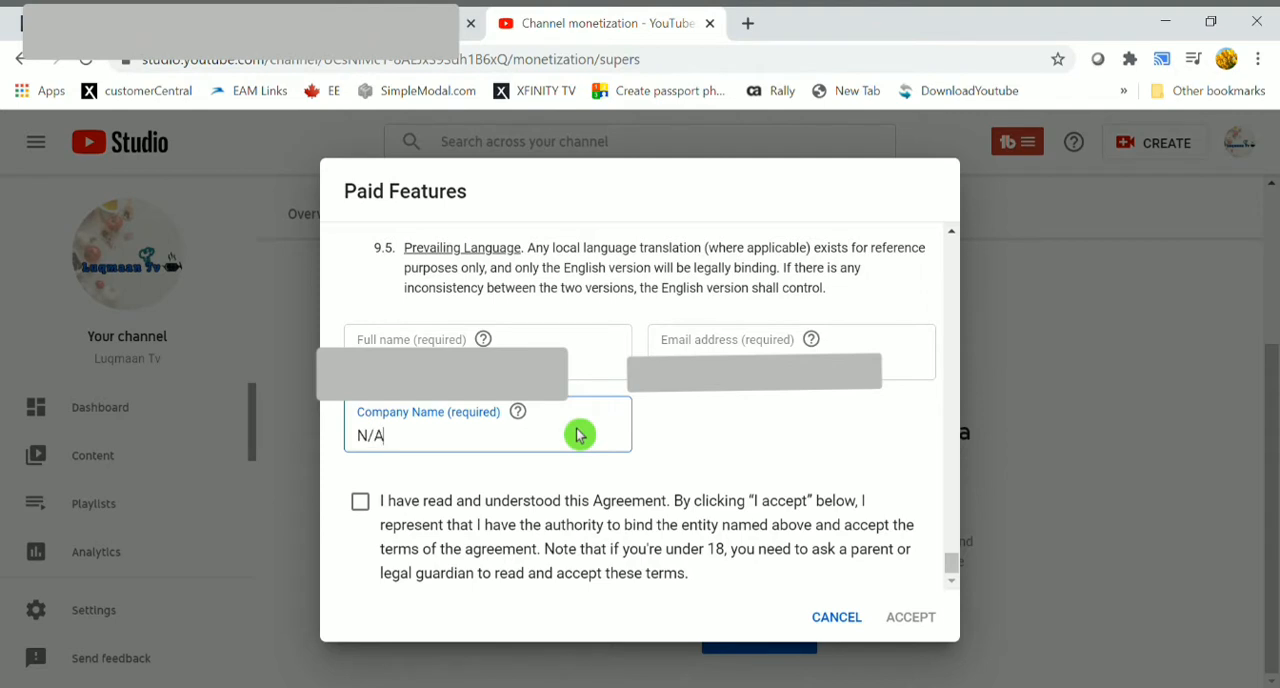
pyautogui.click(360, 501)
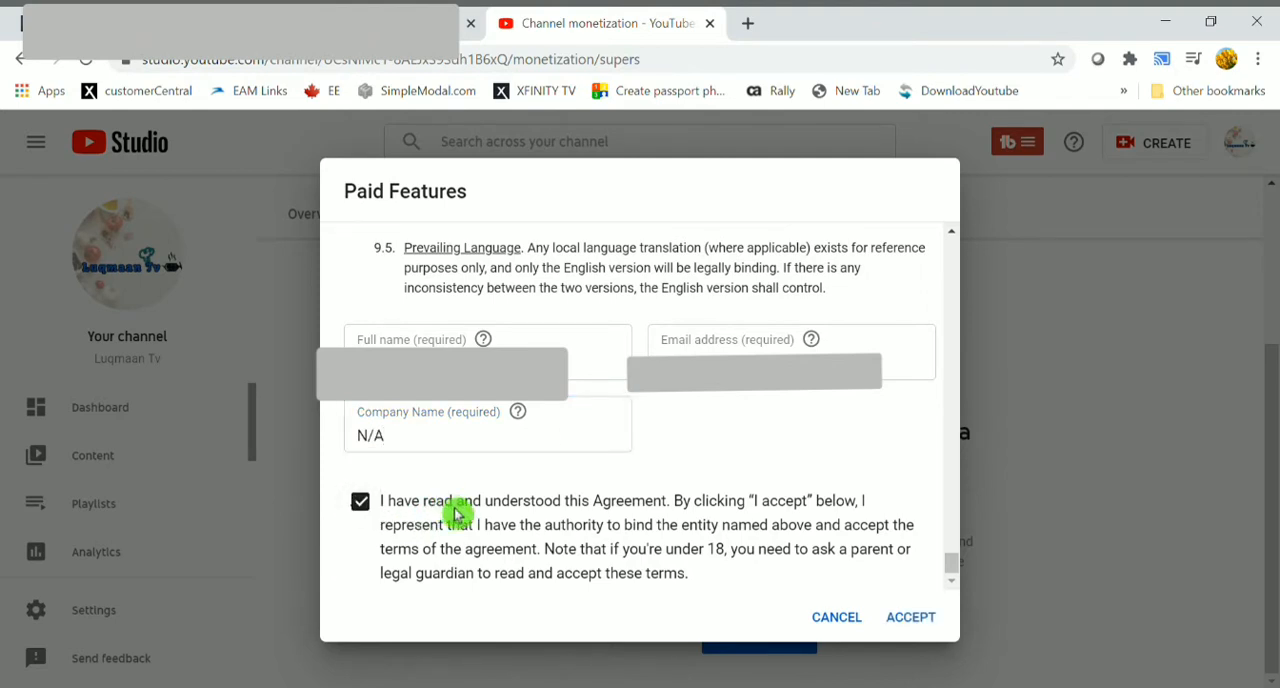
pyautogui.moveTo(913, 581)
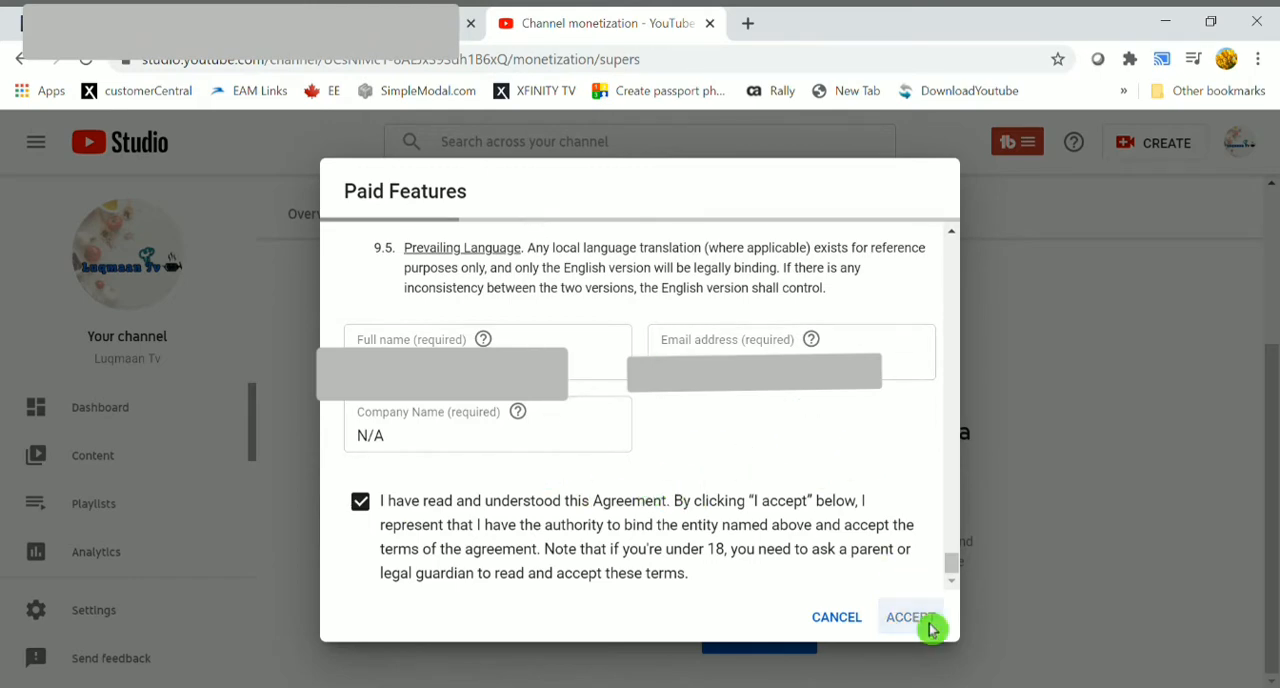
pyautogui.click(911, 617)
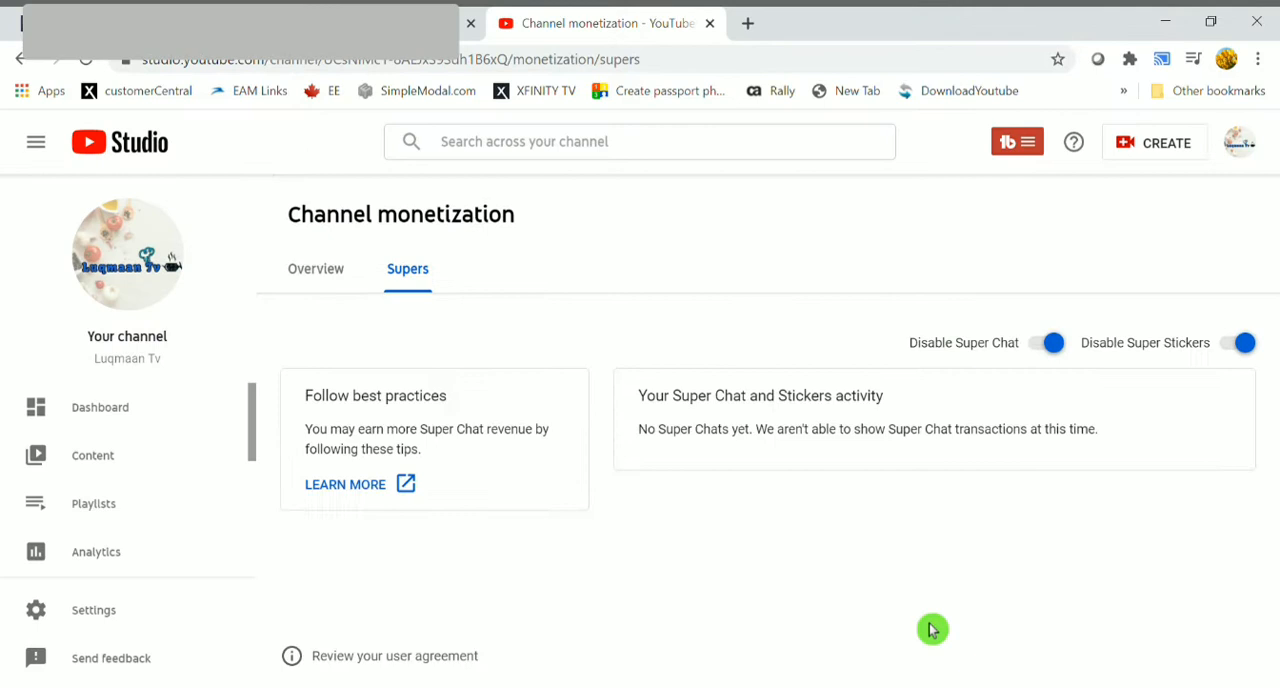
pyautogui.moveTo(950, 375)
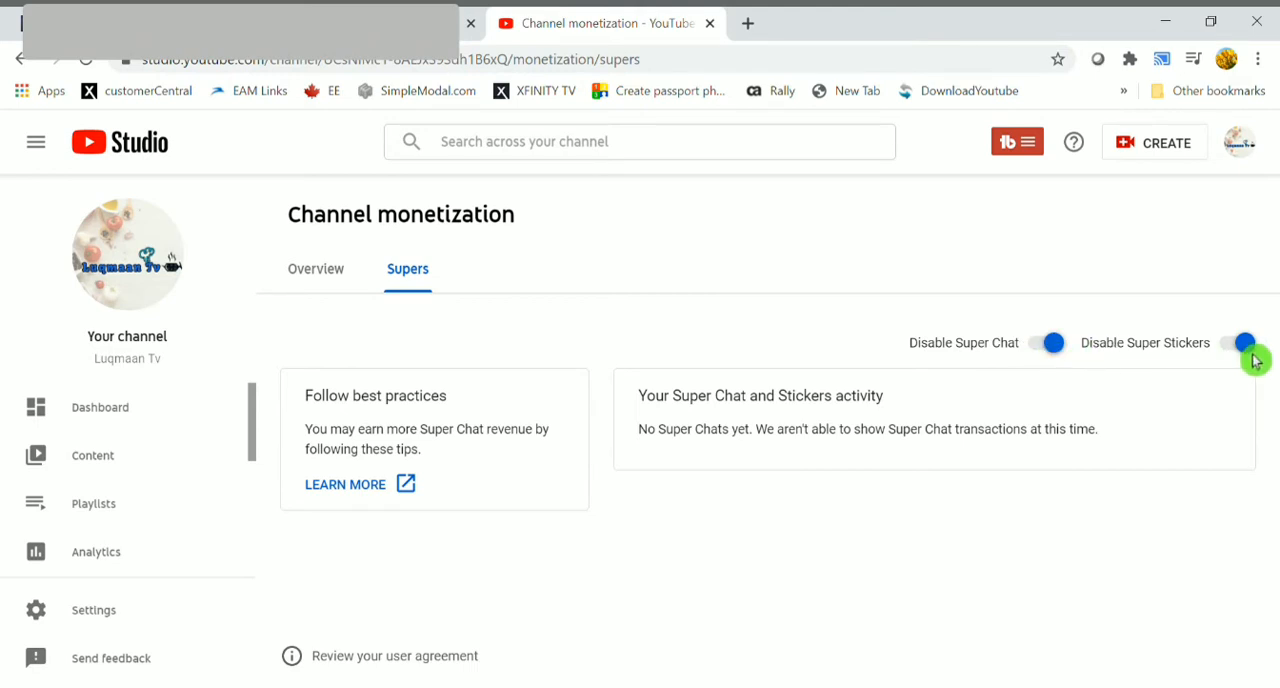
# Step: Return to the Channel monetization Overview with Supers now enabled
pyautogui.click(1239, 342)
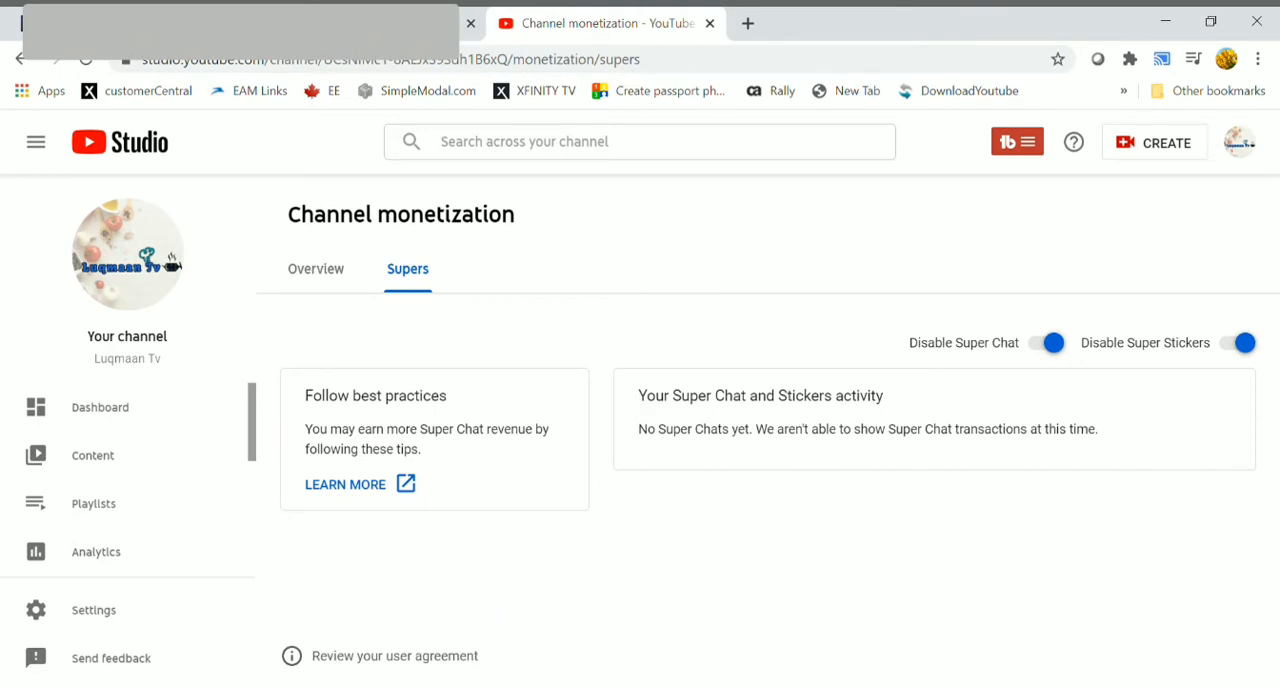
pyautogui.moveTo(675, 432)
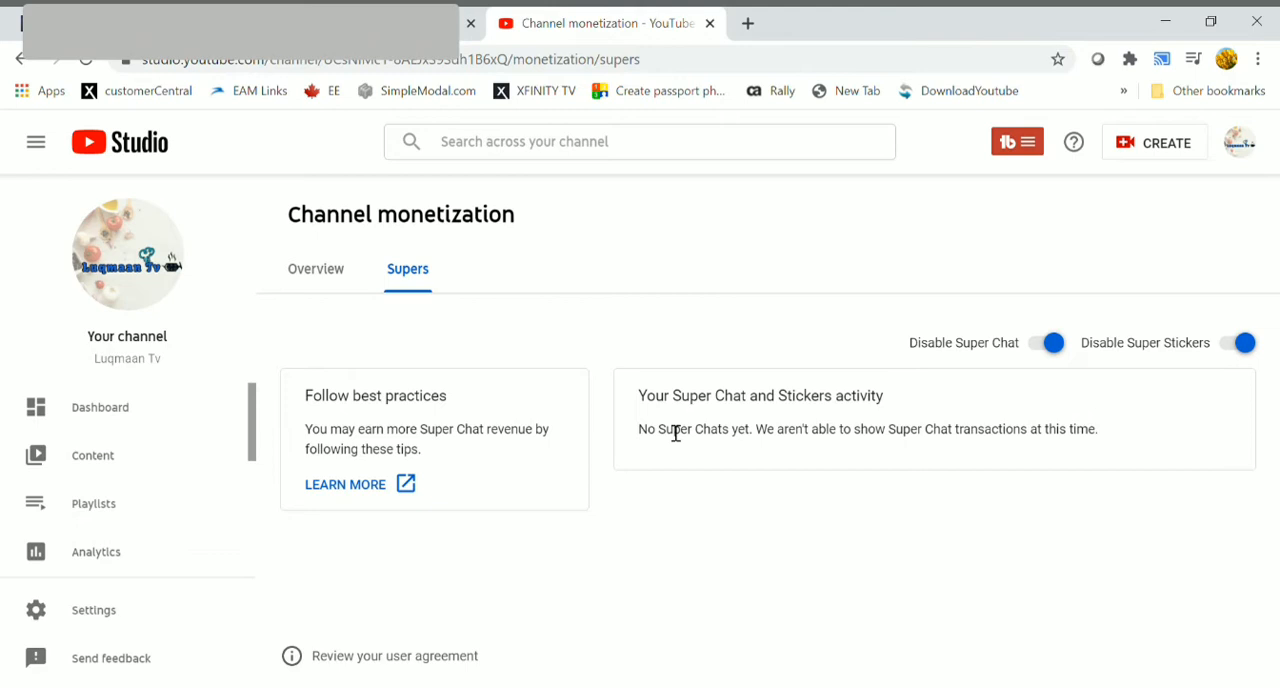
pyautogui.moveTo(736, 408)
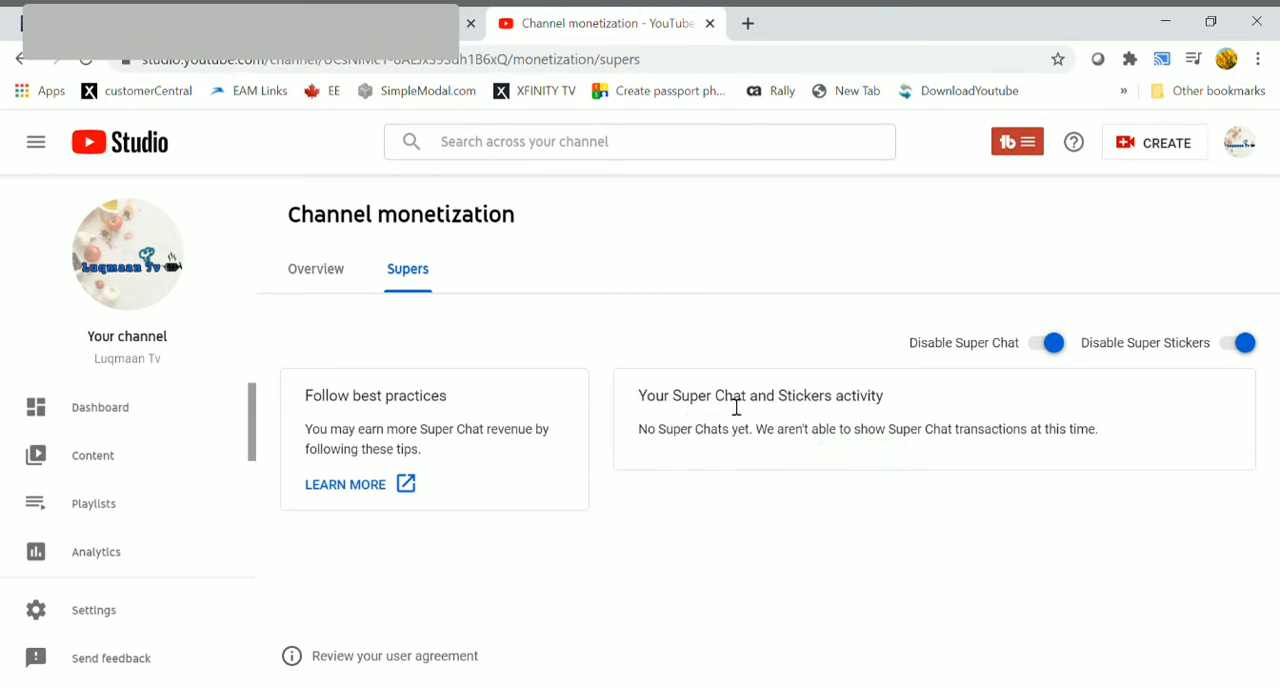
pyautogui.moveTo(410, 466)
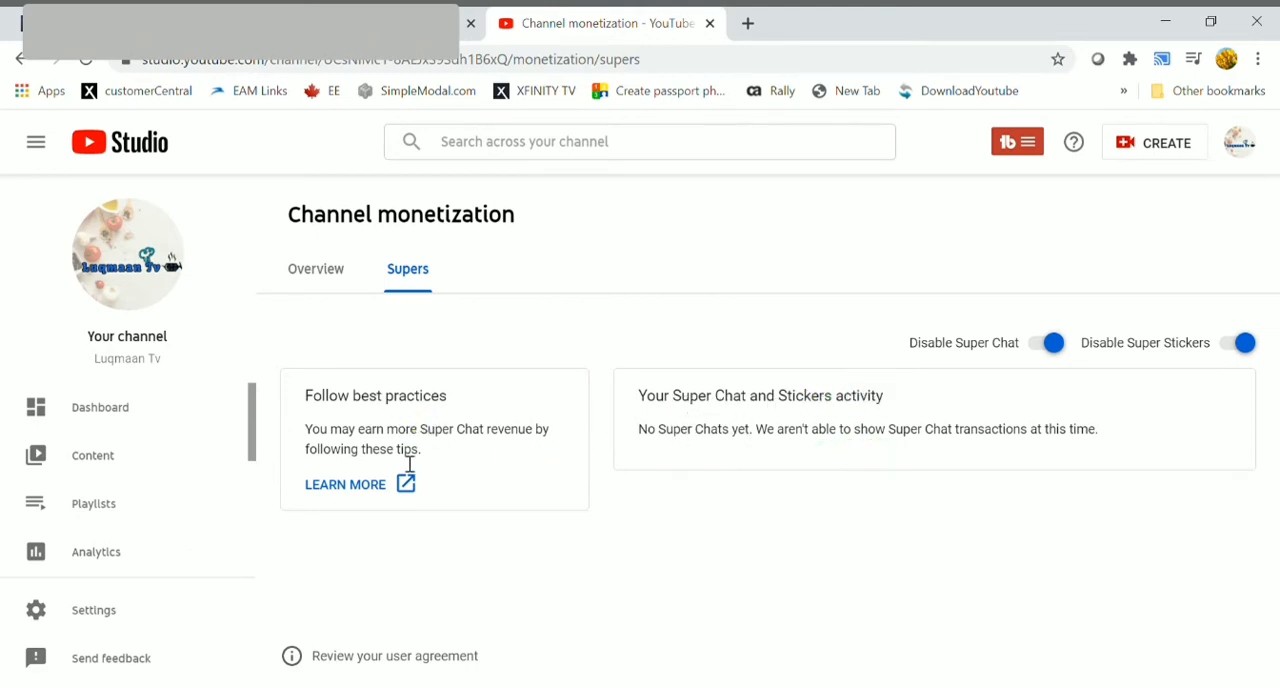
pyautogui.click(315, 268)
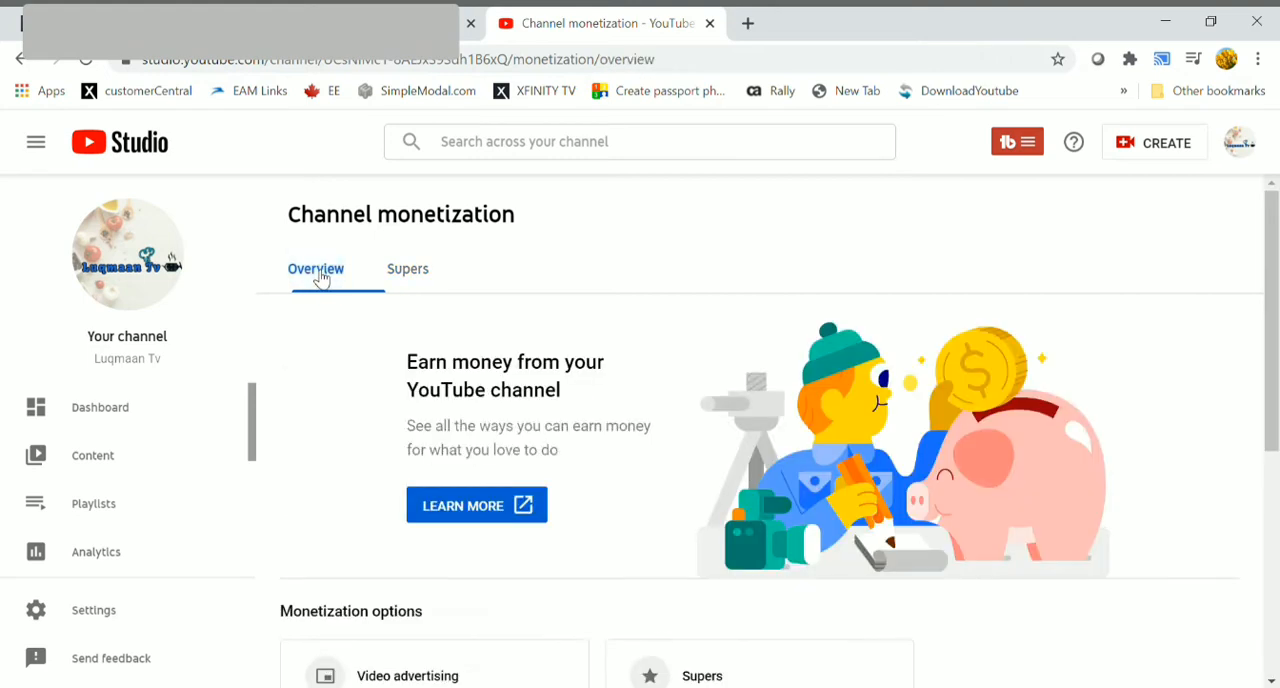
# Step: Go to Content uploads and set Rows per page to 50 videos
pyautogui.click(92, 455)
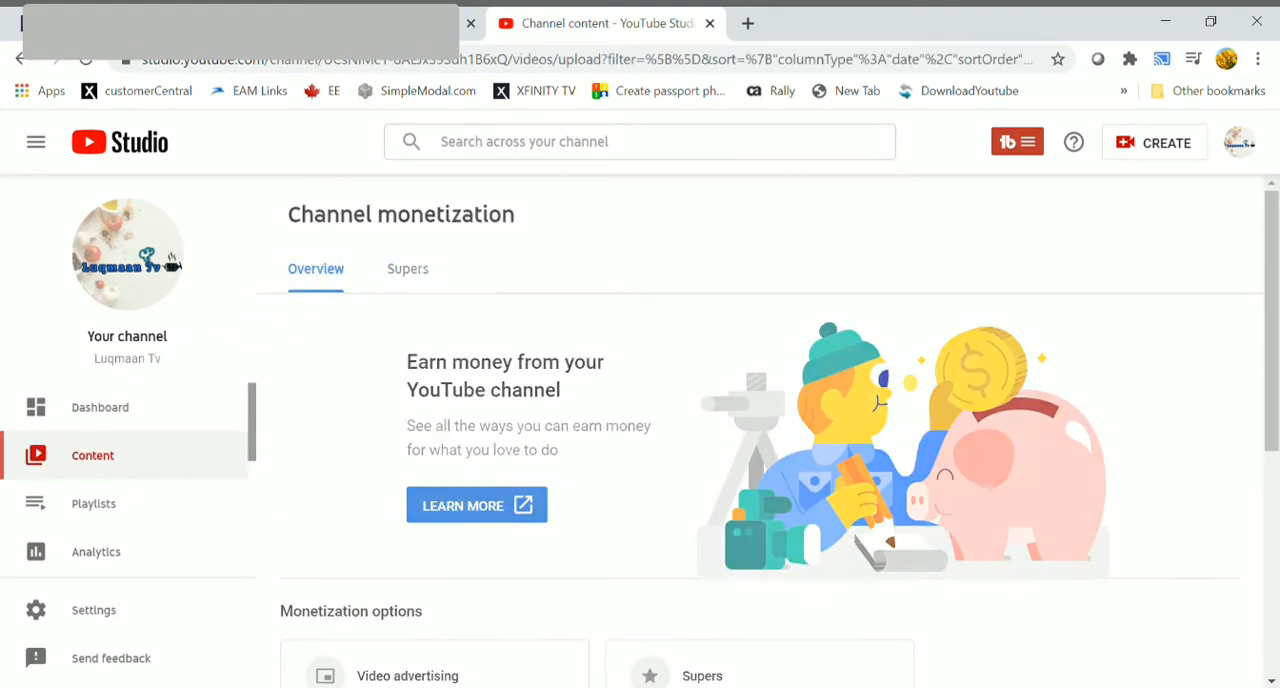
pyautogui.click(92, 455)
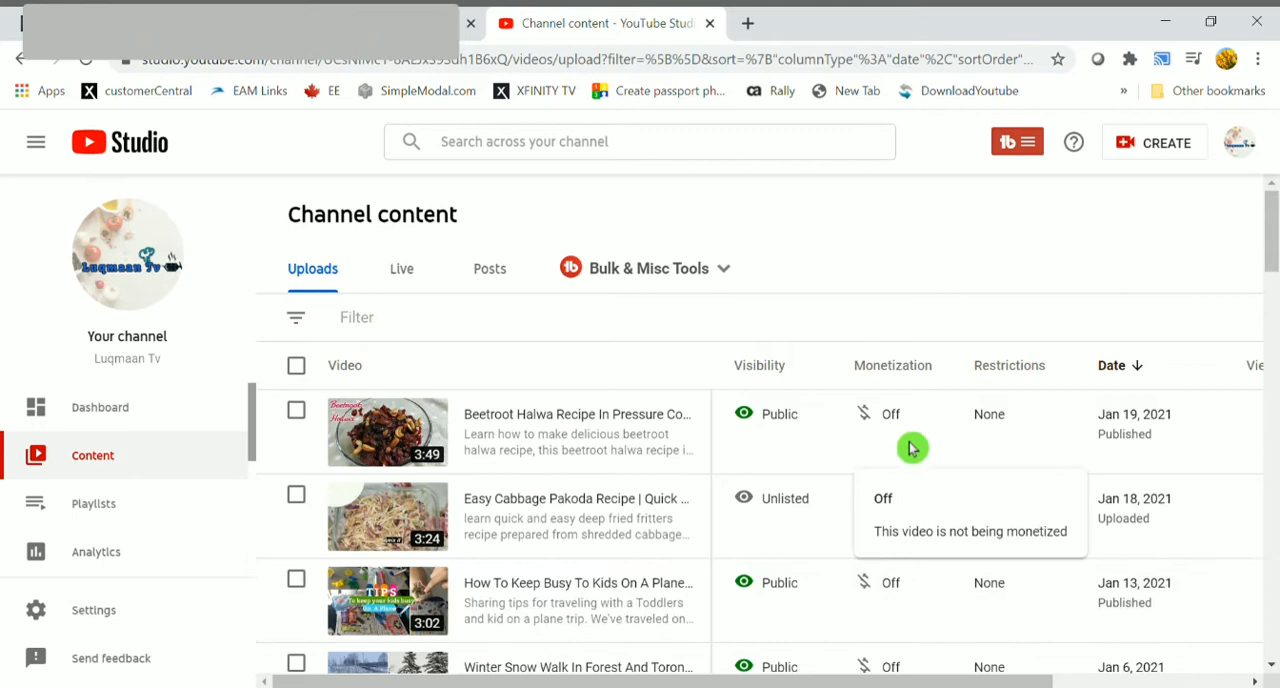
pyautogui.moveTo(912, 448)
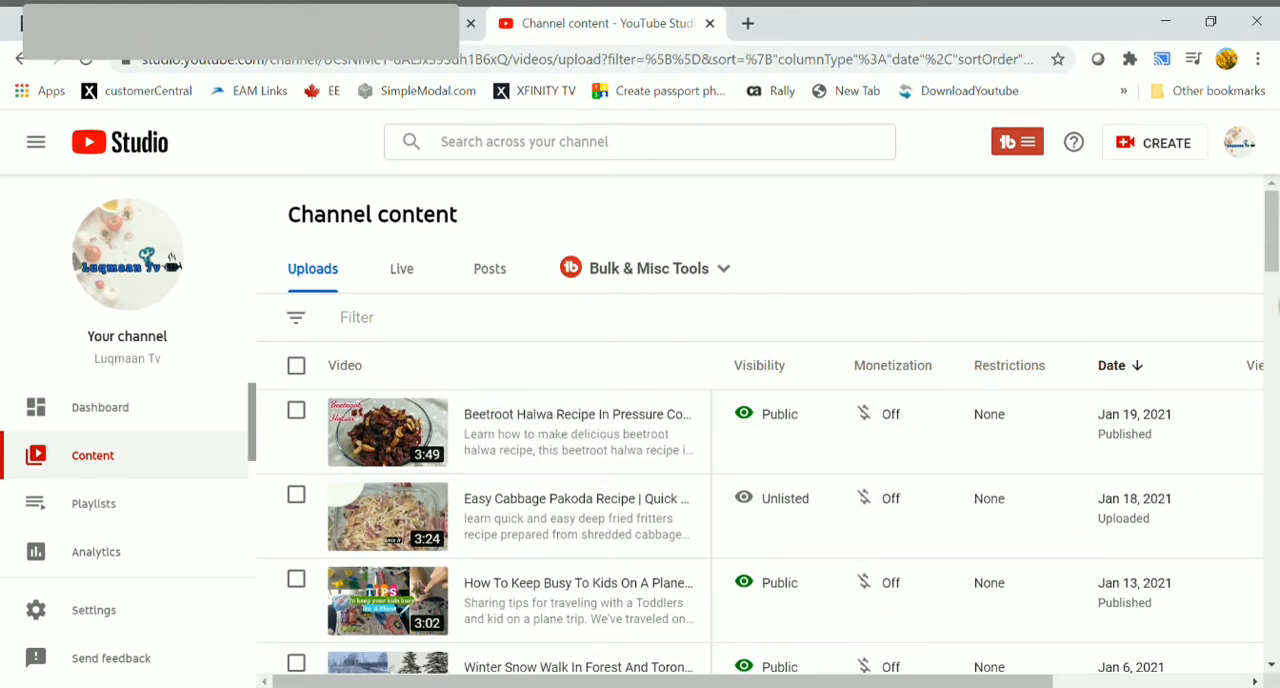
pyautogui.scroll(-3)
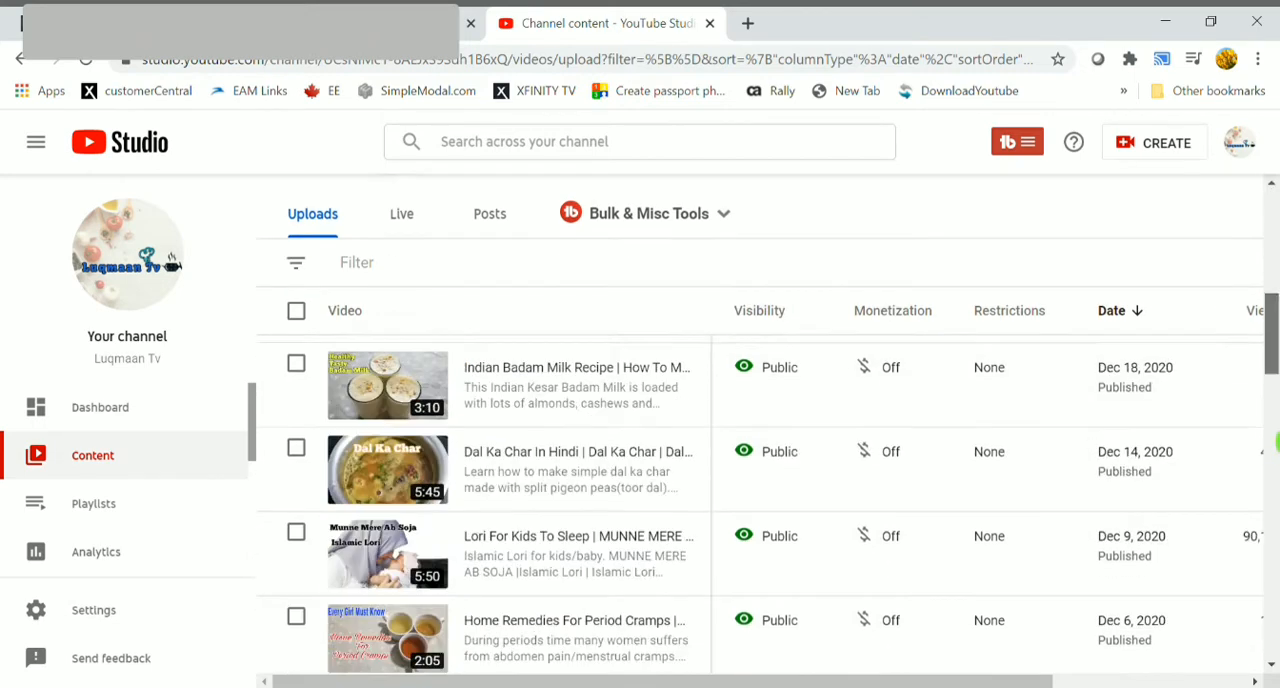
pyautogui.scroll(-3)
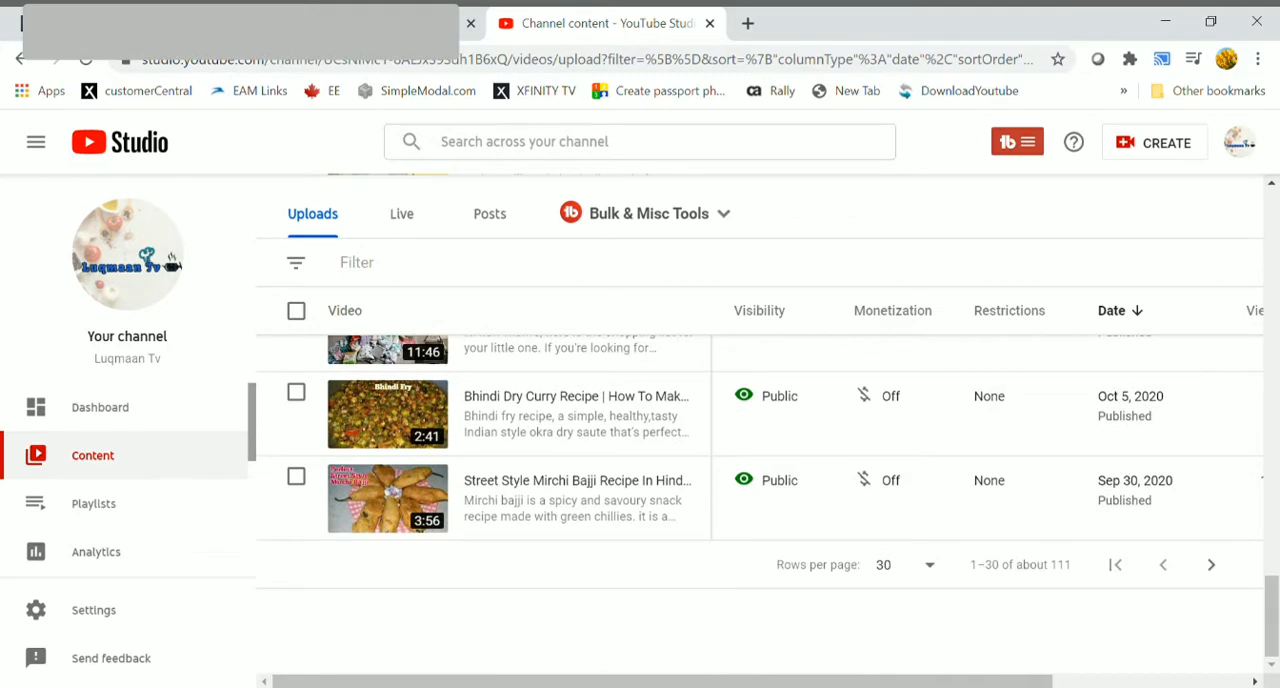
pyautogui.moveTo(932, 569)
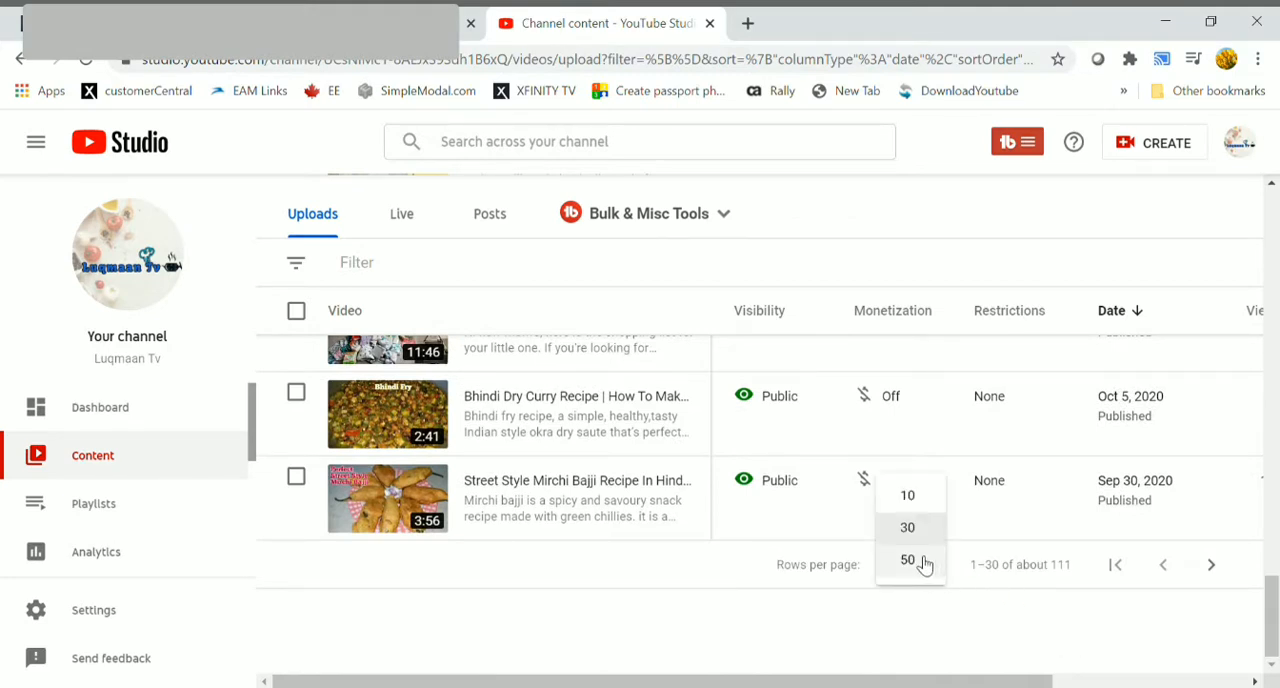
pyautogui.click(907, 560)
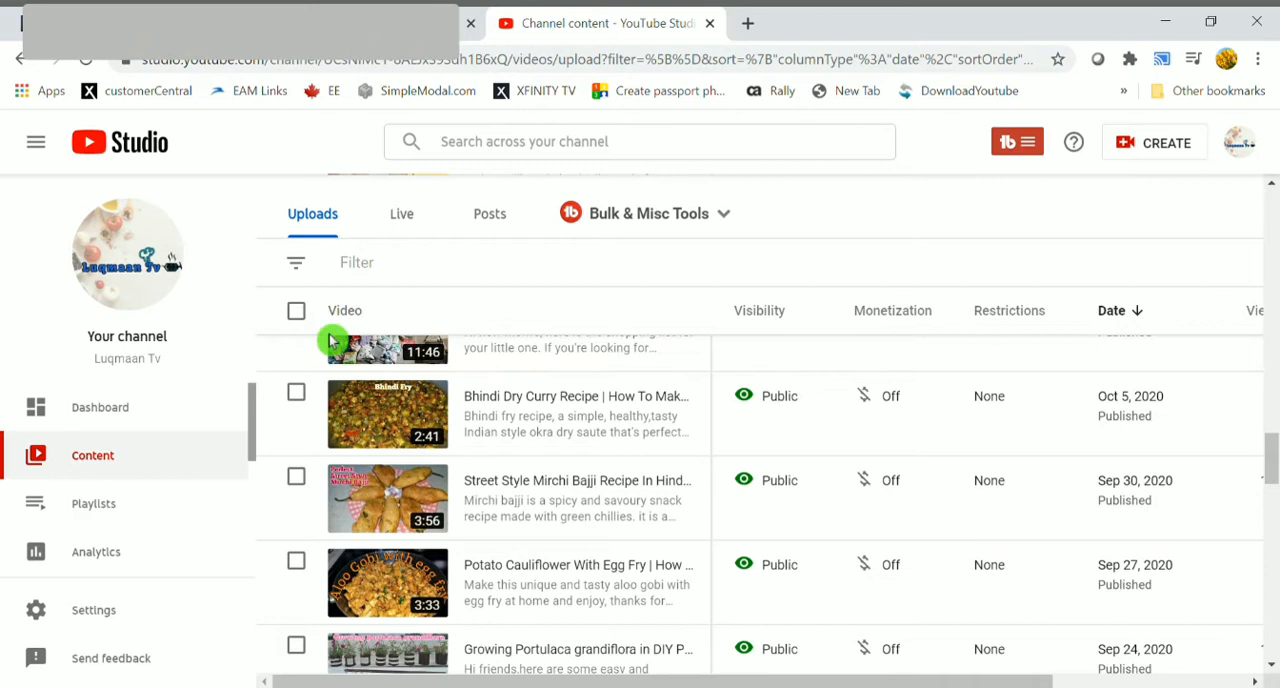
pyautogui.moveTo(296, 311)
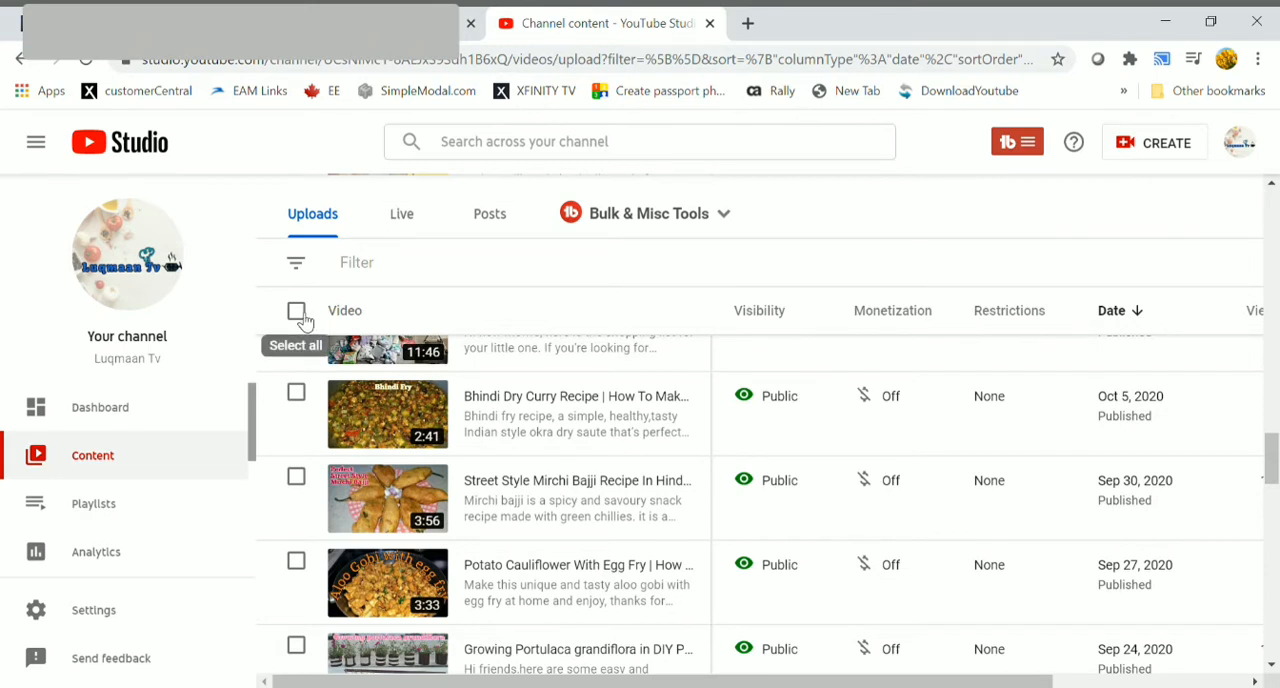
# Step: Select all 50 videos and add a bulk Monetization edit set to On
pyautogui.click(296, 311)
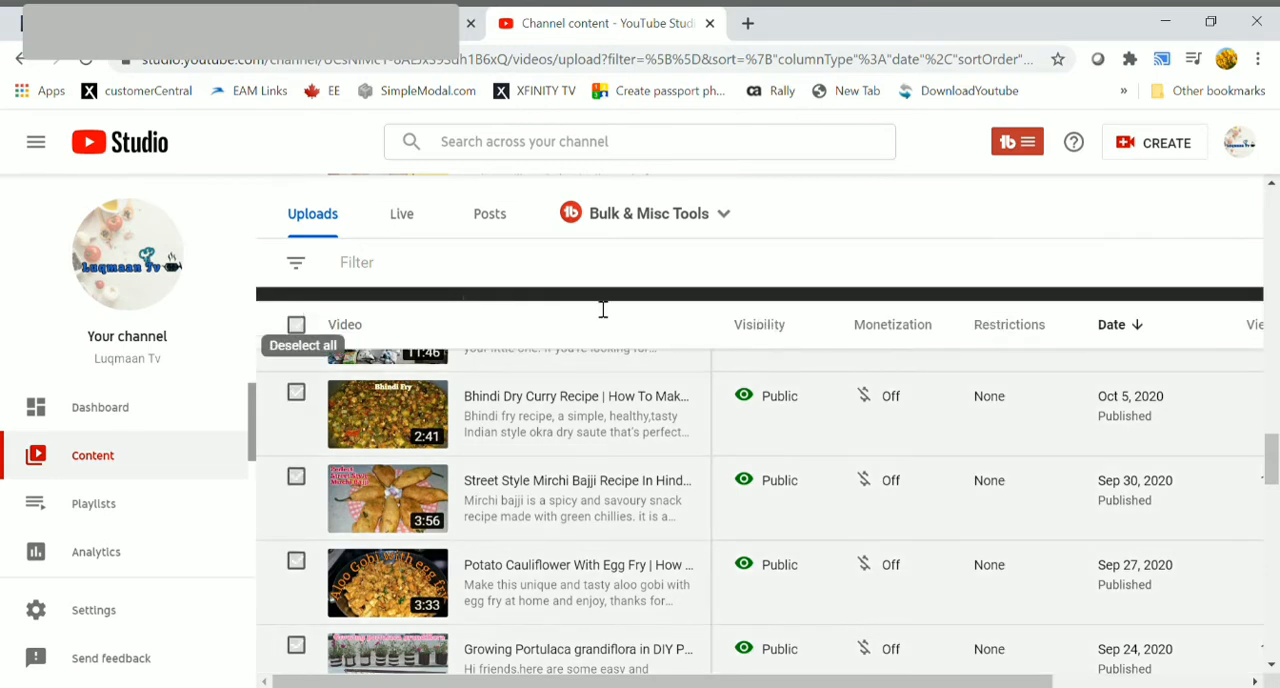
pyautogui.click(296, 324)
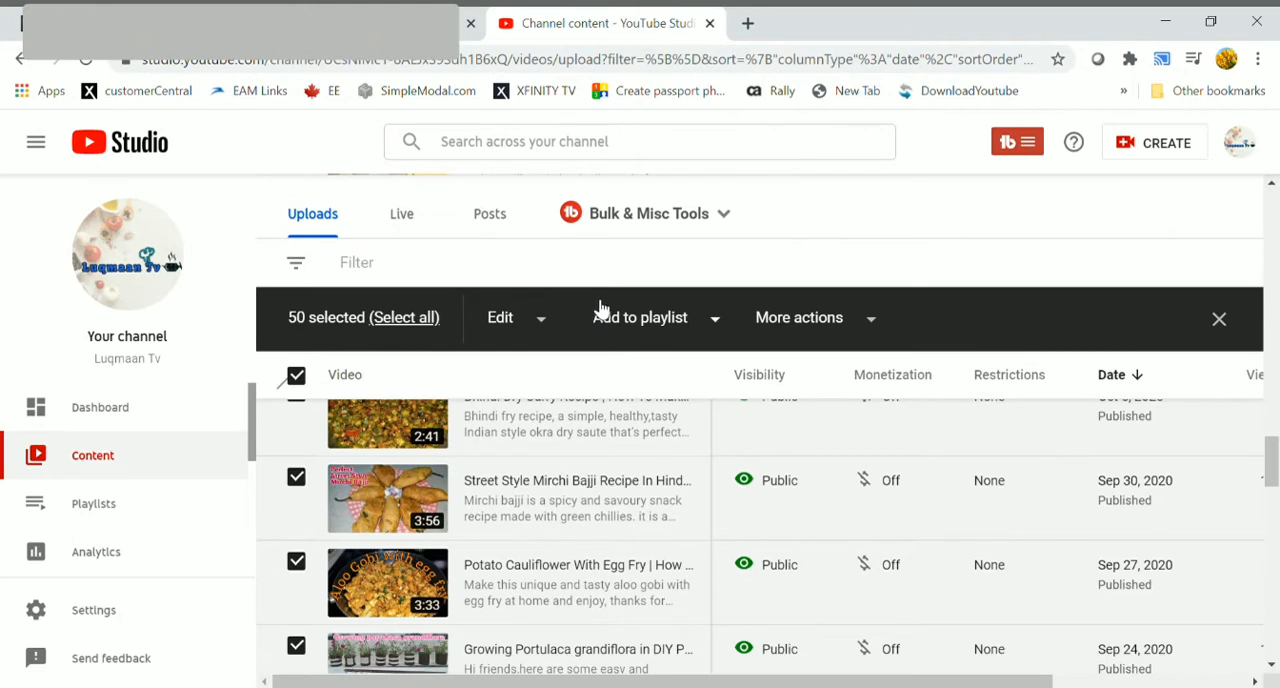
pyautogui.moveTo(545, 323)
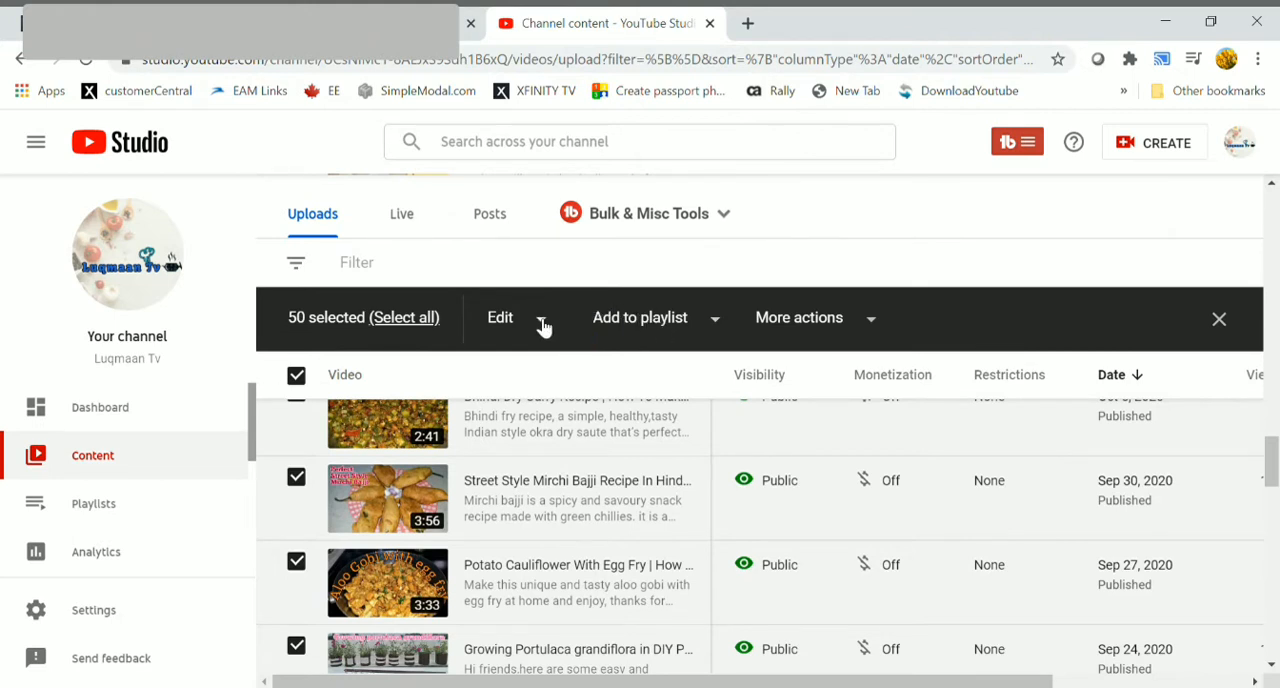
pyautogui.click(500, 317)
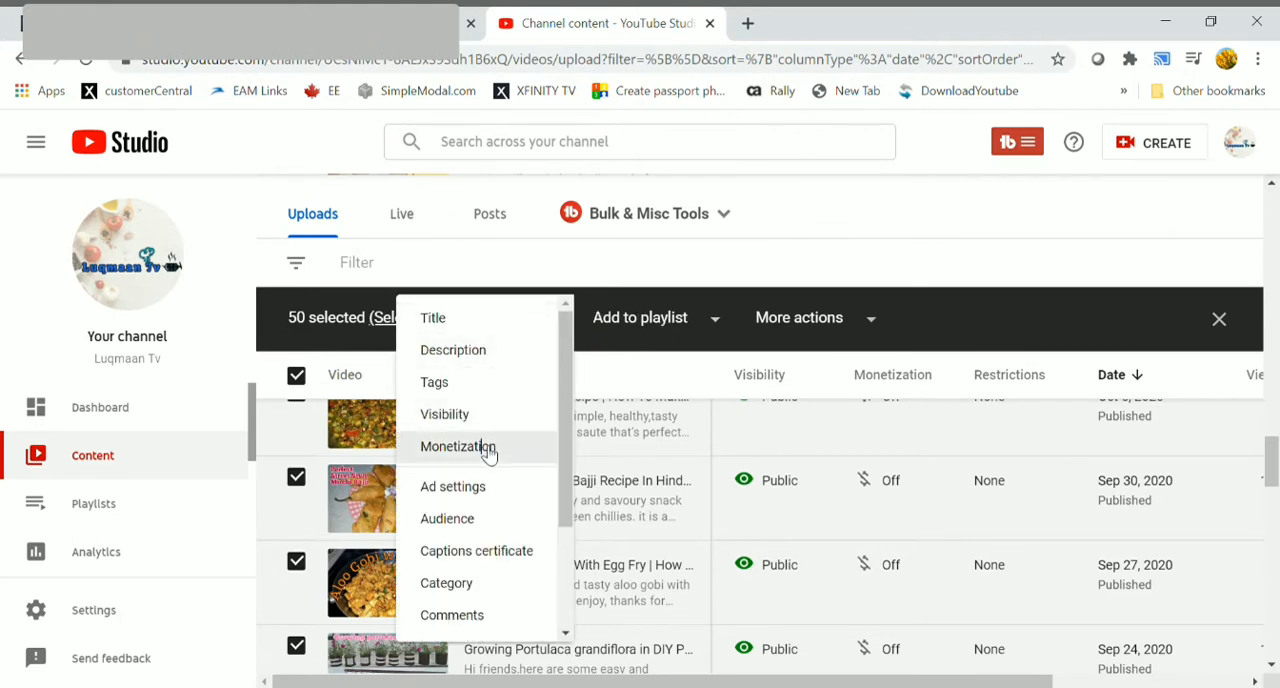
pyautogui.click(456, 447)
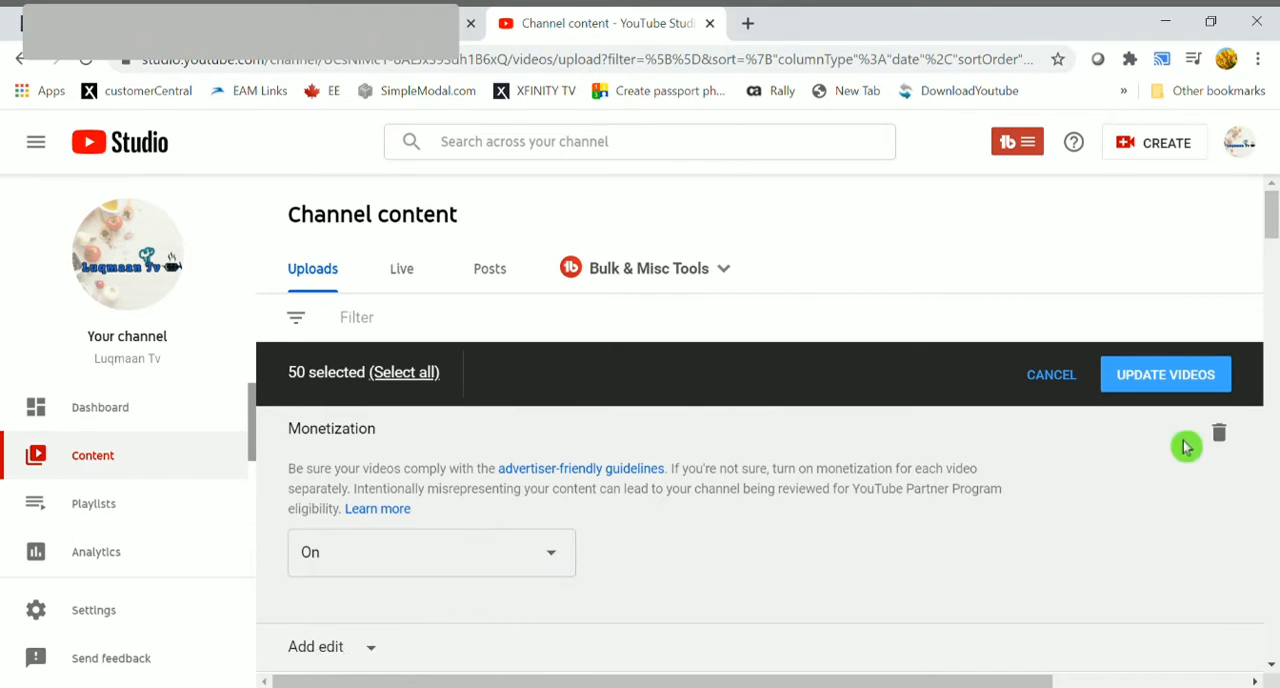
pyautogui.moveTo(841, 507)
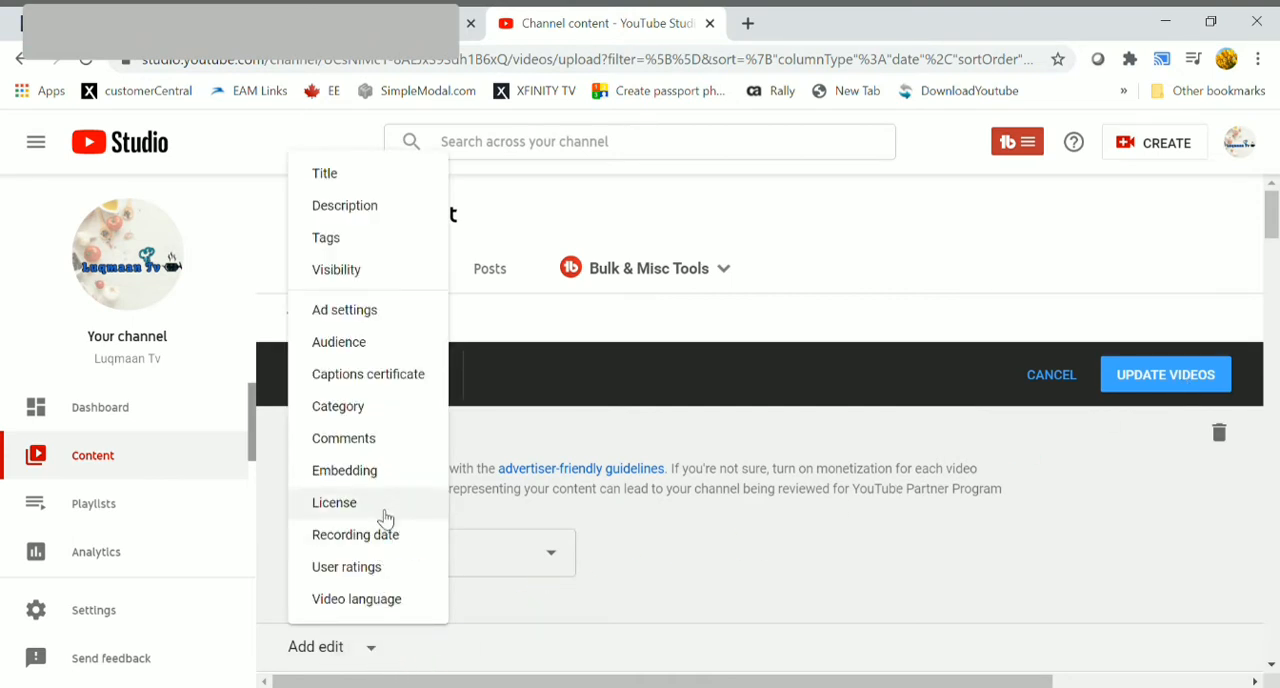
pyautogui.moveTo(376, 315)
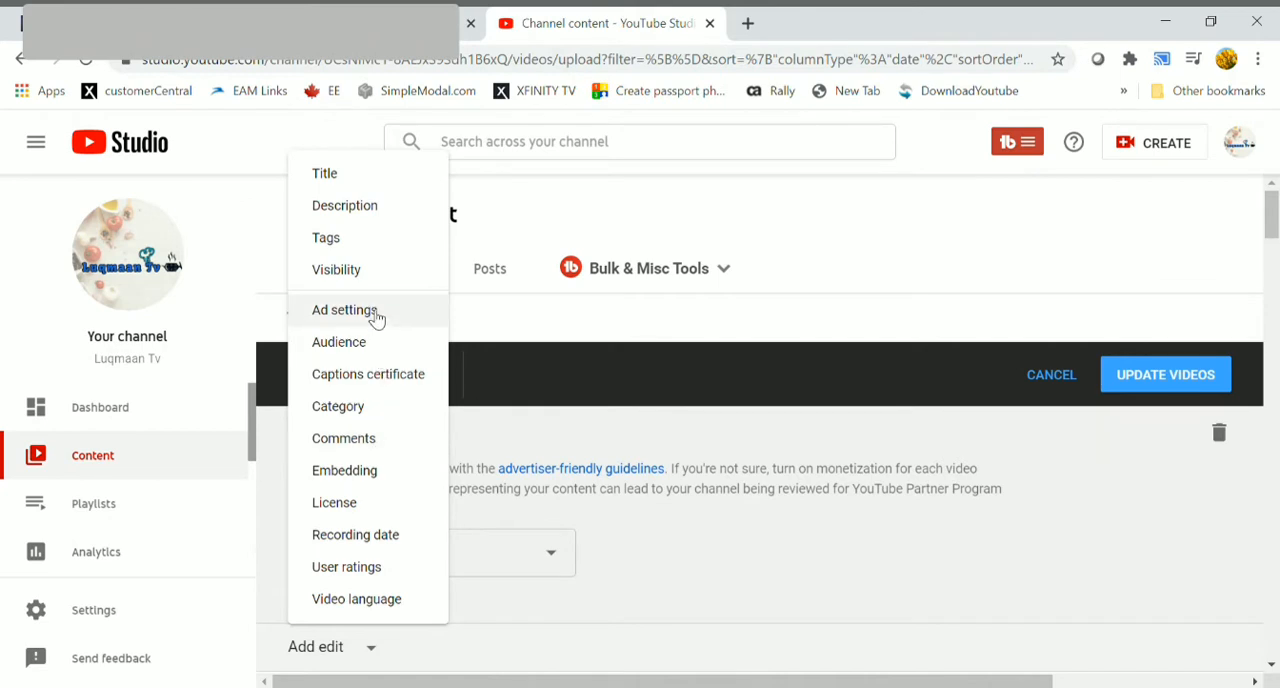
pyautogui.moveTo(345, 310)
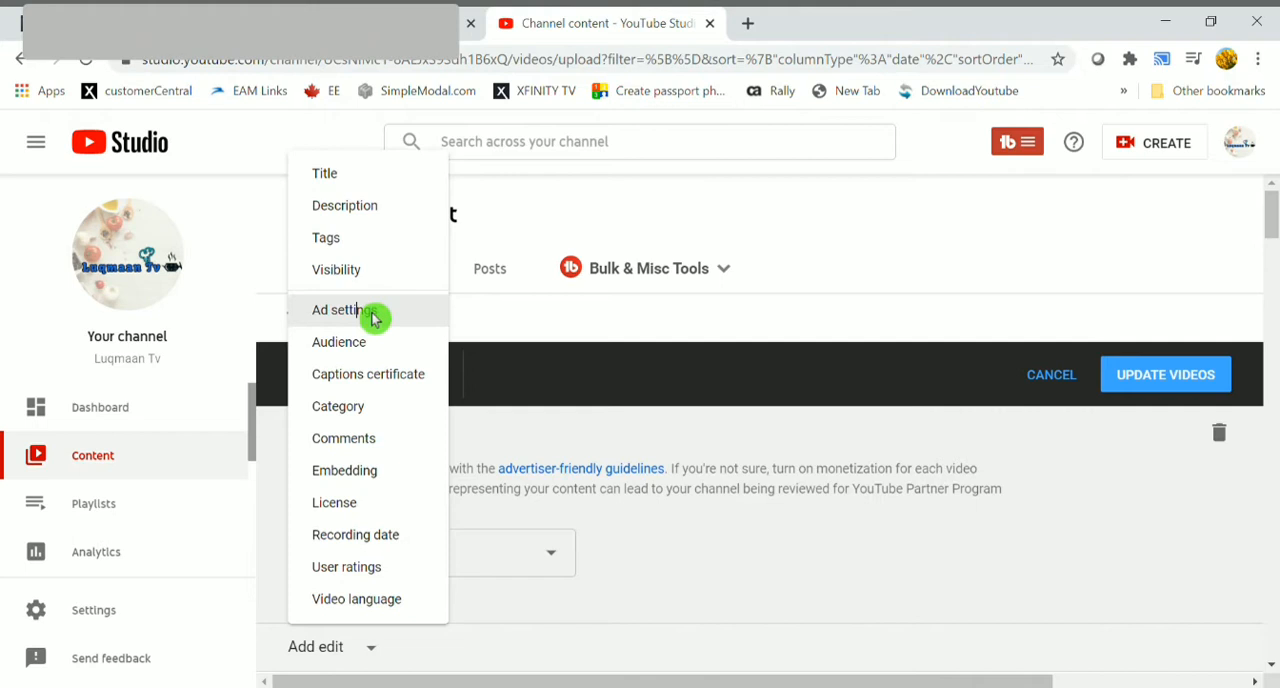
# Step: Add Ad settings with overlay, sponsored card, skippable and non-skippable ads, then submit Update videos
pyautogui.click(343, 309)
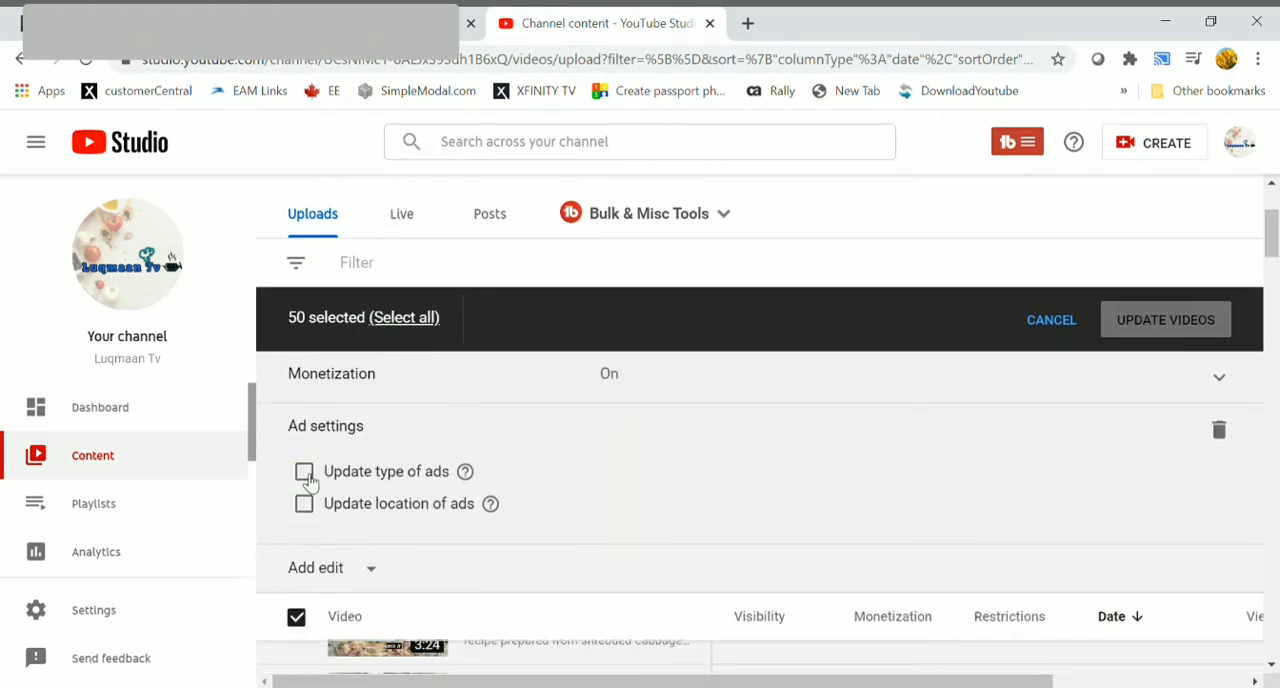
pyautogui.click(303, 472)
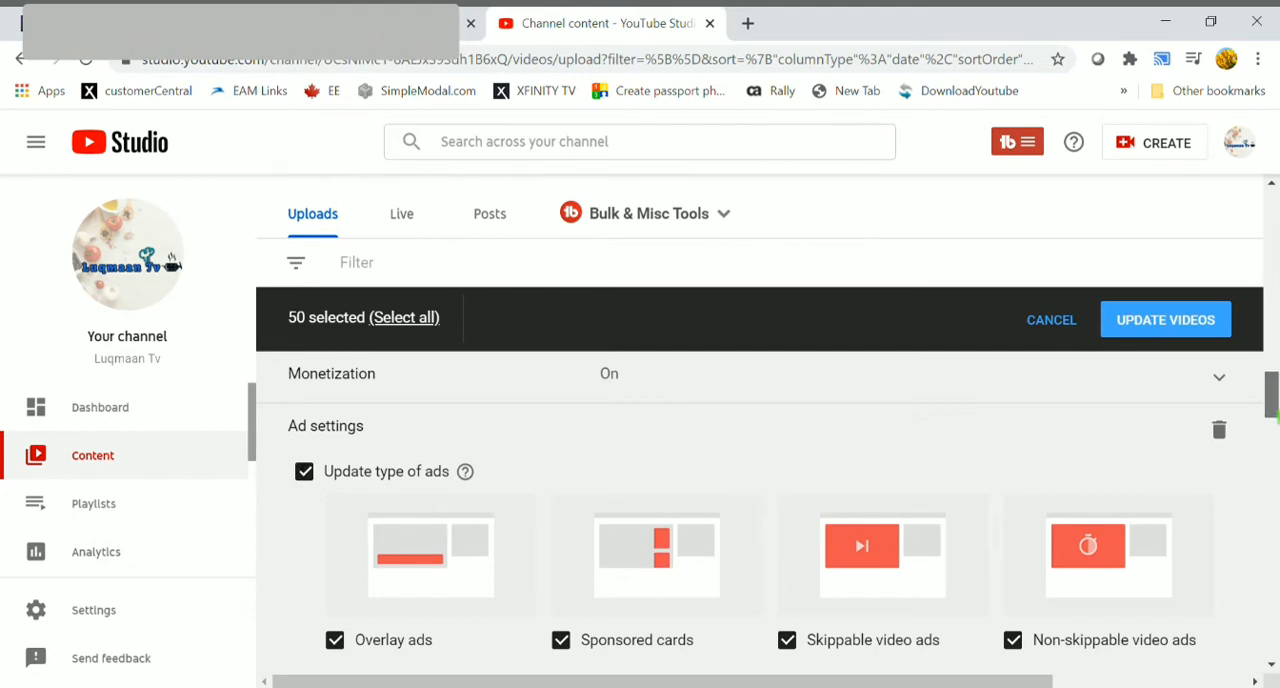
pyautogui.scroll(-3)
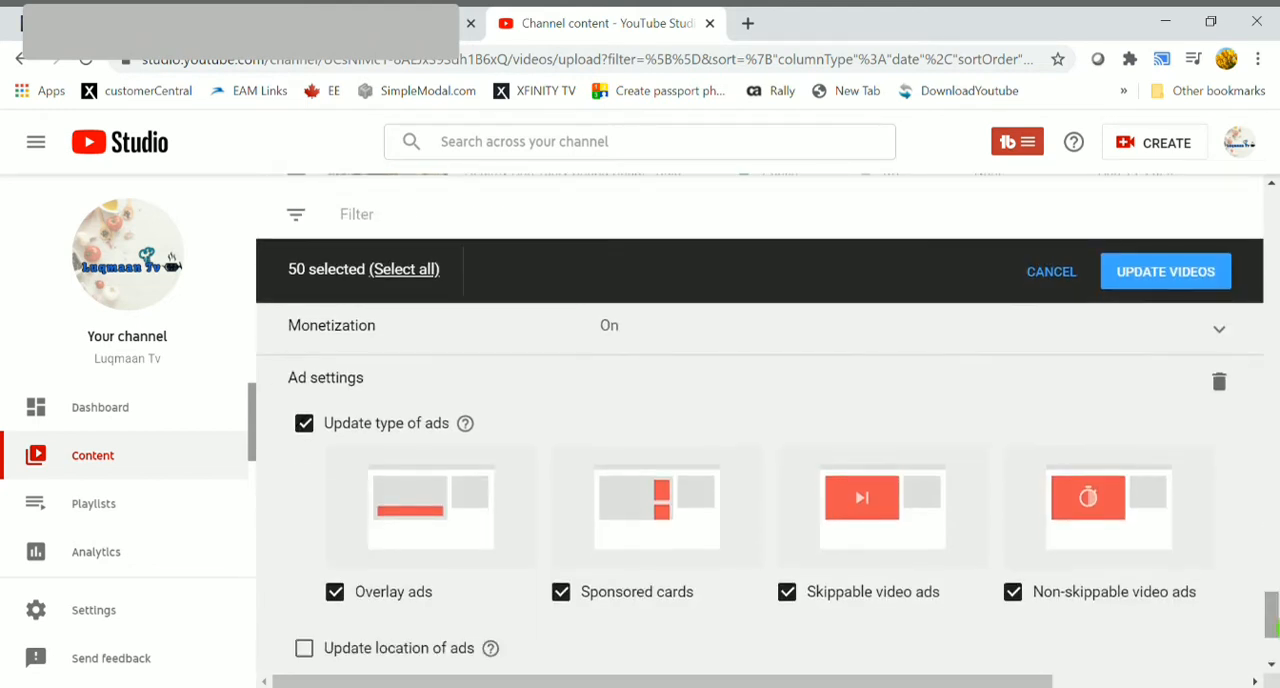
pyautogui.scroll(-3)
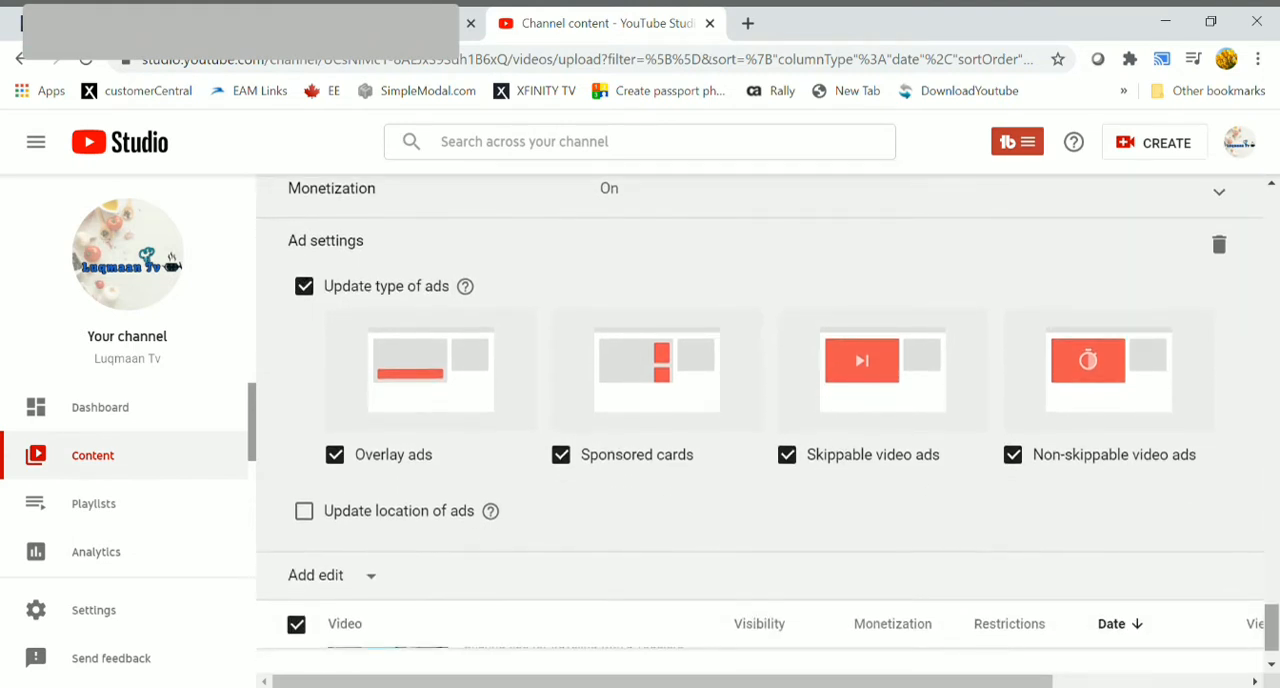
pyautogui.moveTo(593, 522)
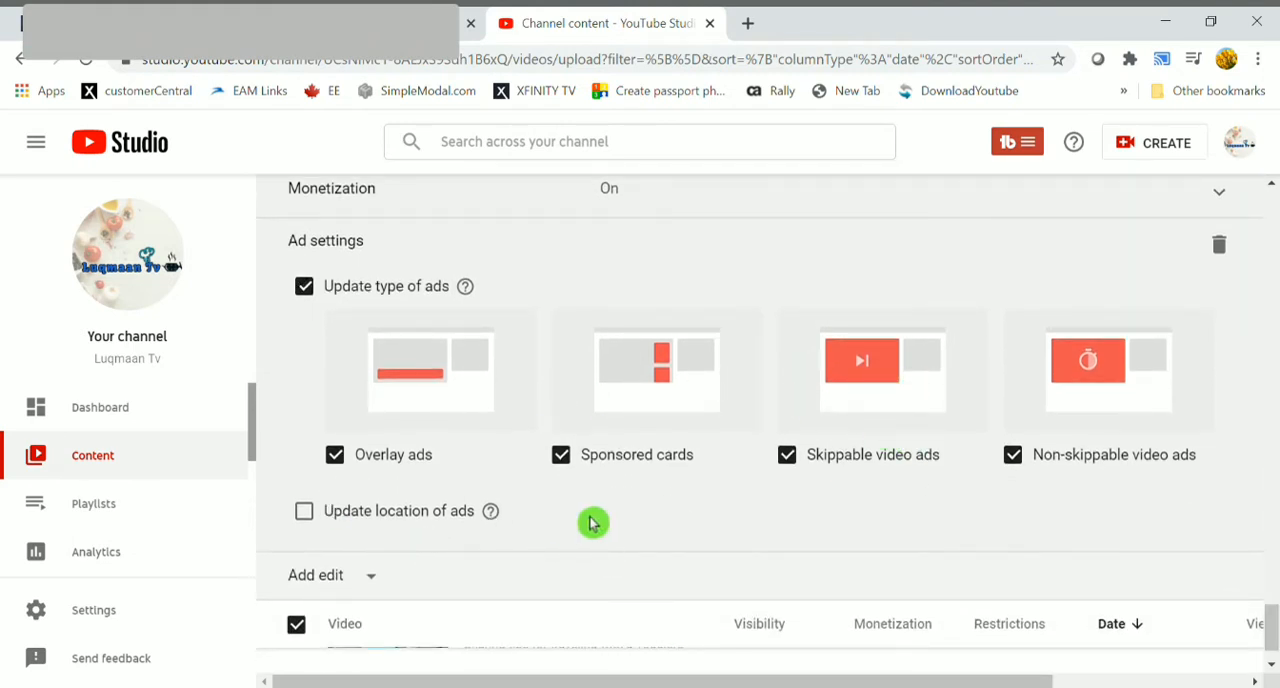
pyautogui.scroll(-3)
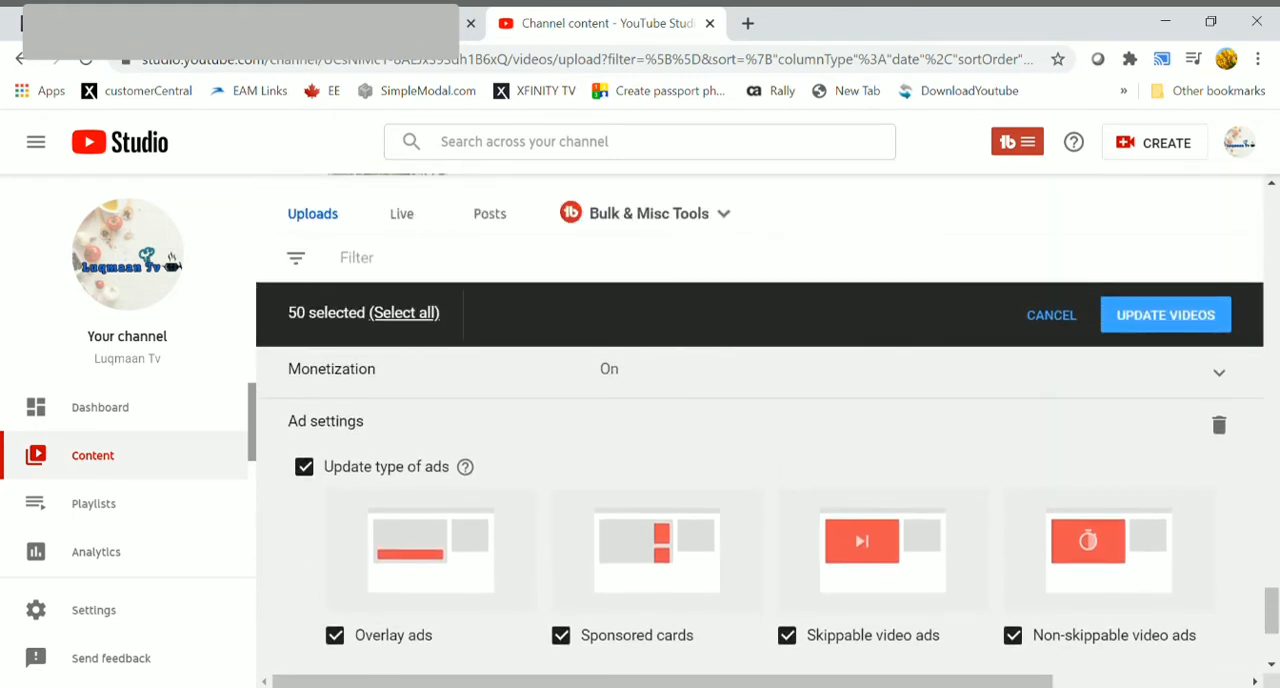
pyautogui.moveTo(1194, 320)
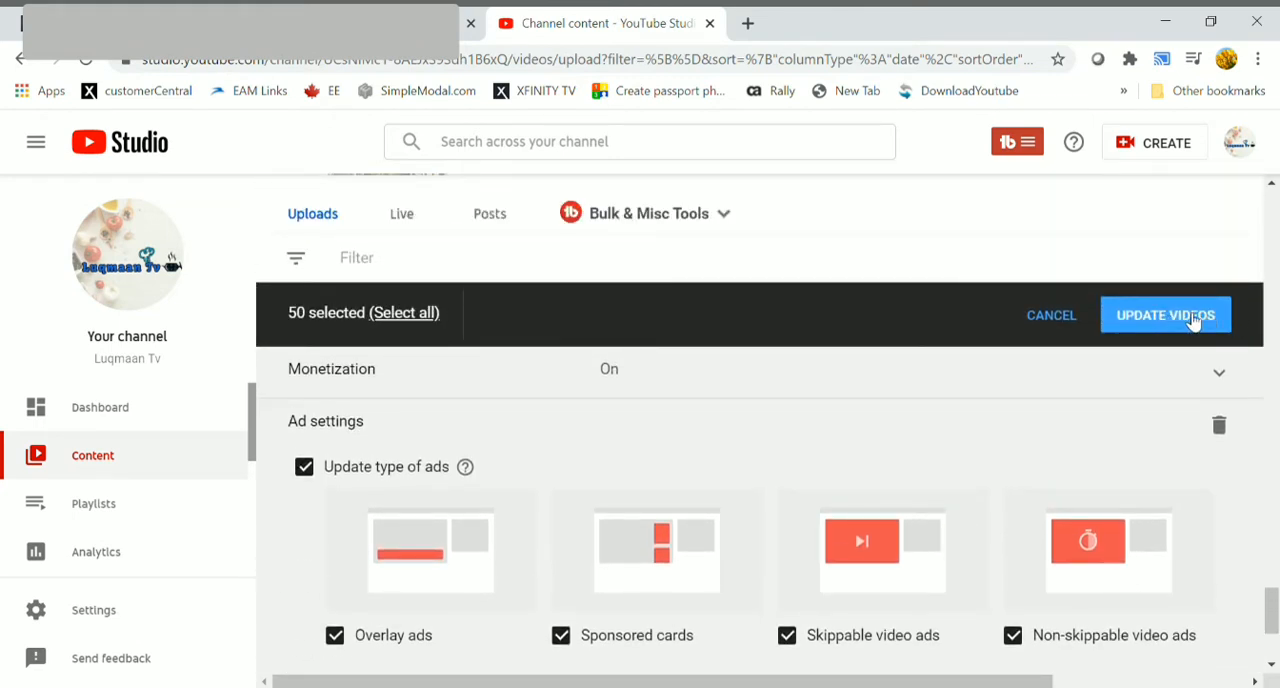
pyautogui.click(1167, 314)
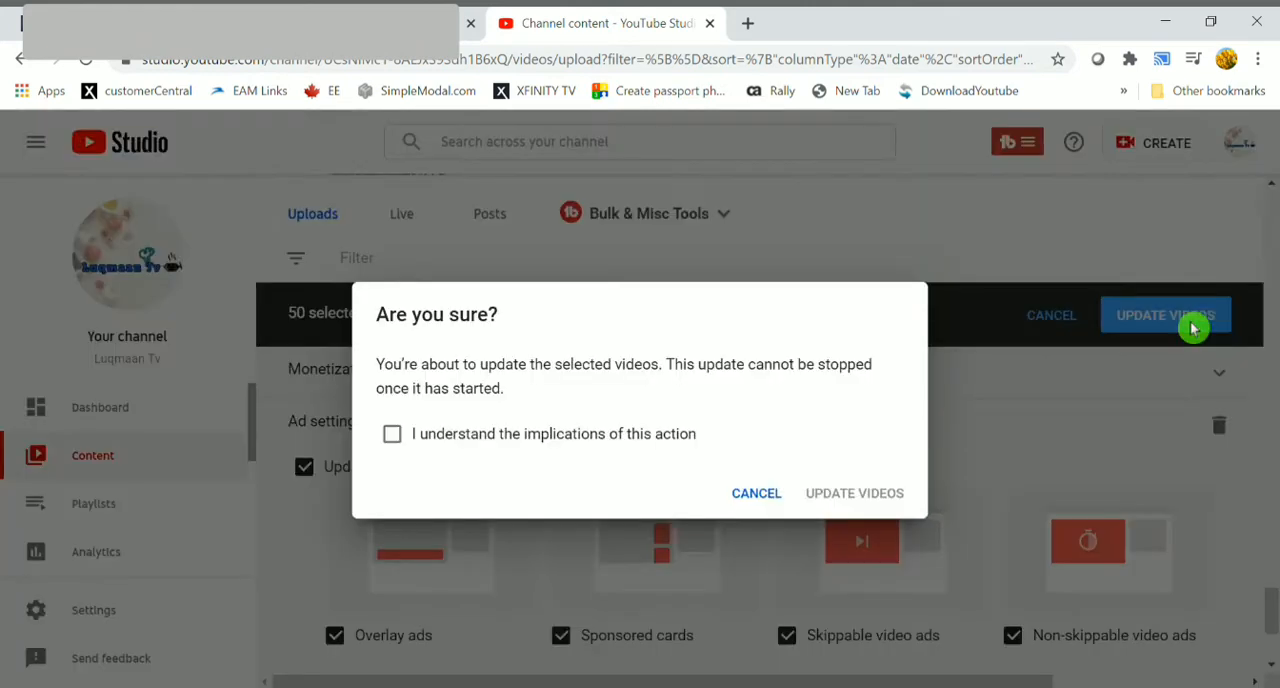
pyautogui.moveTo(613, 457)
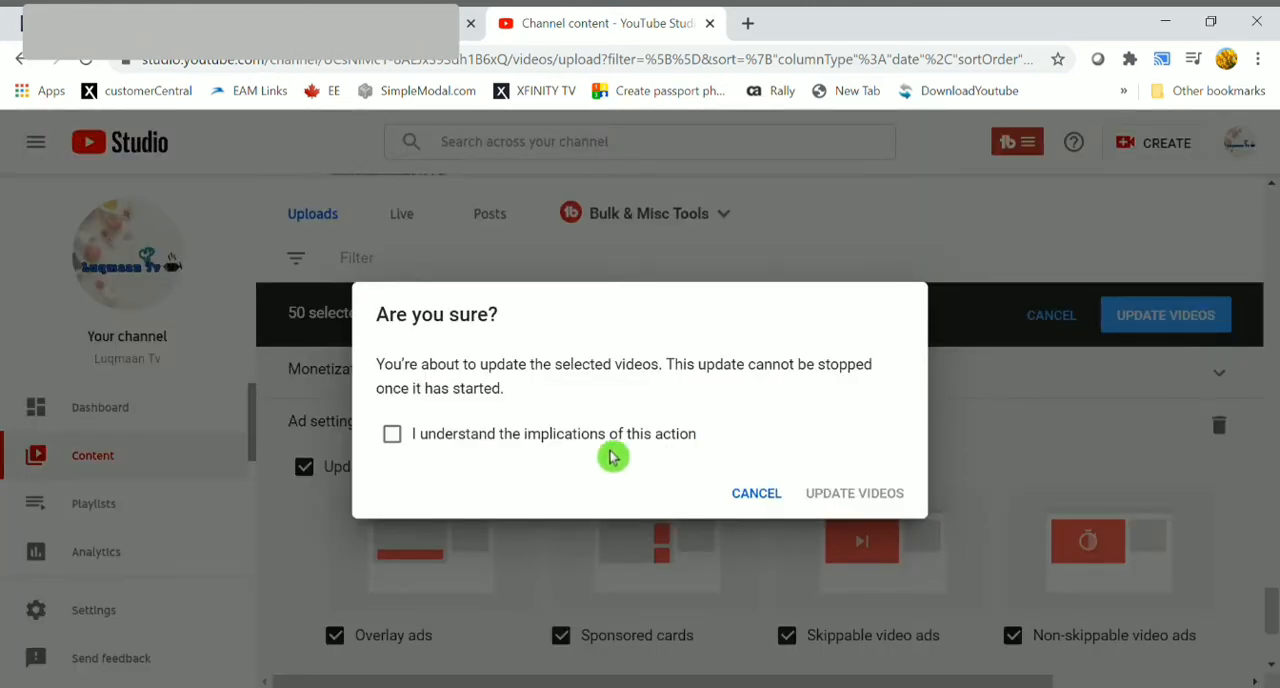
pyautogui.moveTo(490, 455)
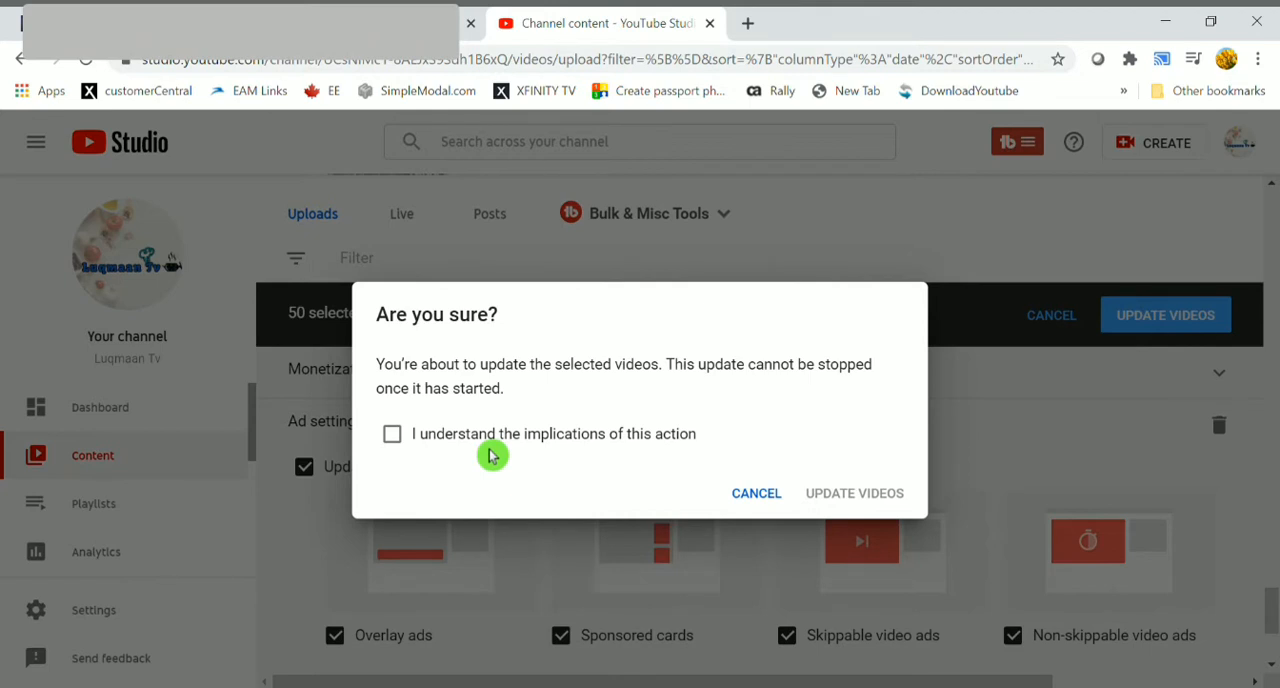
pyautogui.moveTo(464, 459)
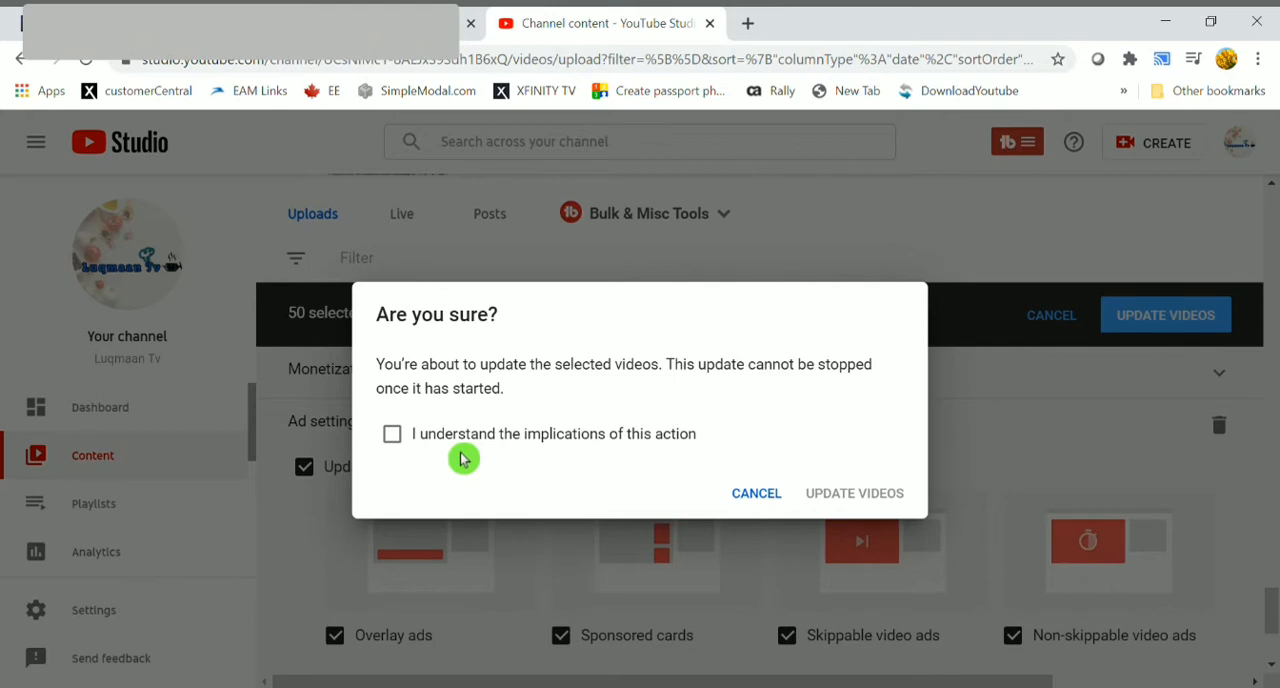
pyautogui.moveTo(393, 440)
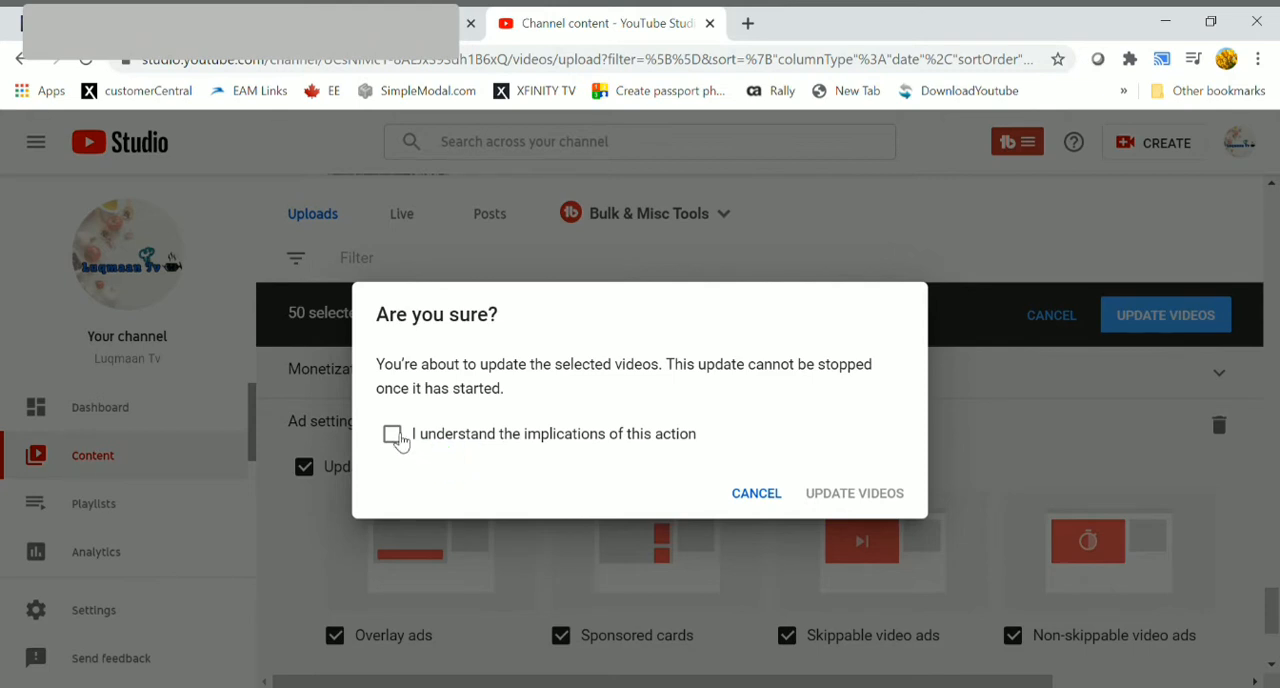
# Step: Acknowledge the implications warning and confirm updating the 50 selected videos
pyautogui.click(393, 434)
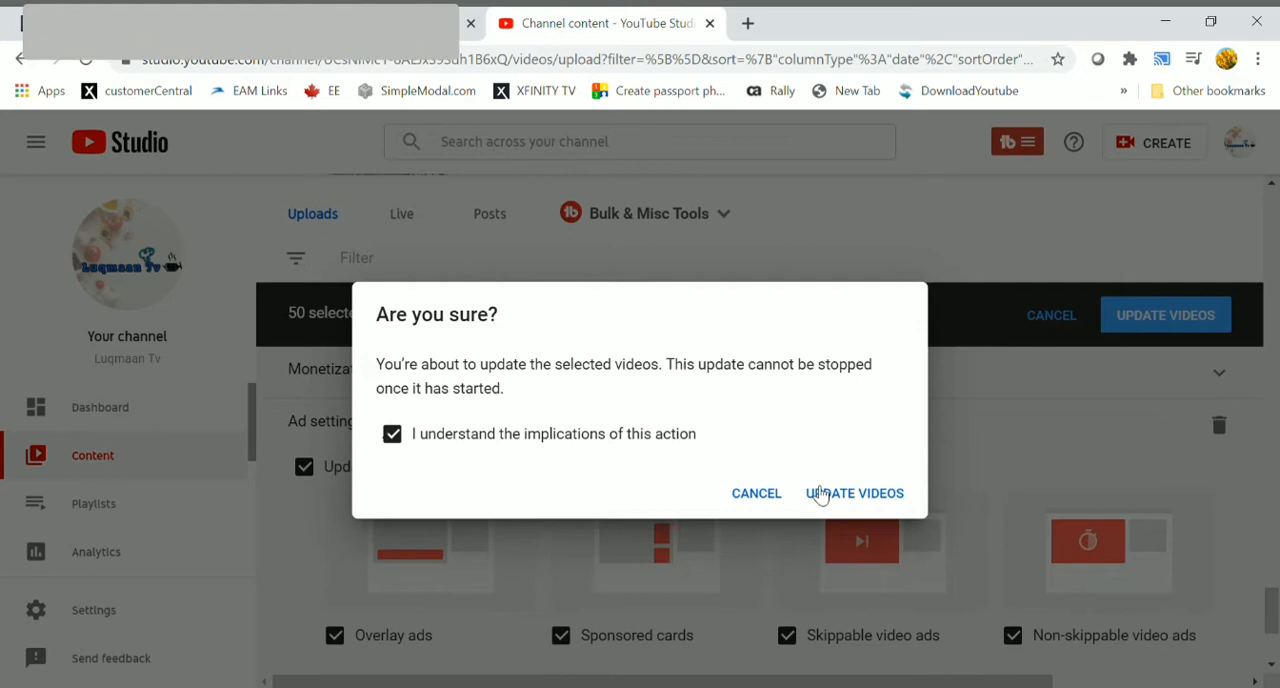
pyautogui.moveTo(882, 498)
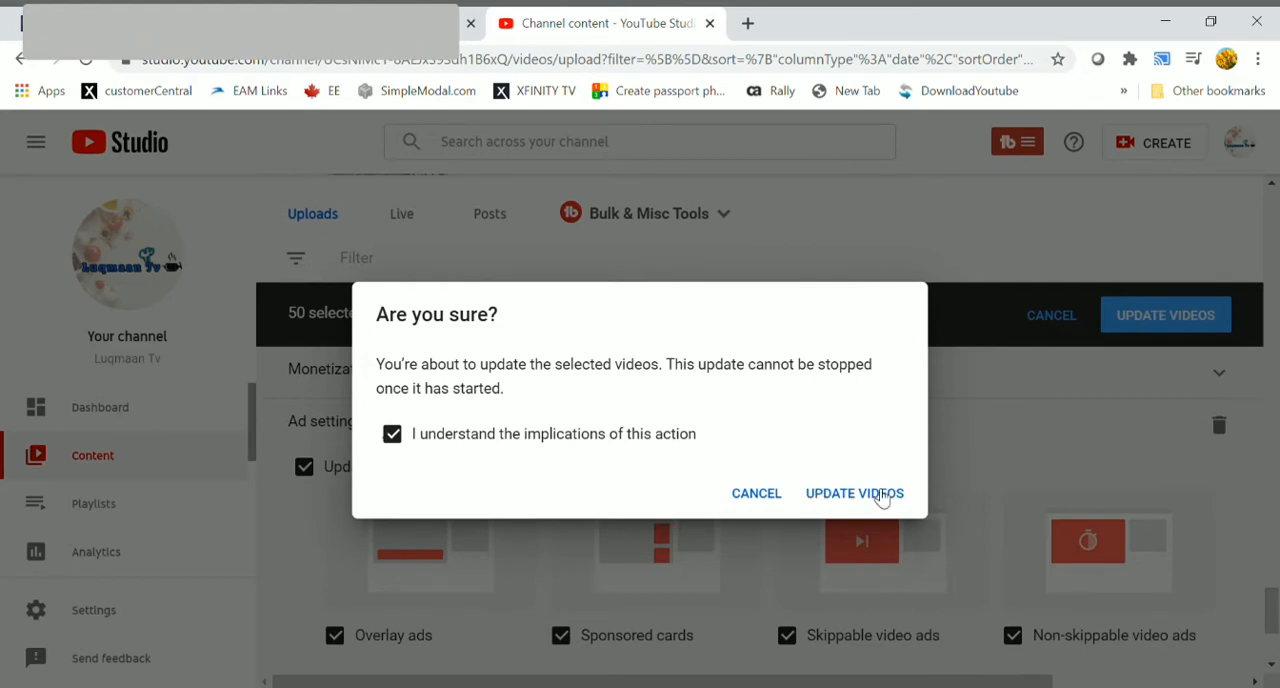
pyautogui.click(854, 493)
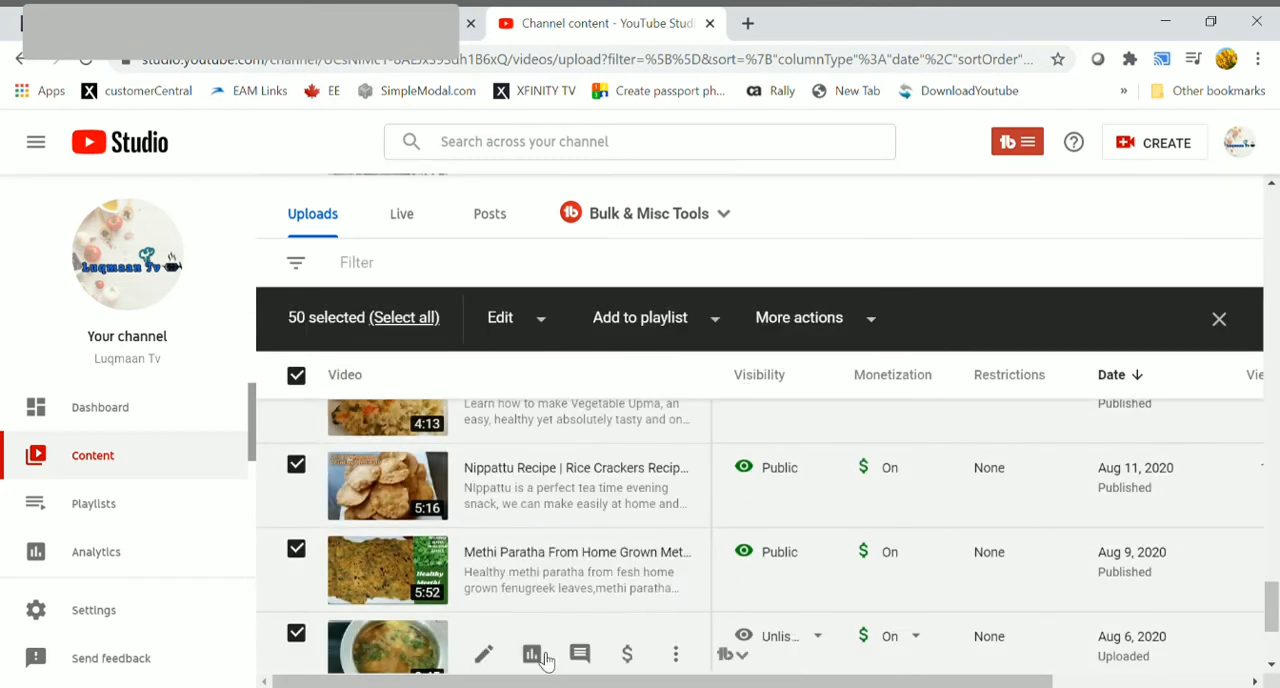
pyautogui.moveTo(890, 468)
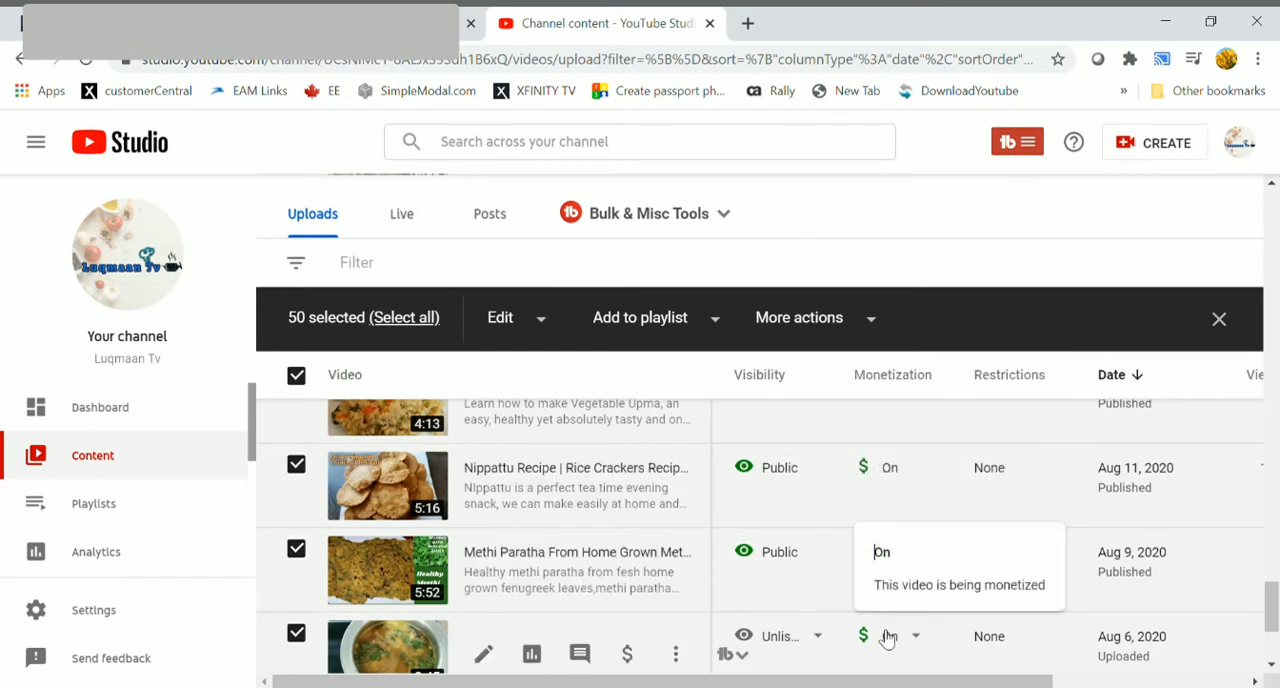
# Step: Move to the next page of older uploads whose monetization is still Off
pyautogui.click(1219, 319)
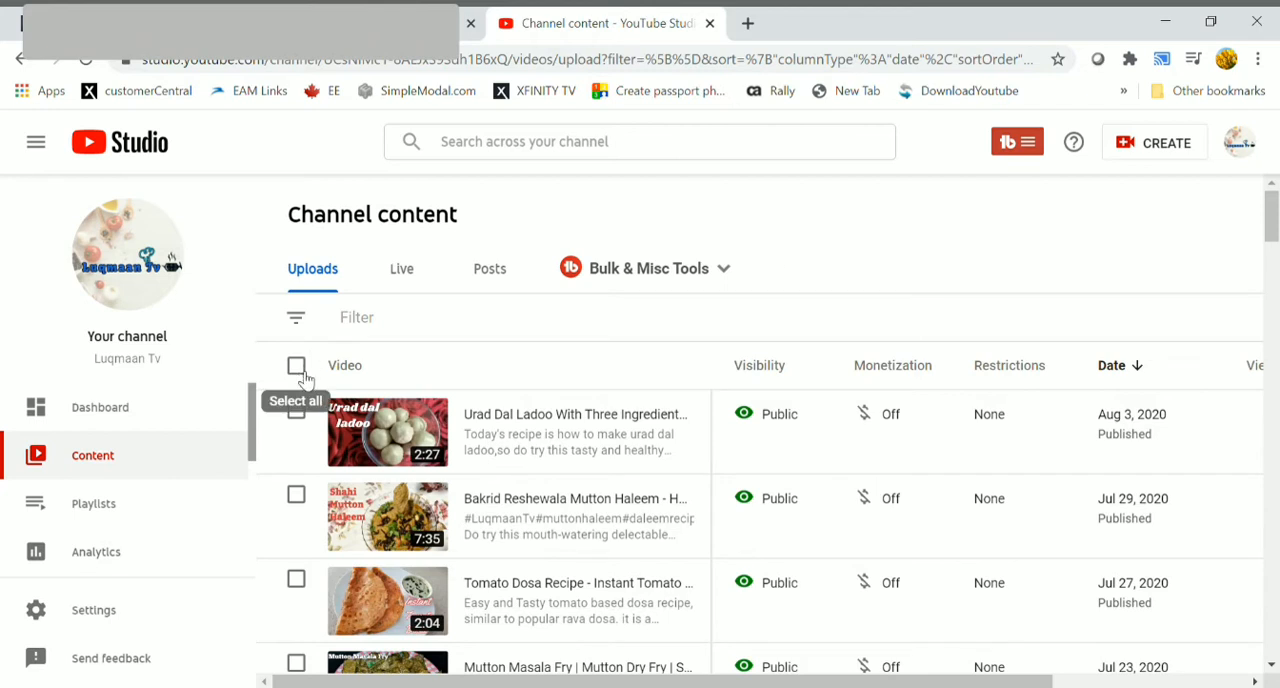
# Step: Select all 50 older videos, add Monetization On plus Ad settings with all four ad types, and submit the update
pyautogui.click(296, 365)
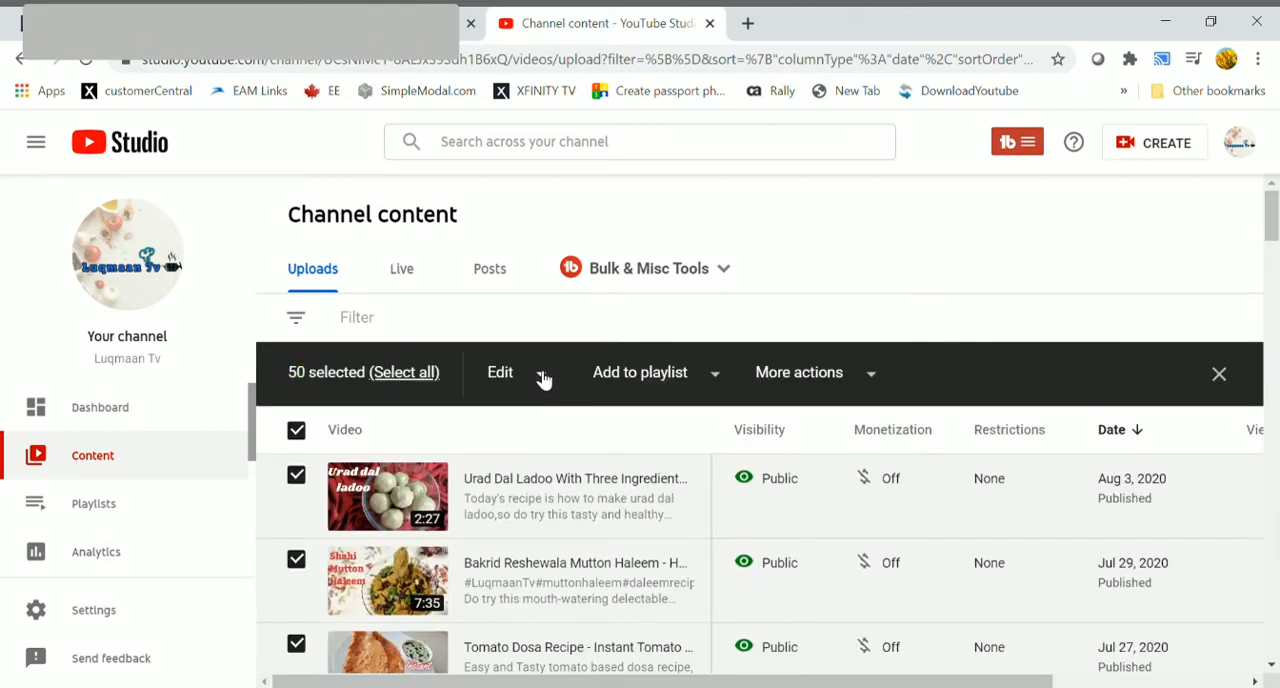
pyautogui.click(499, 372)
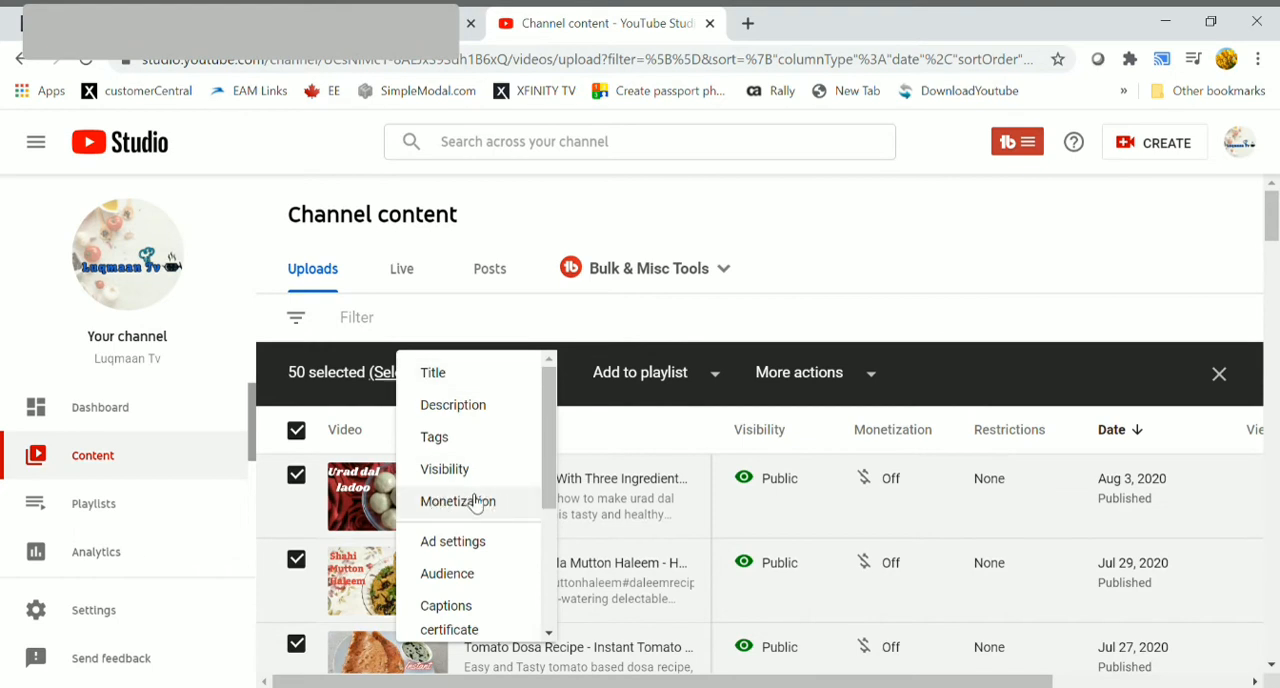
pyautogui.click(457, 501)
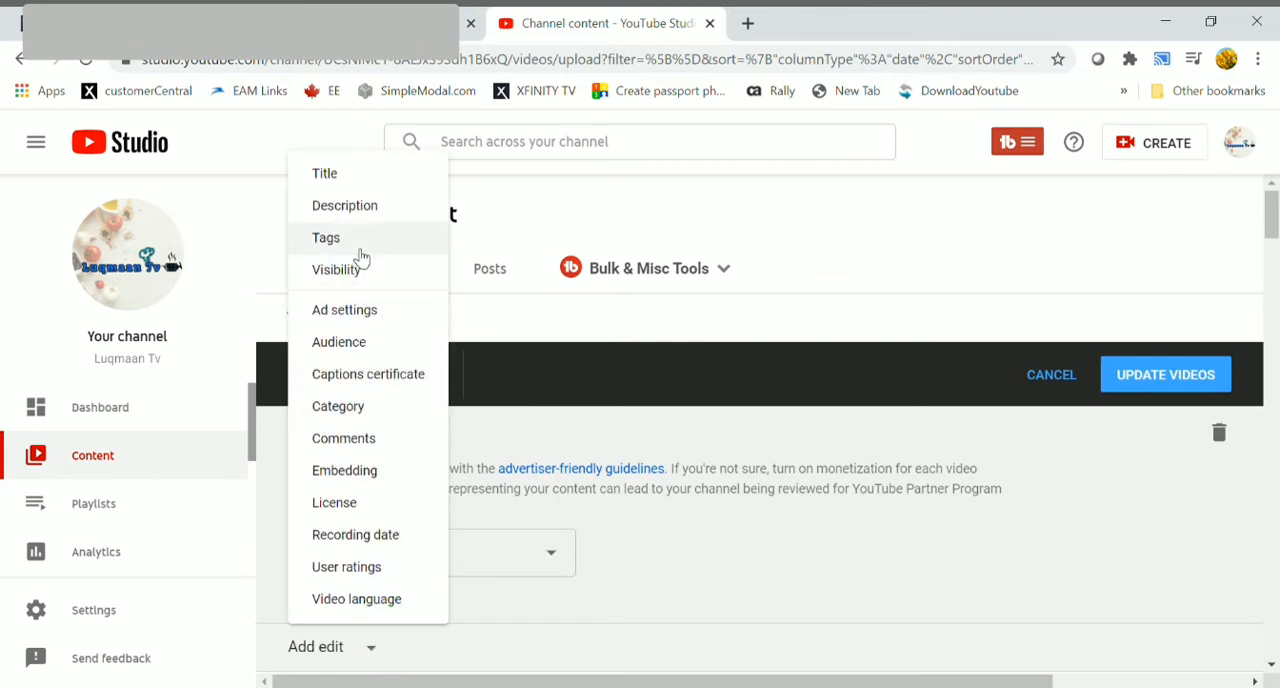
pyautogui.click(344, 309)
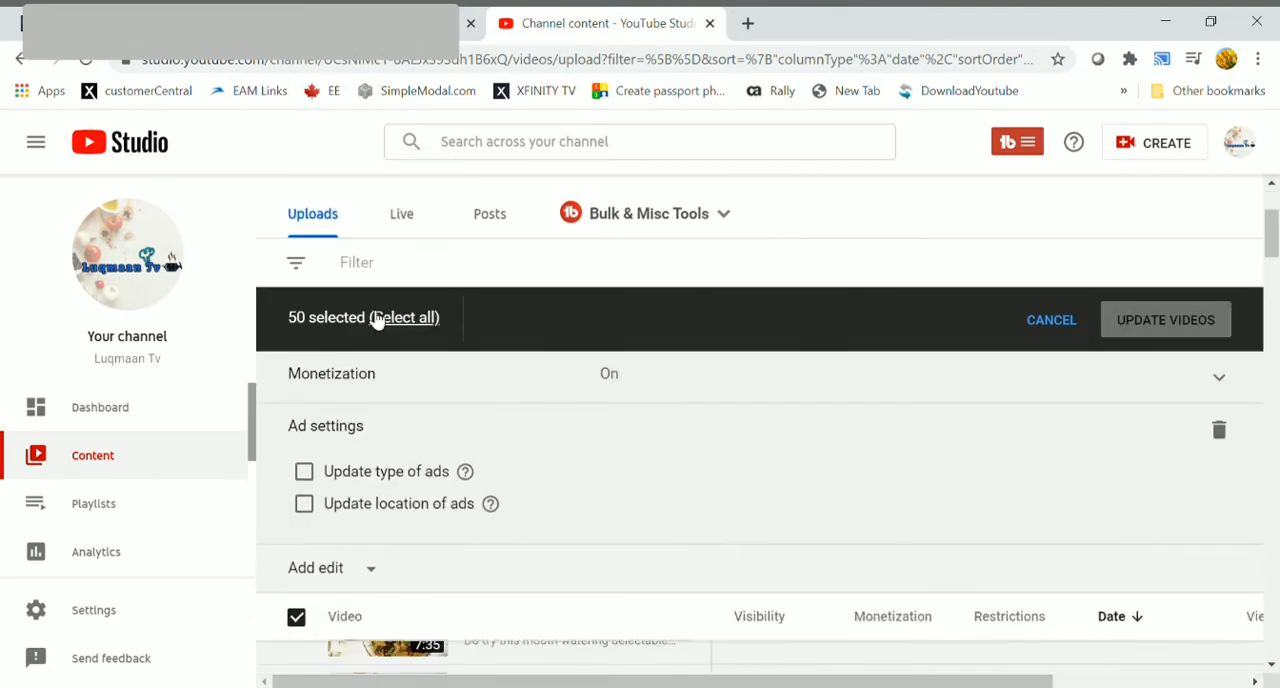
pyautogui.click(304, 472)
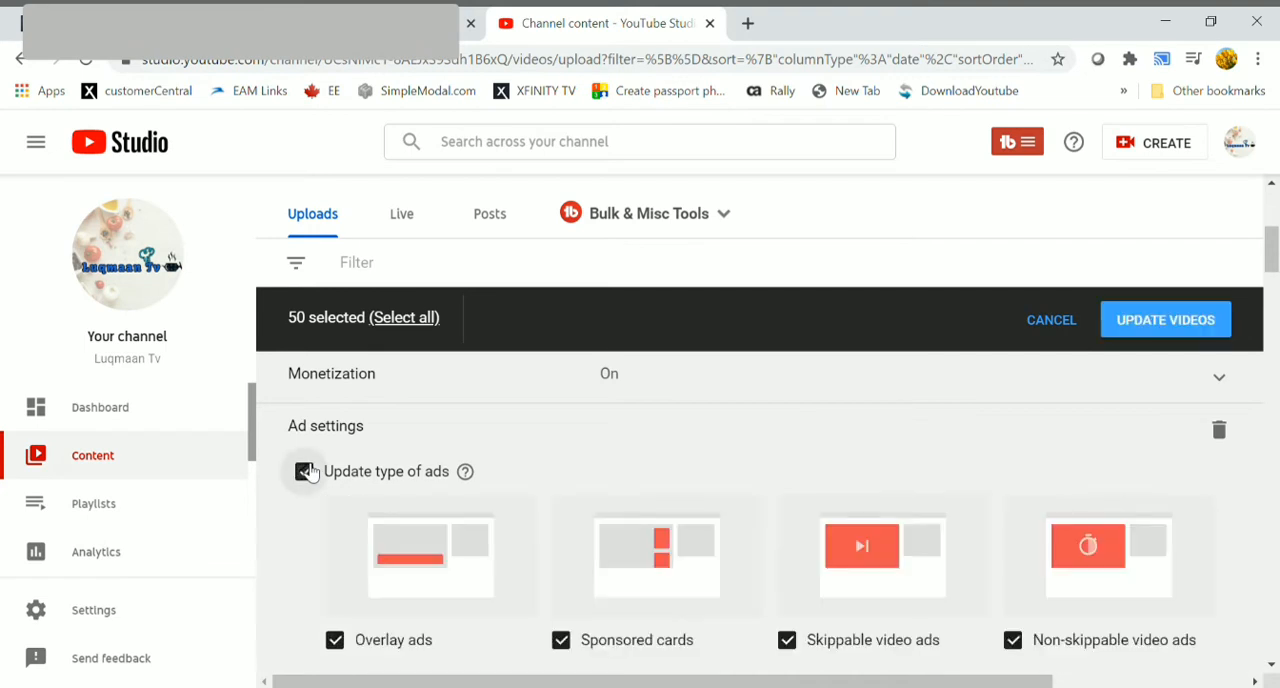
pyautogui.click(304, 472)
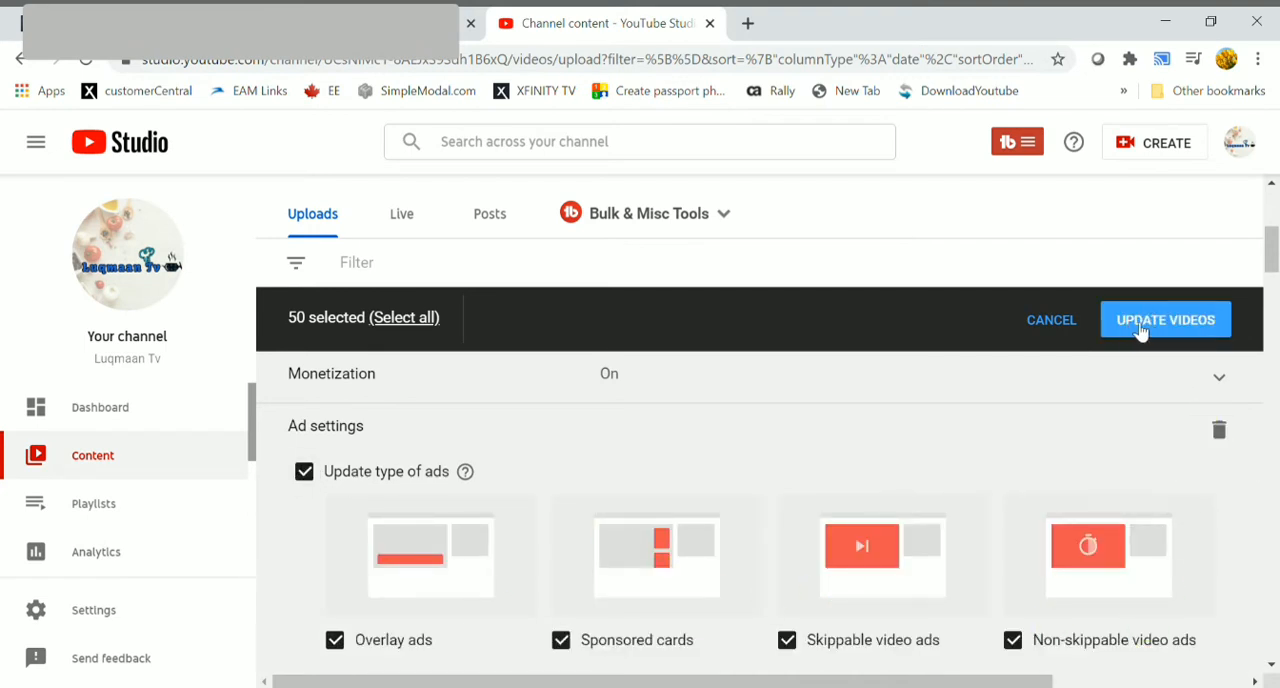
pyautogui.moveTo(1187, 324)
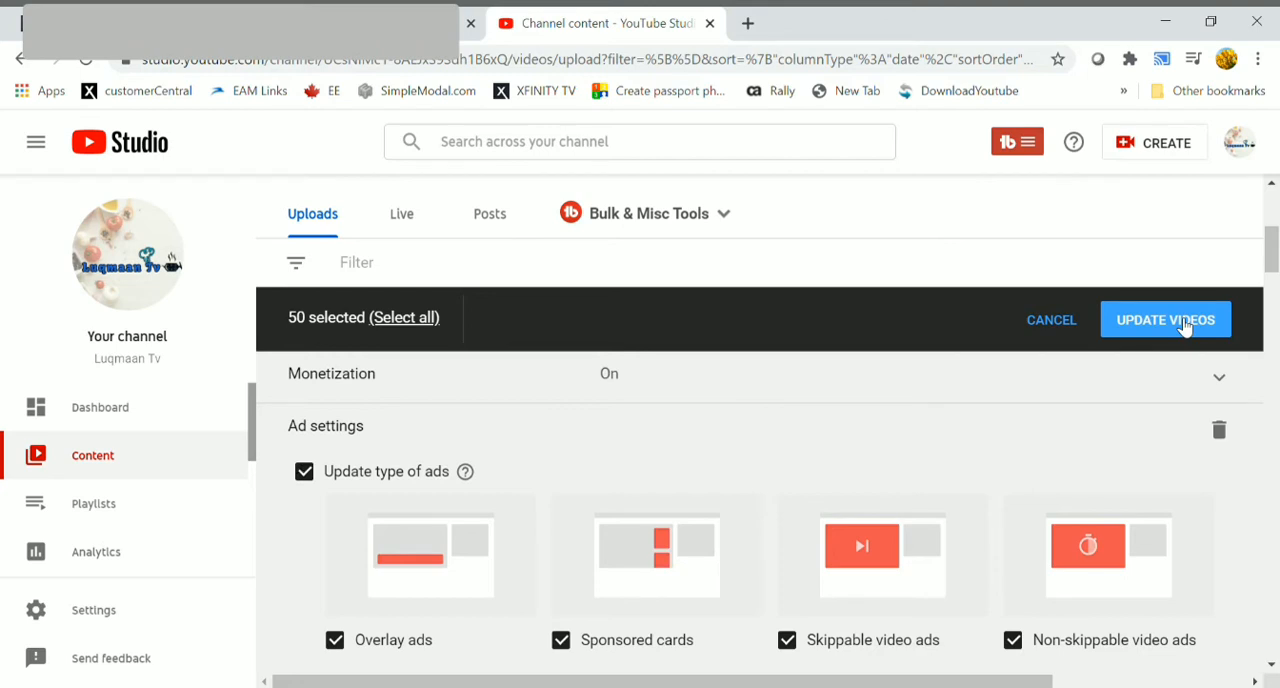
pyautogui.moveTo(1150, 325)
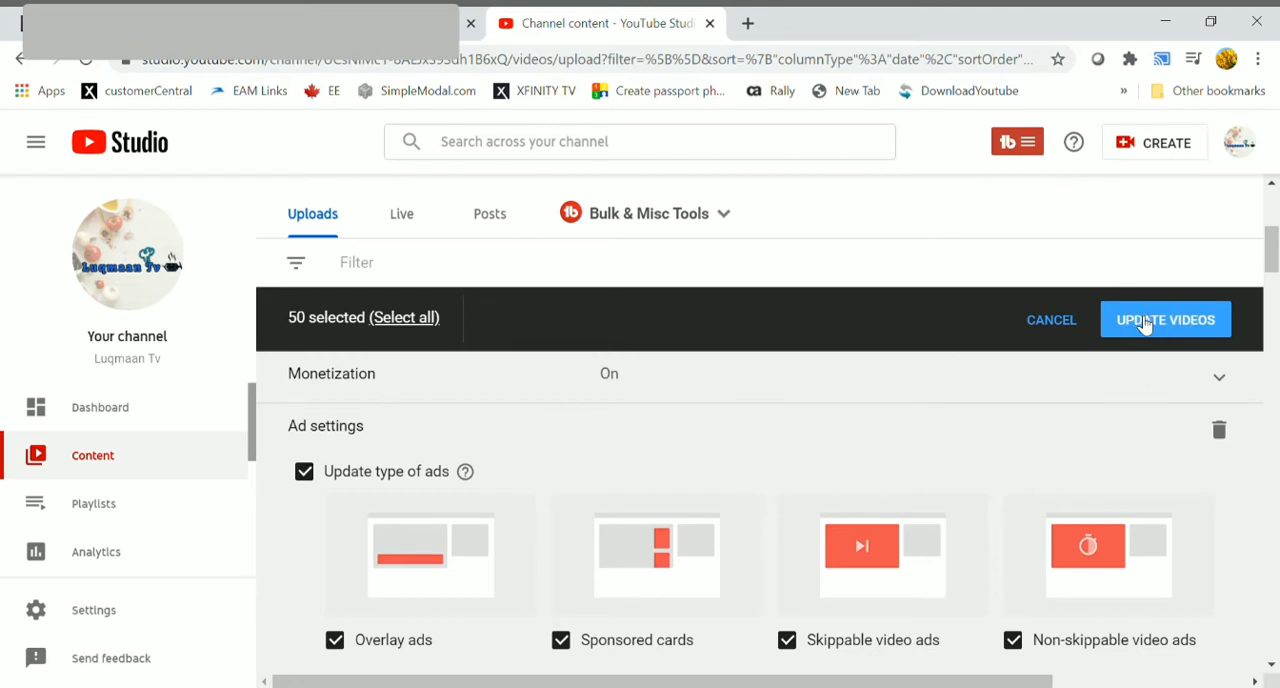
pyautogui.click(1164, 319)
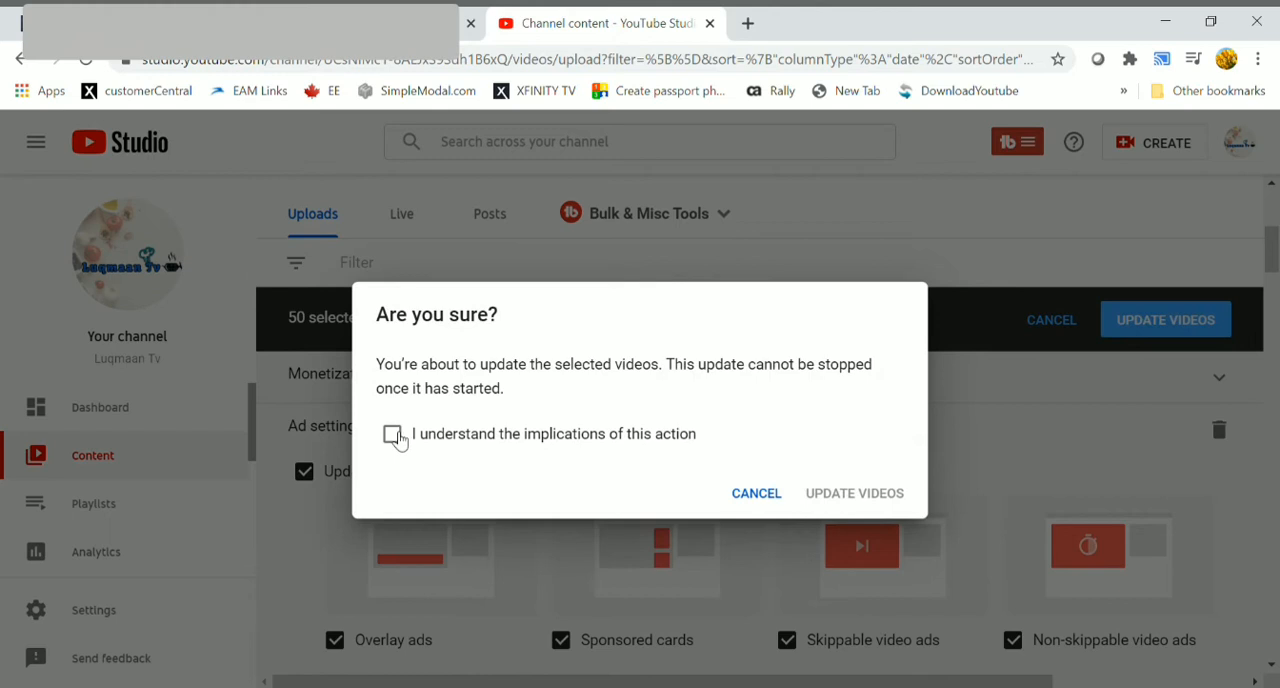
# Step: Acknowledge the irreversible update and confirm it for the 50 selected videos
pyautogui.click(395, 434)
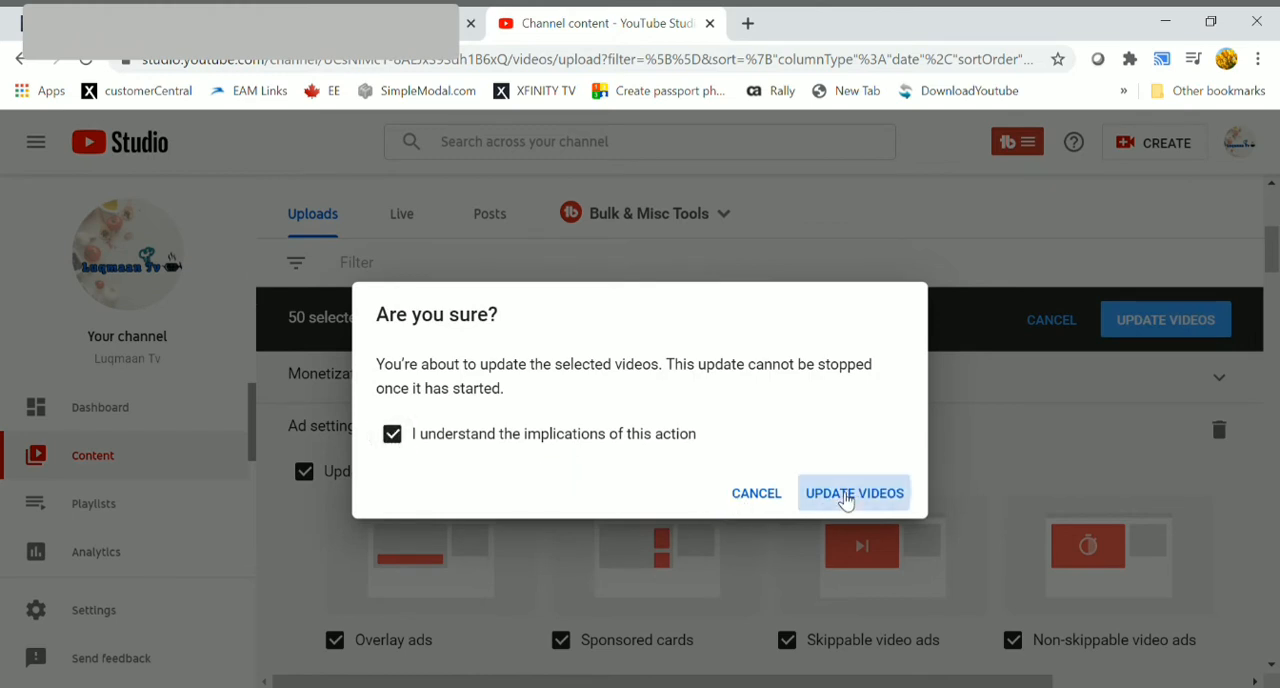
pyautogui.click(853, 492)
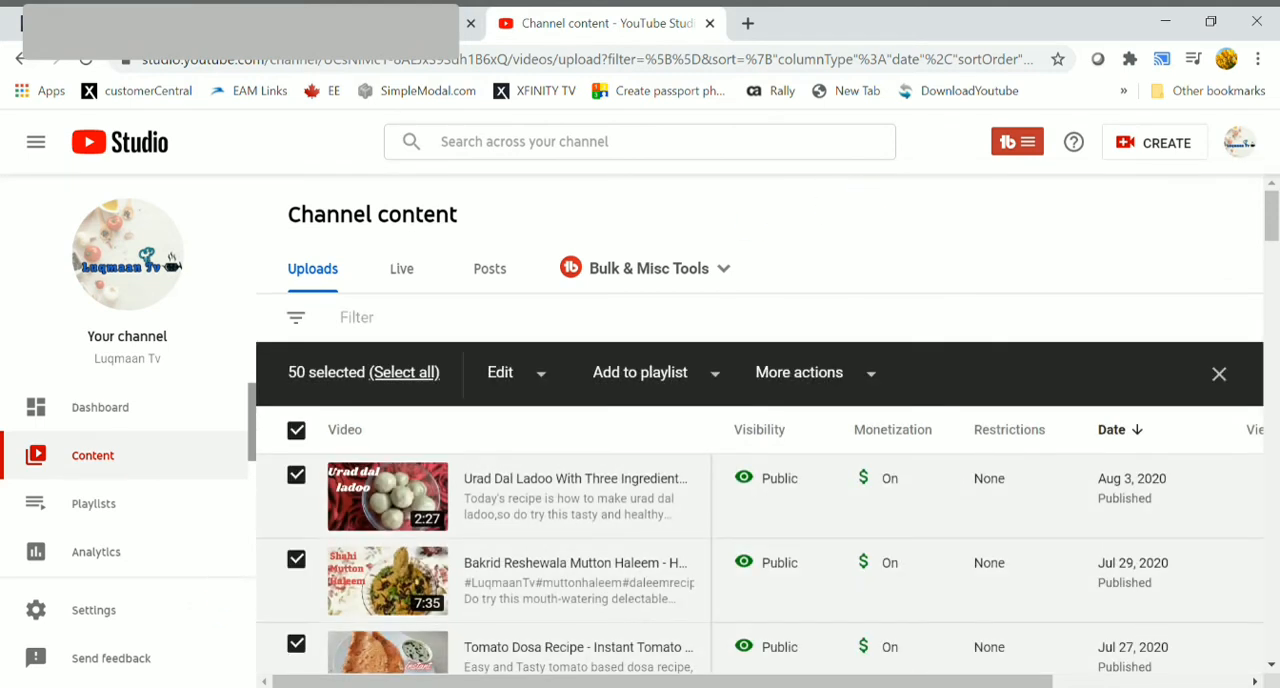
pyautogui.moveTo(1217, 375)
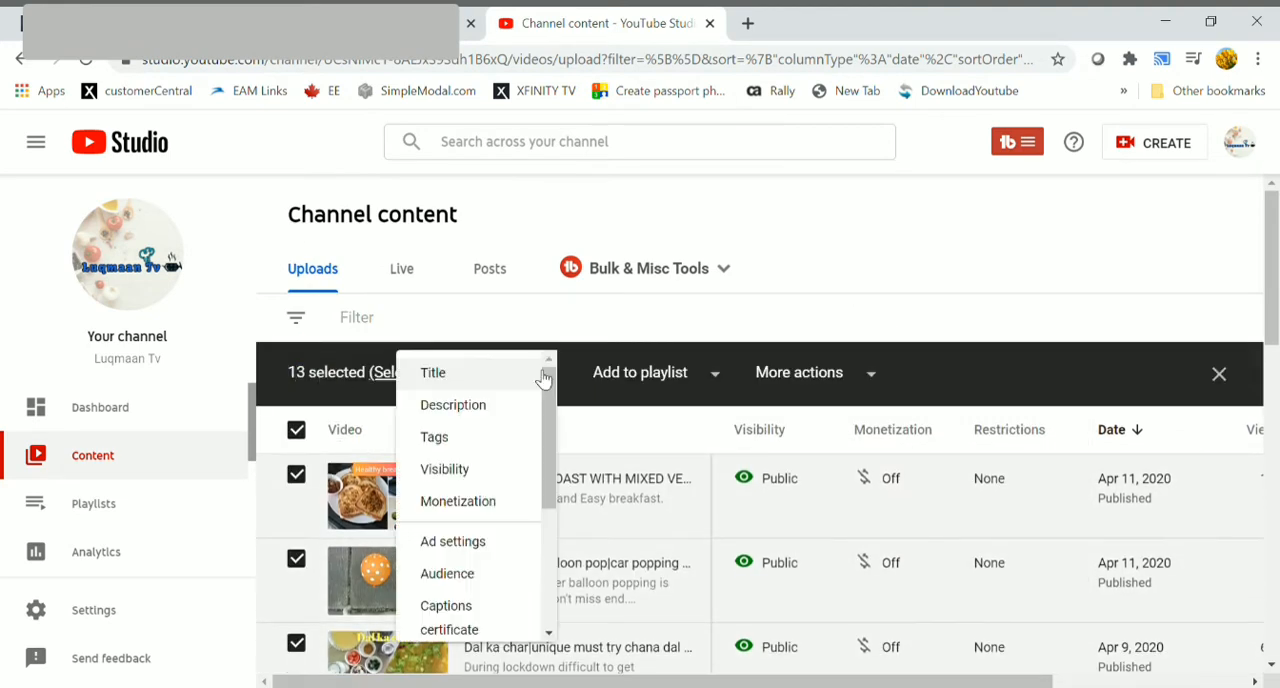
# Step: Apply Monetization On with updated ad types to the 13 April 2020 videos and confirm the update
pyautogui.click(457, 501)
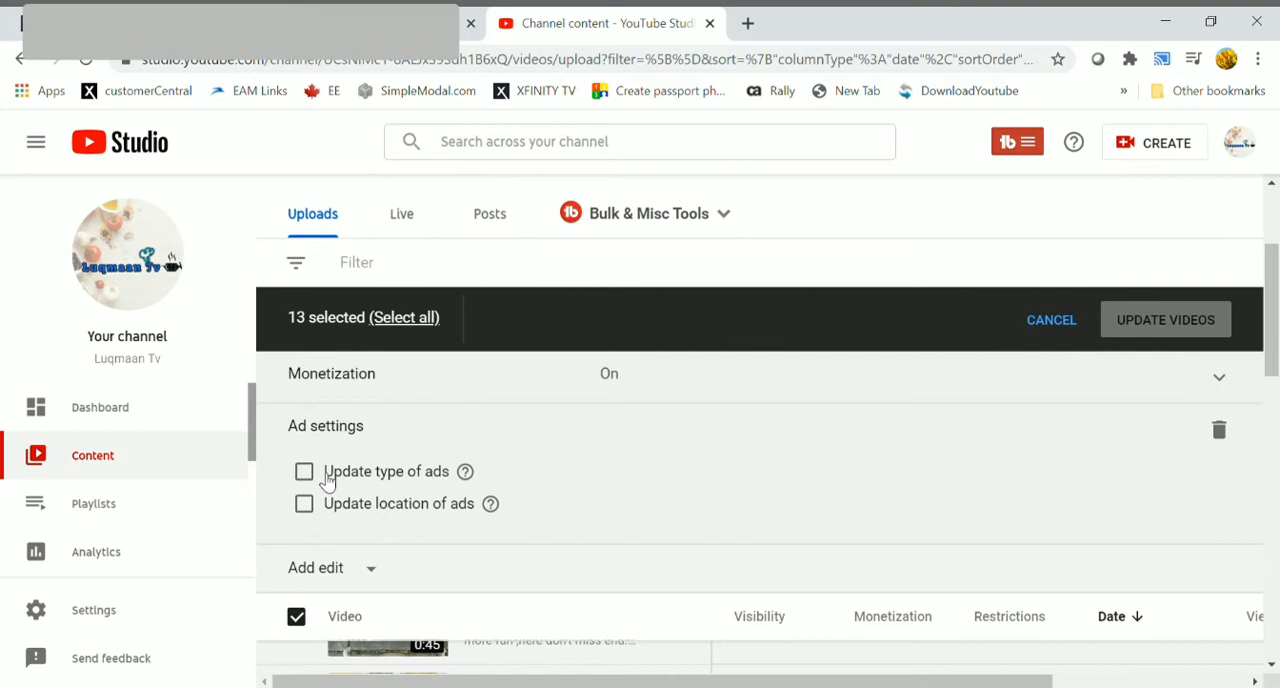
pyautogui.click(304, 472)
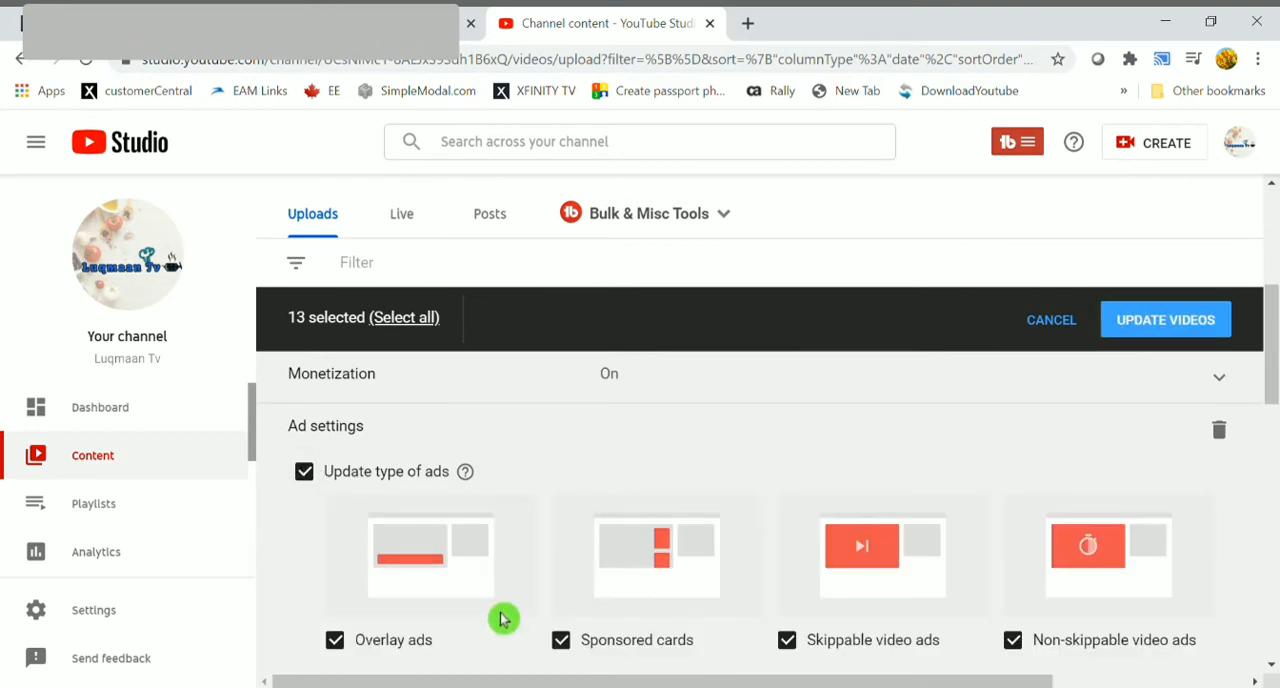
pyautogui.moveTo(1137, 322)
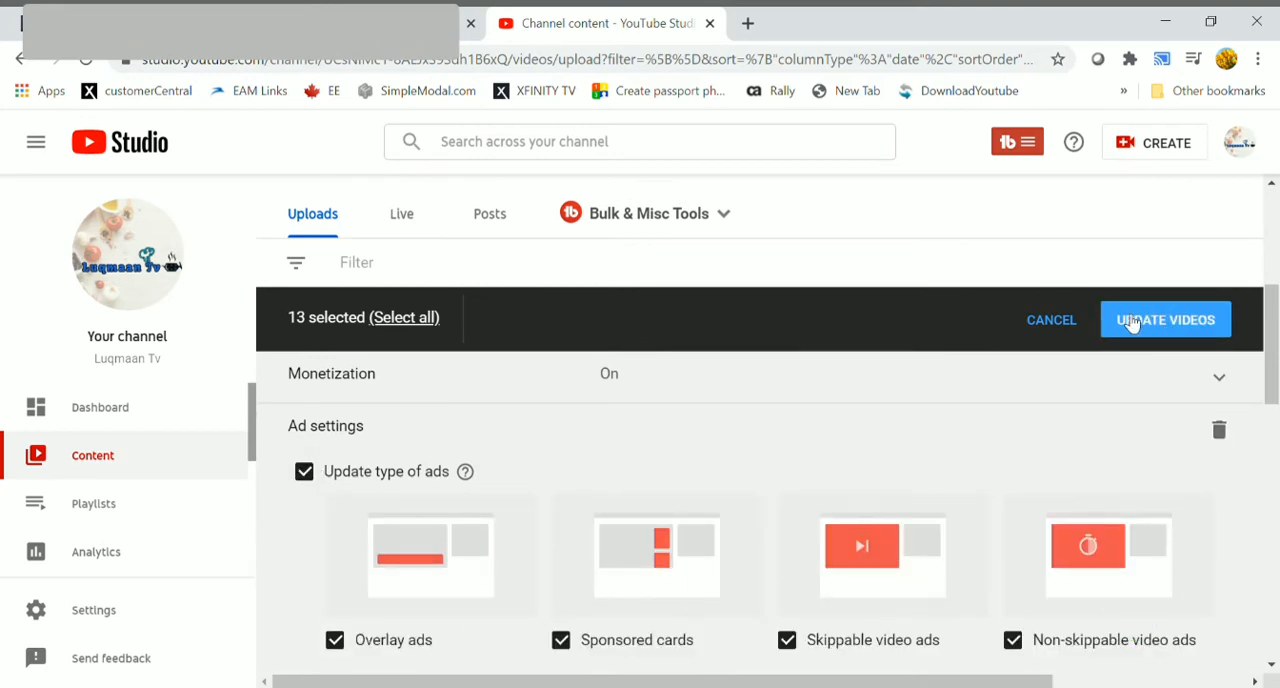
pyautogui.click(1165, 319)
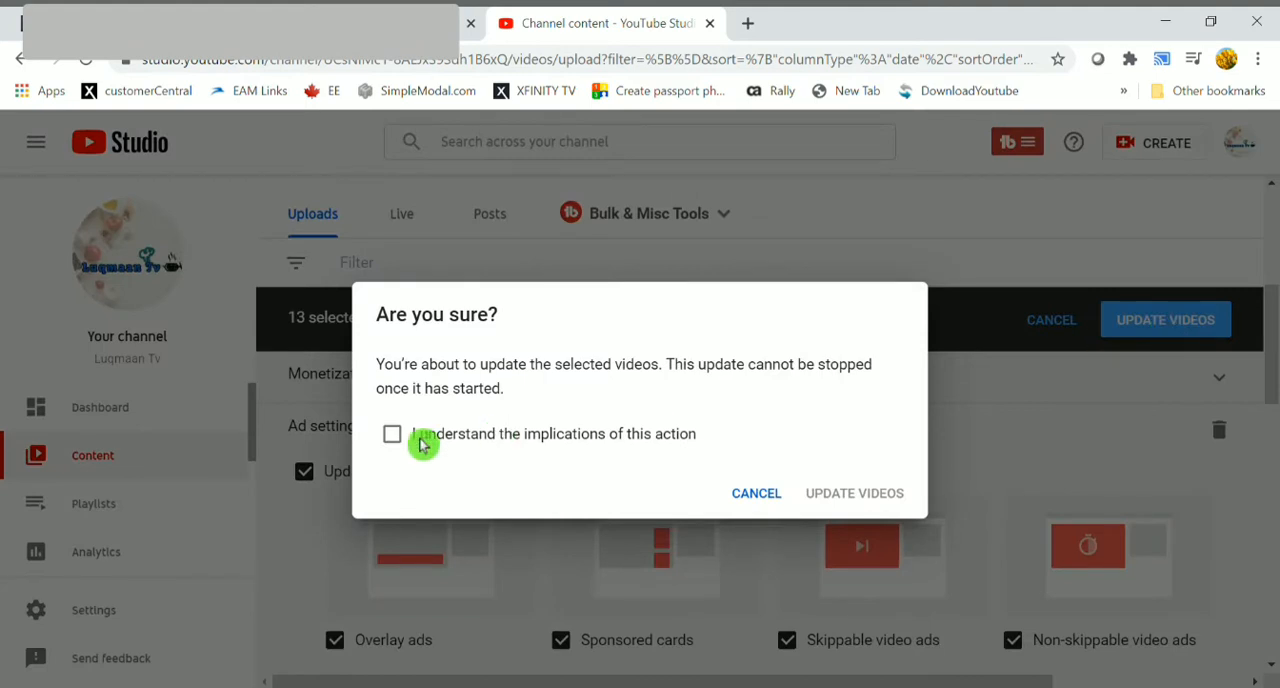
pyautogui.click(853, 493)
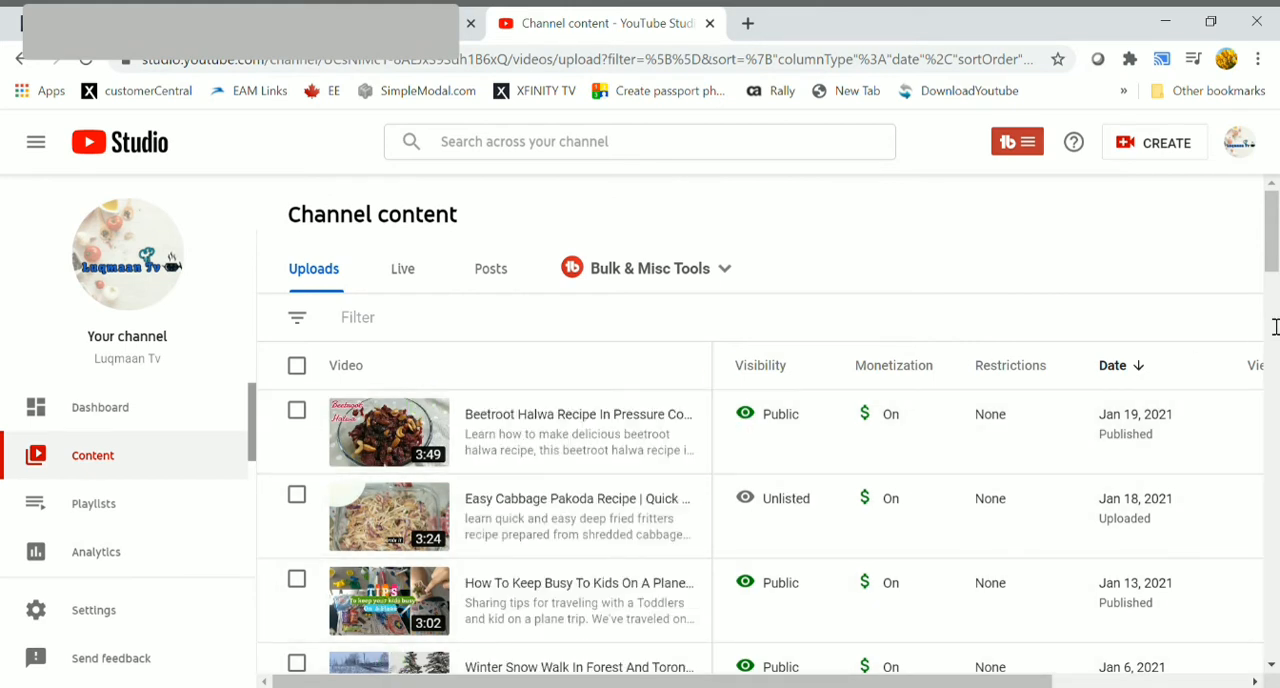
# Step: Select the newest beetroot halwa video and the winter snow walk video in the uploads list
pyautogui.scroll(-3)
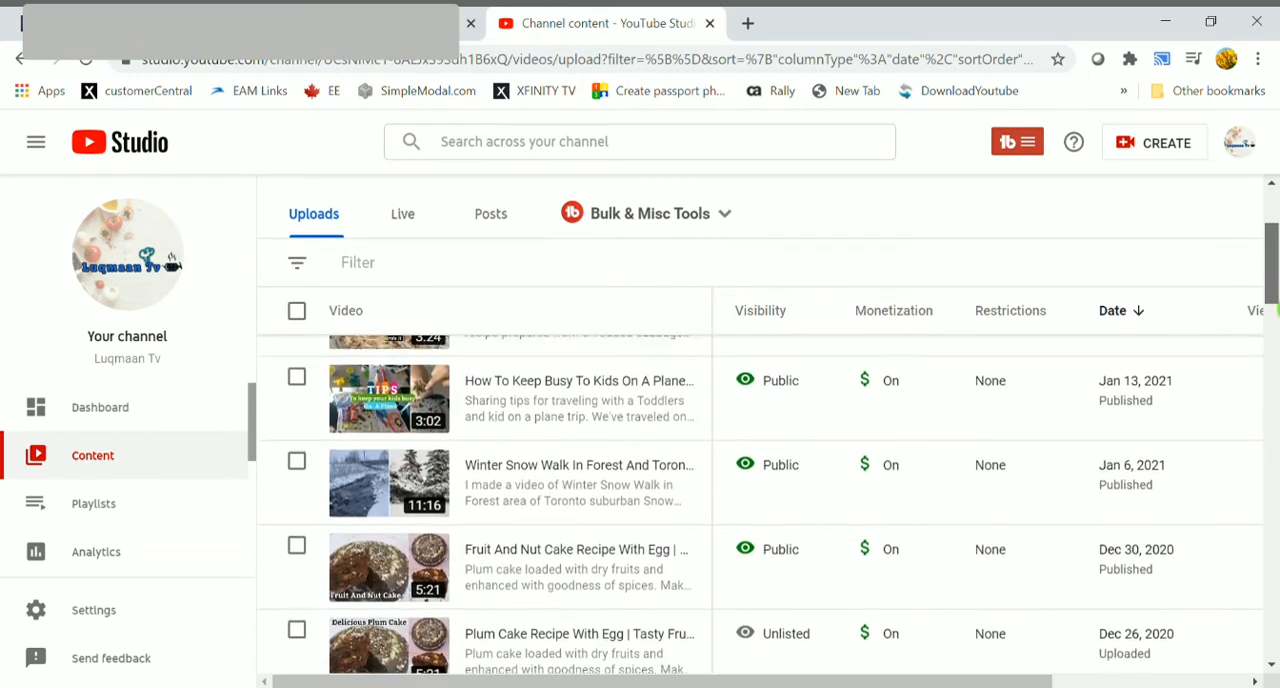
pyautogui.scroll(3)
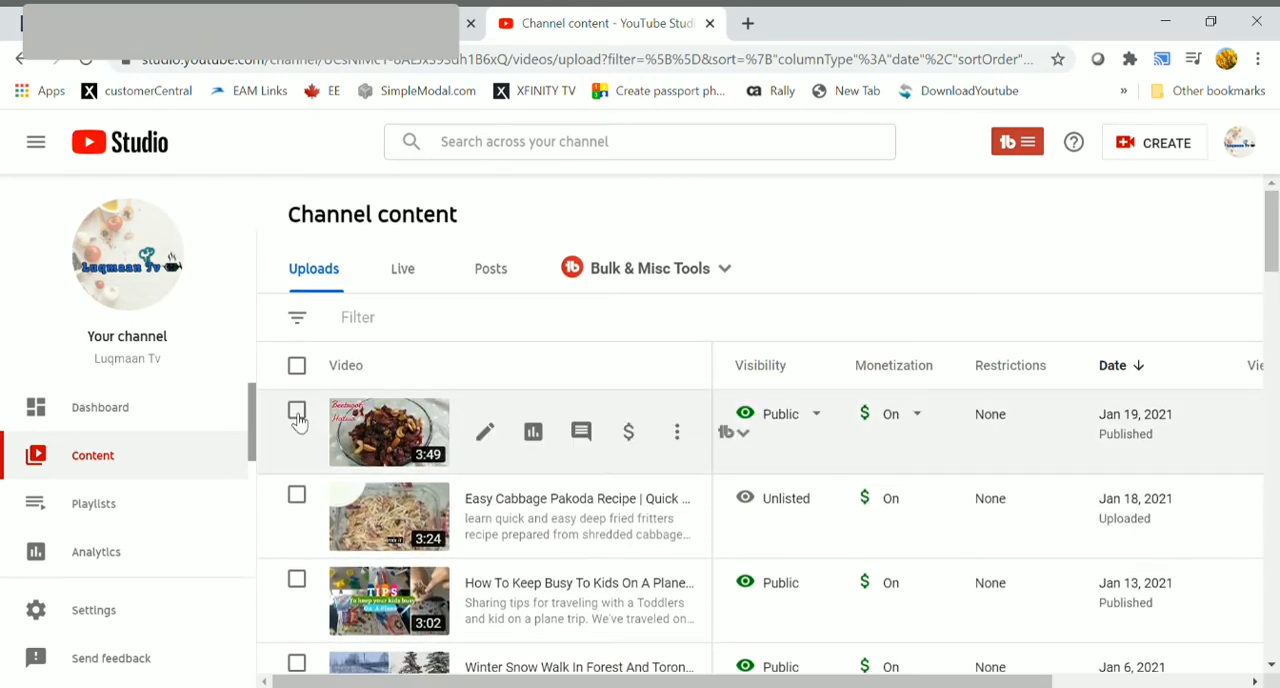
pyautogui.click(296, 414)
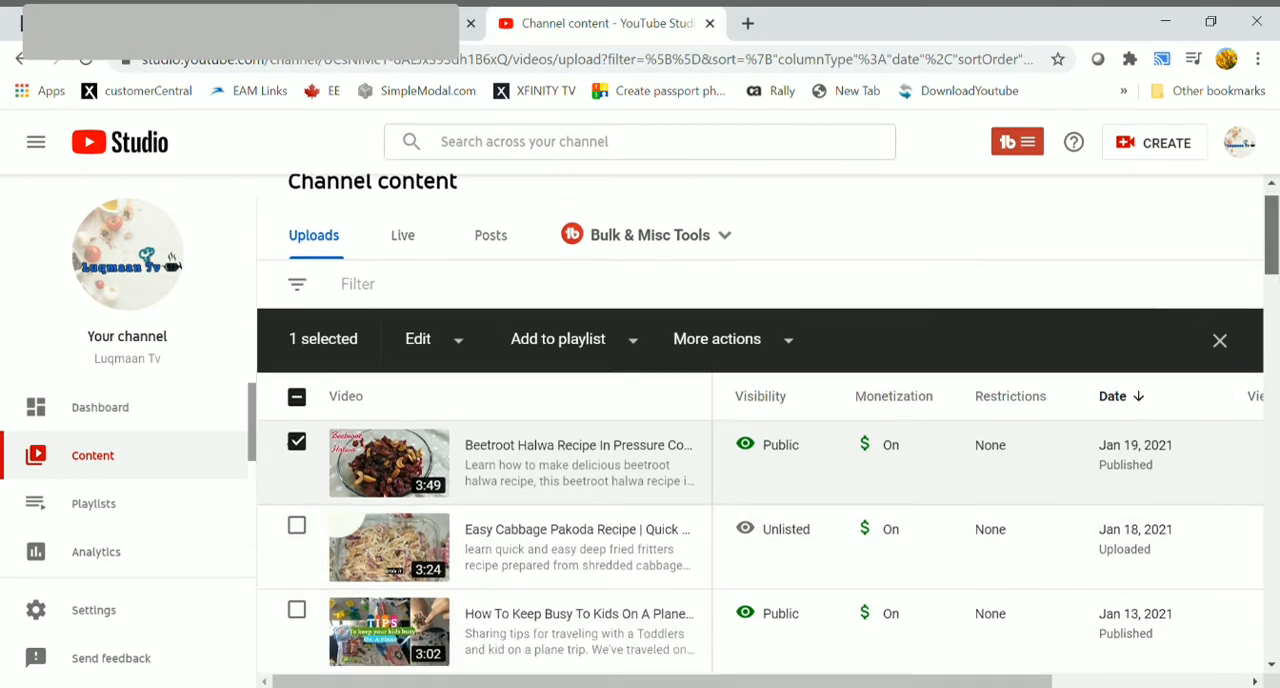
pyautogui.scroll(-3)
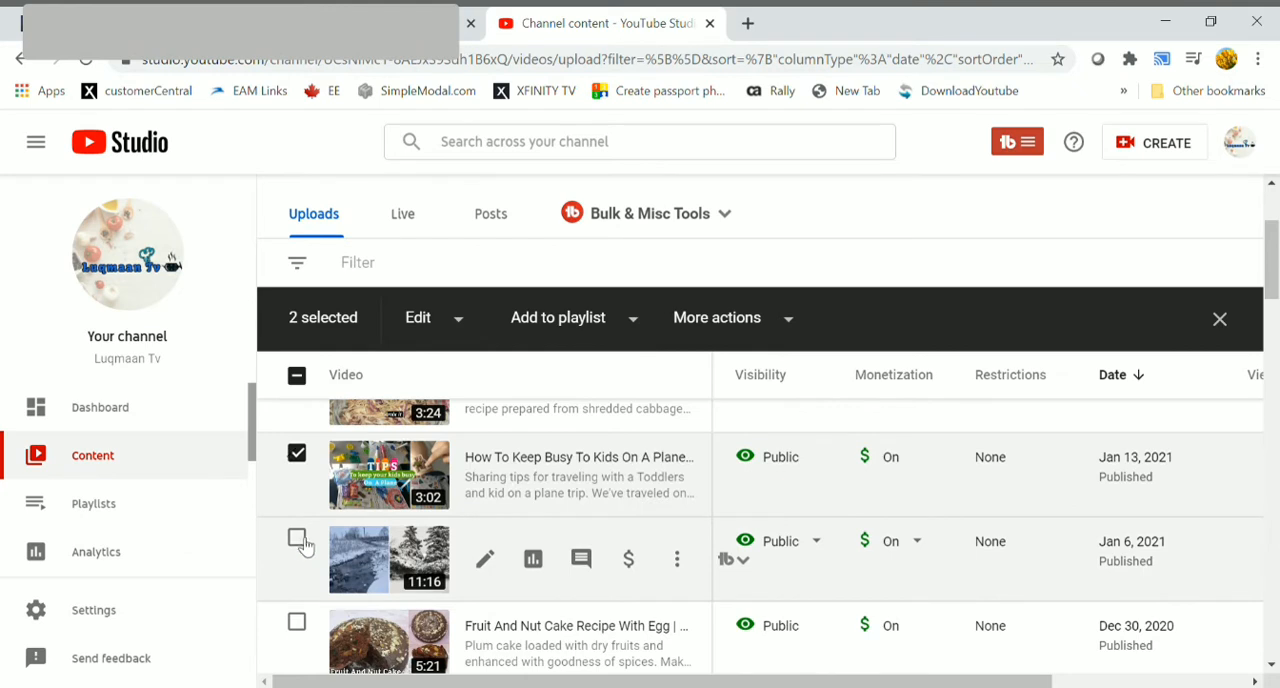
pyautogui.click(297, 537)
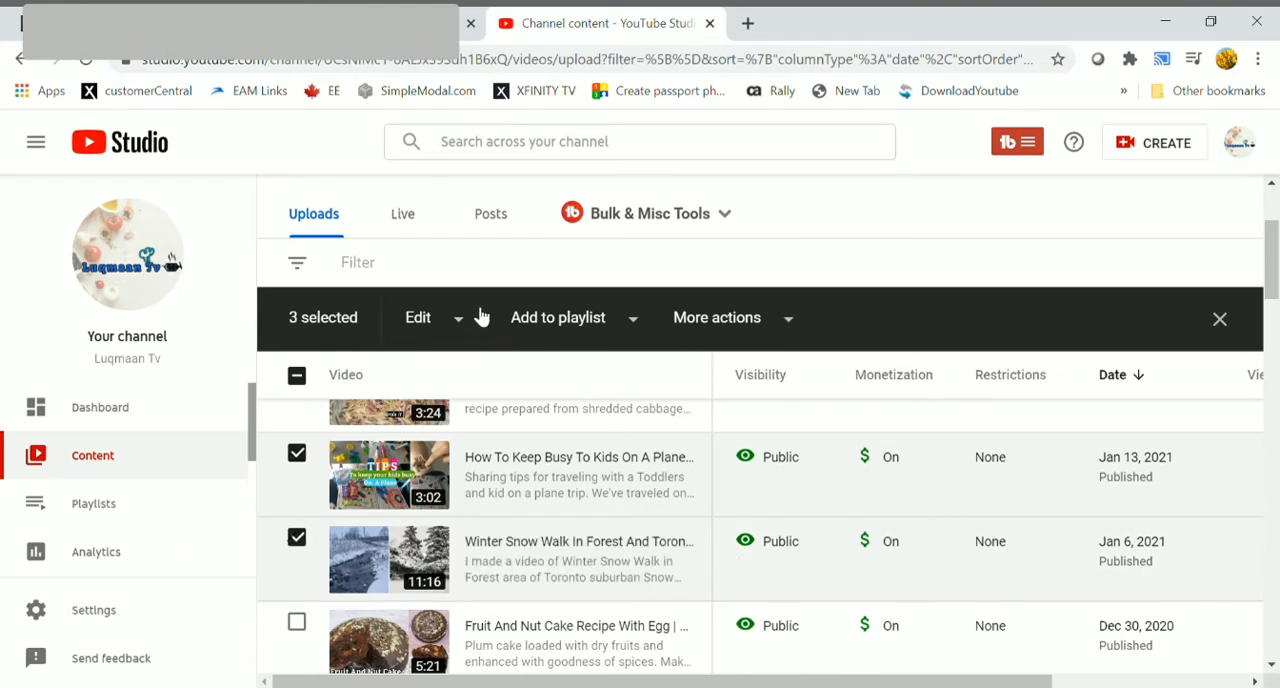
pyautogui.moveTo(465, 324)
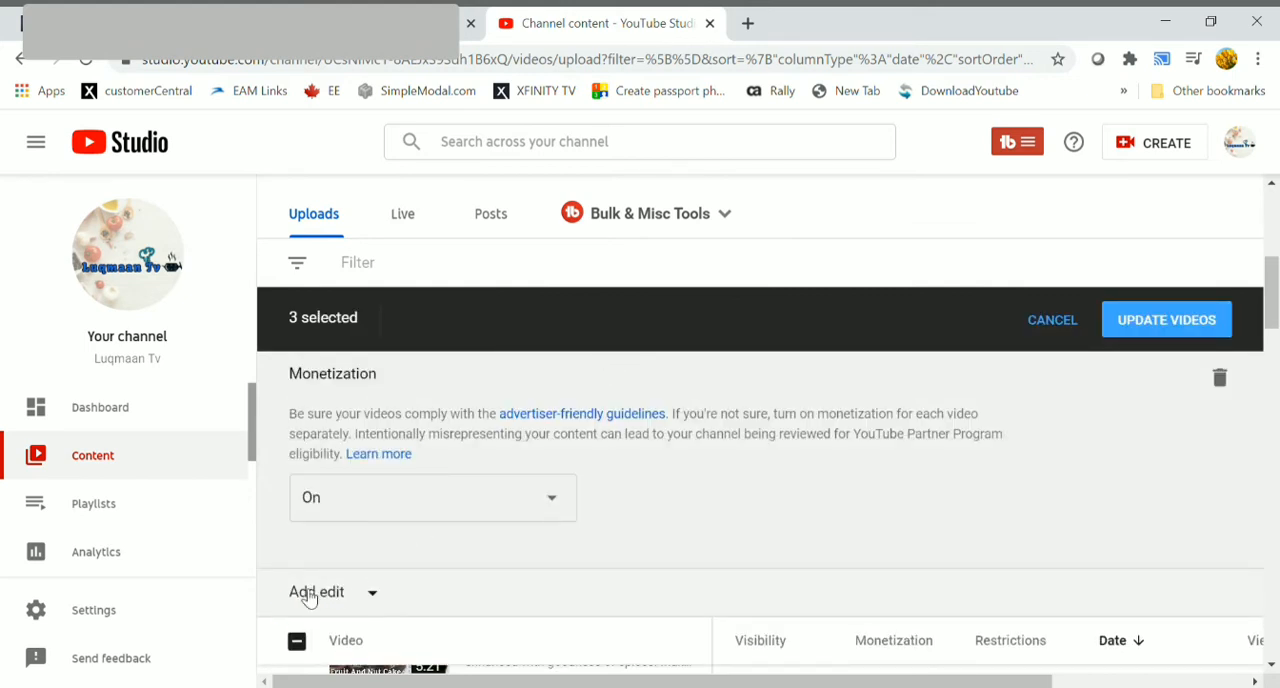
pyautogui.moveTo(302, 600)
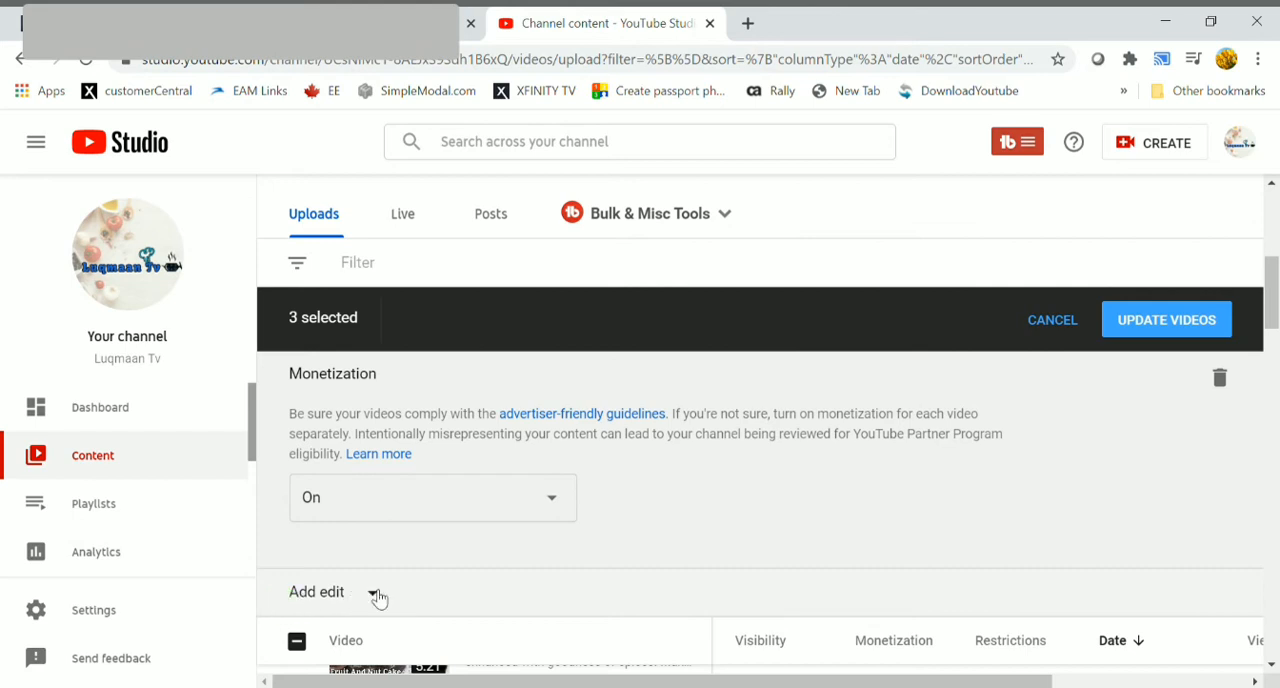
# Step: Add an Ad settings edit with skippable video ads and overlay ads unticked
pyautogui.click(317, 592)
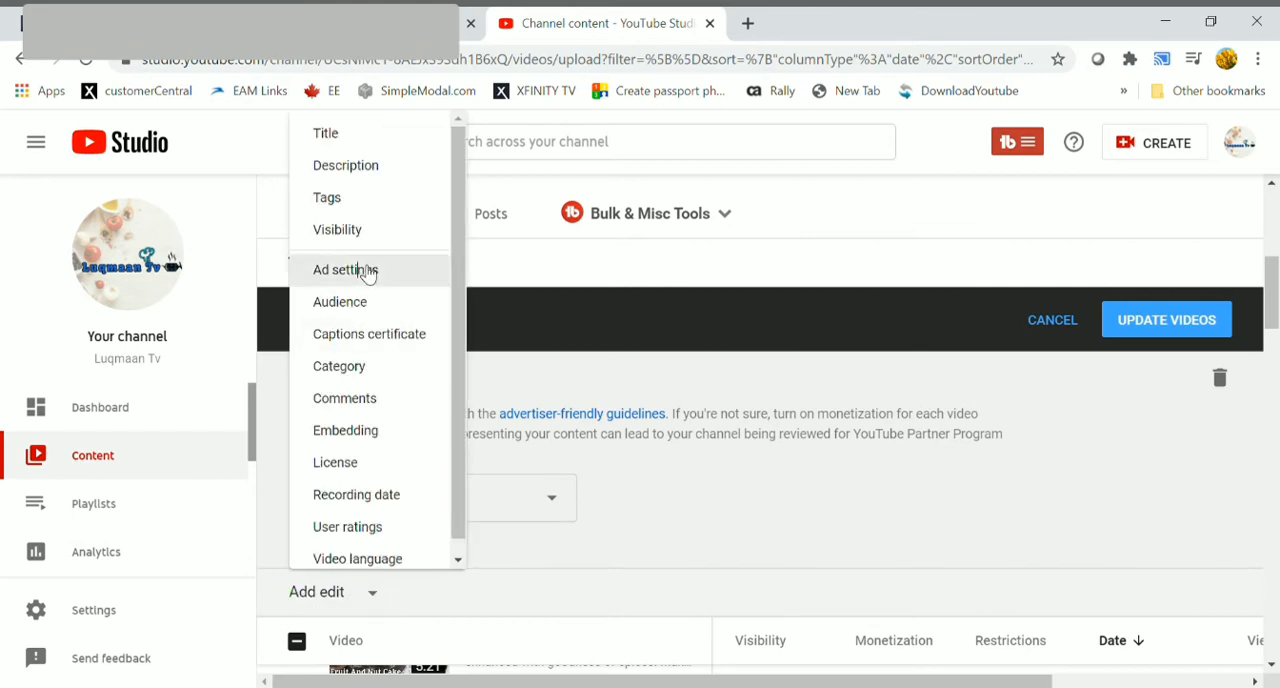
pyautogui.click(344, 270)
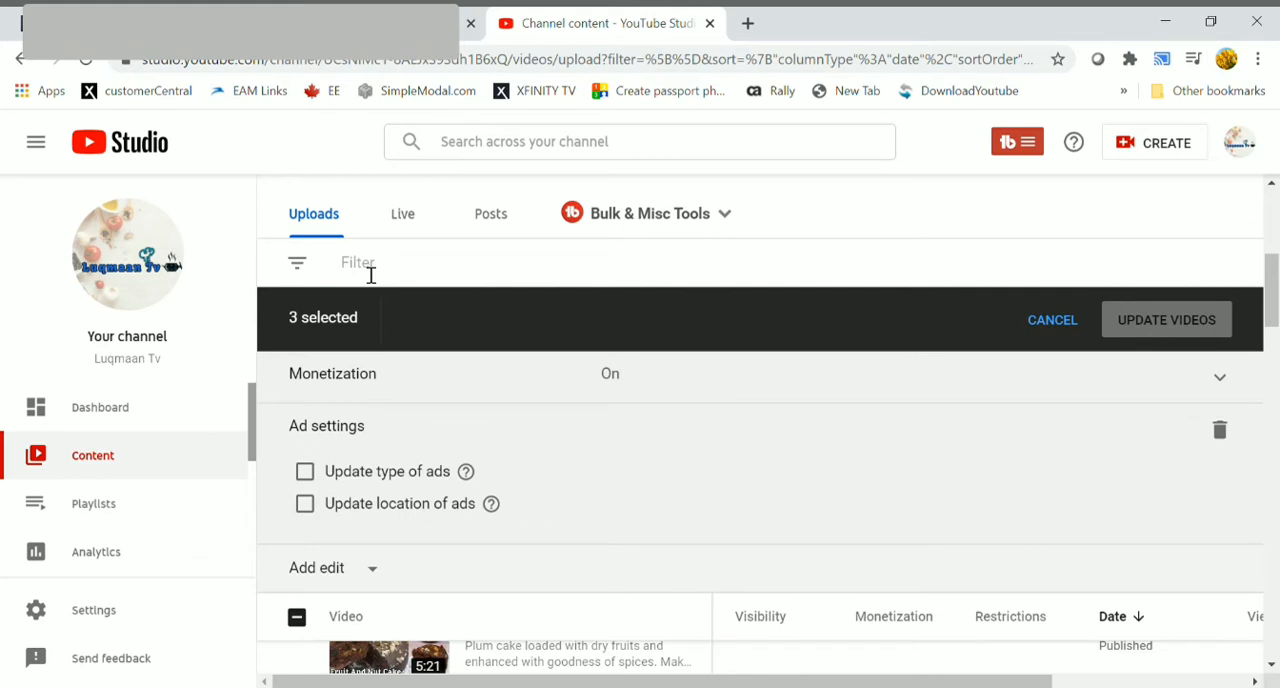
pyautogui.click(305, 472)
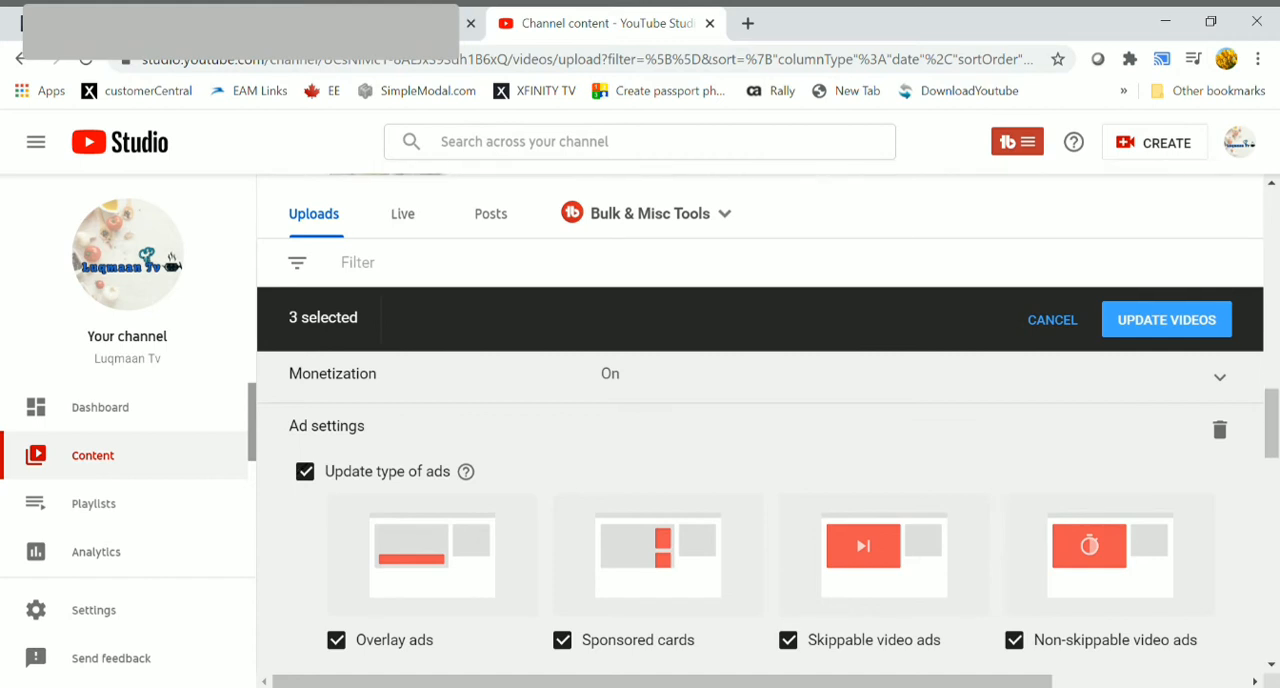
pyautogui.scroll(-3)
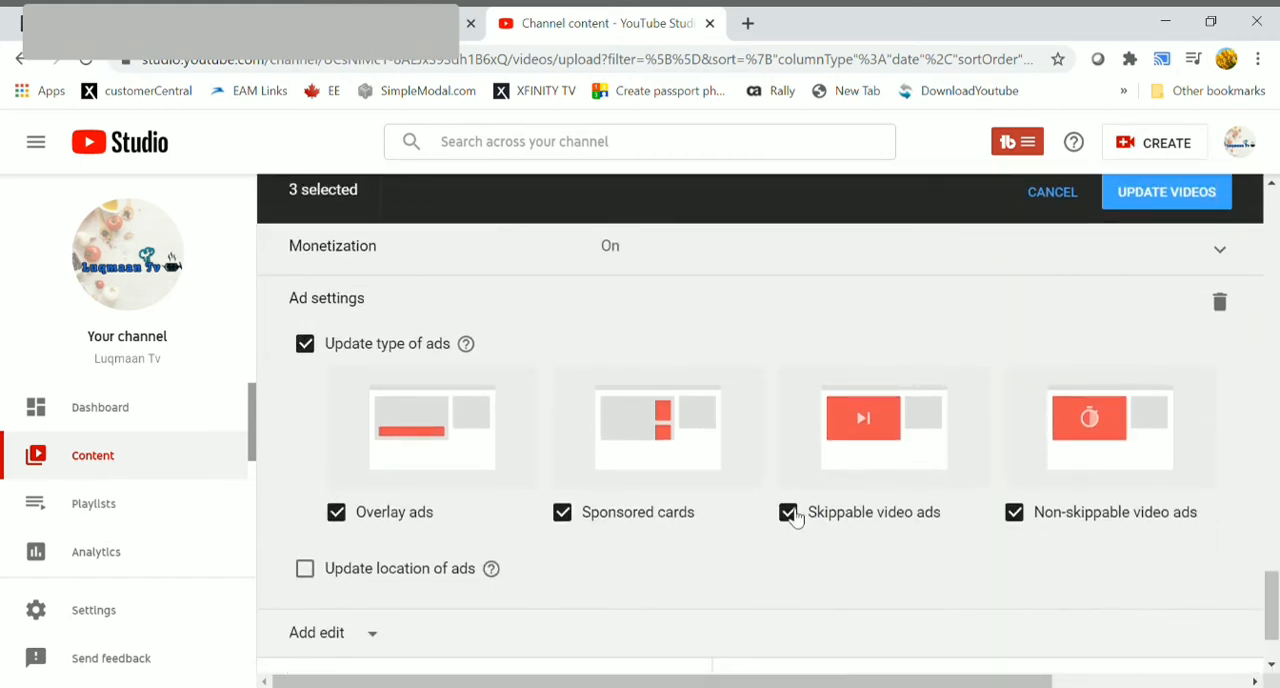
pyautogui.click(788, 512)
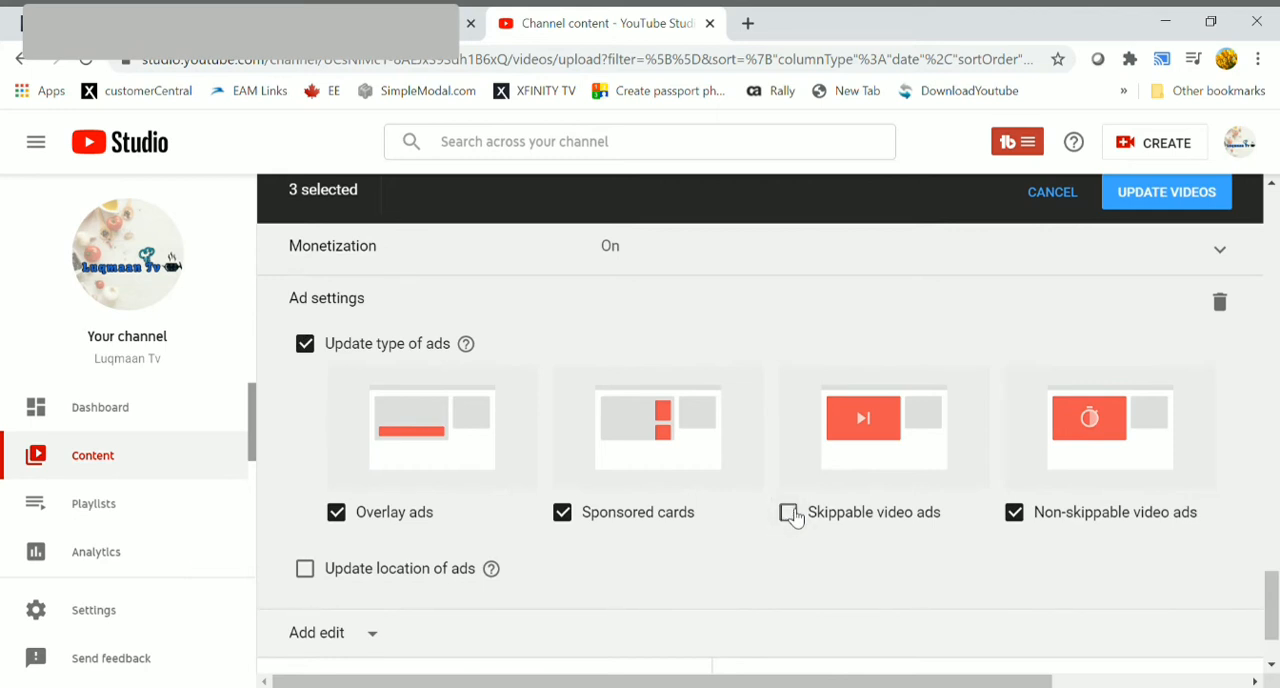
pyautogui.click(337, 513)
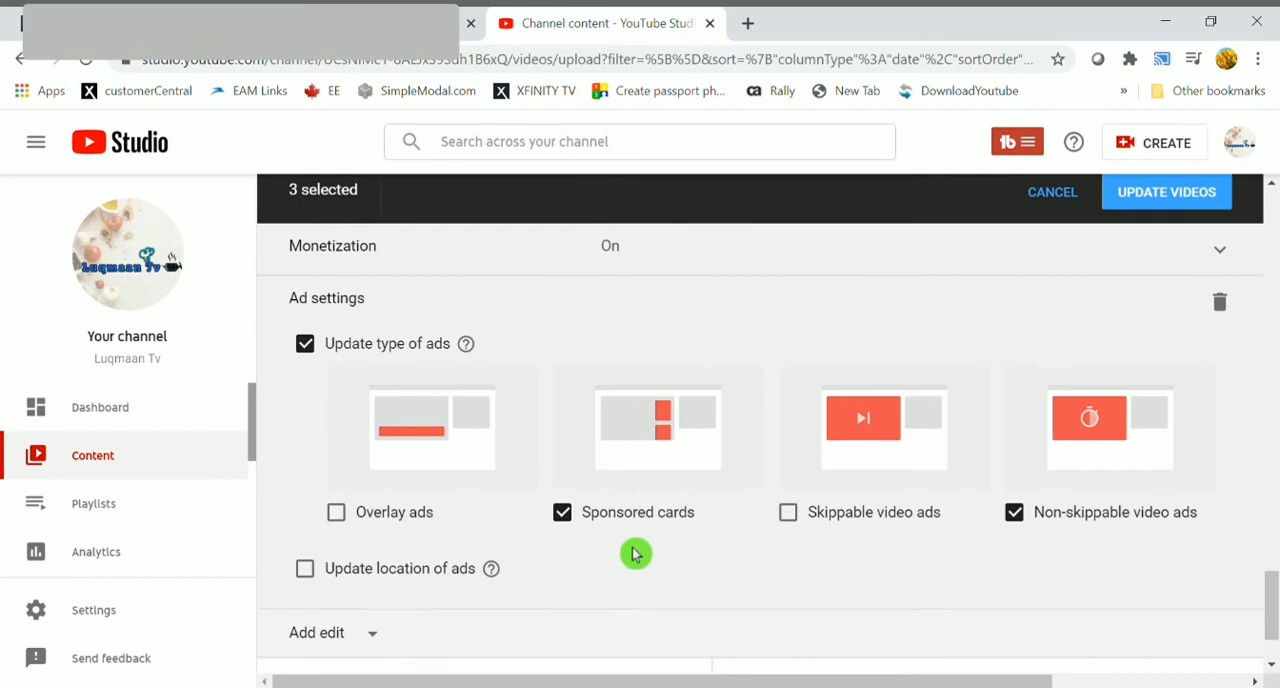
pyautogui.moveTo(1166, 197)
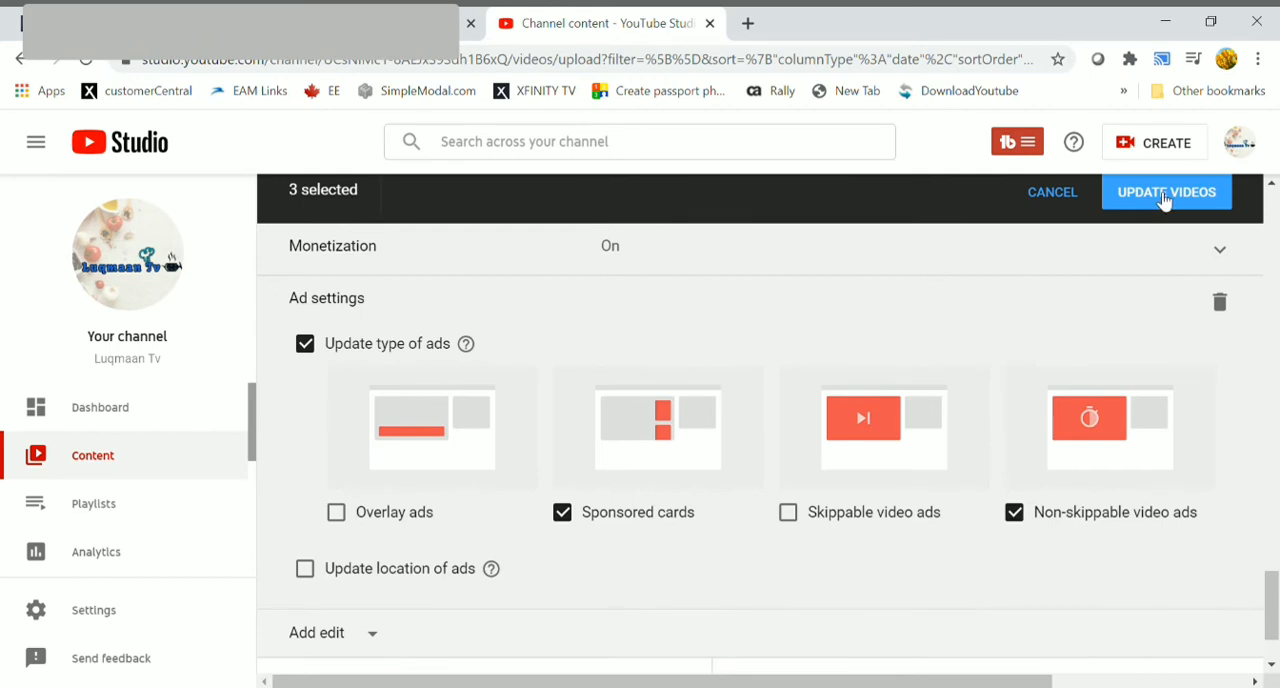
# Step: Apply the ad changes to the three videos, acknowledge the update, and clear the selection
pyautogui.click(1166, 191)
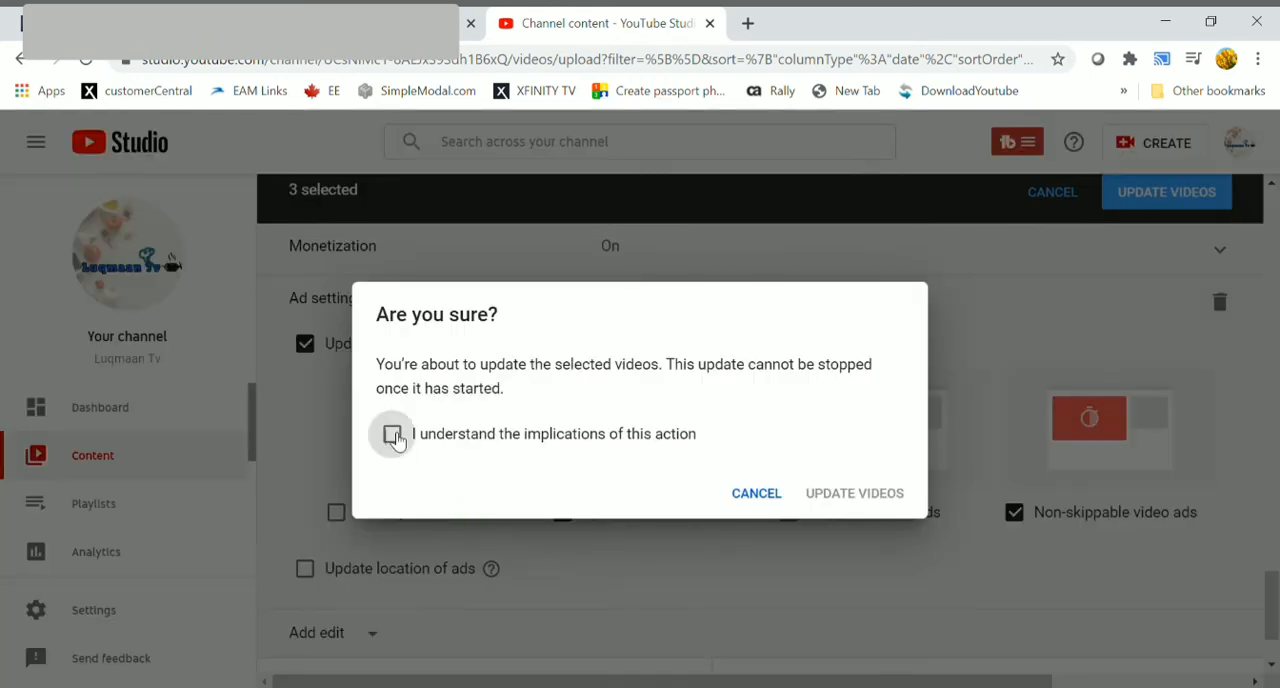
pyautogui.click(854, 493)
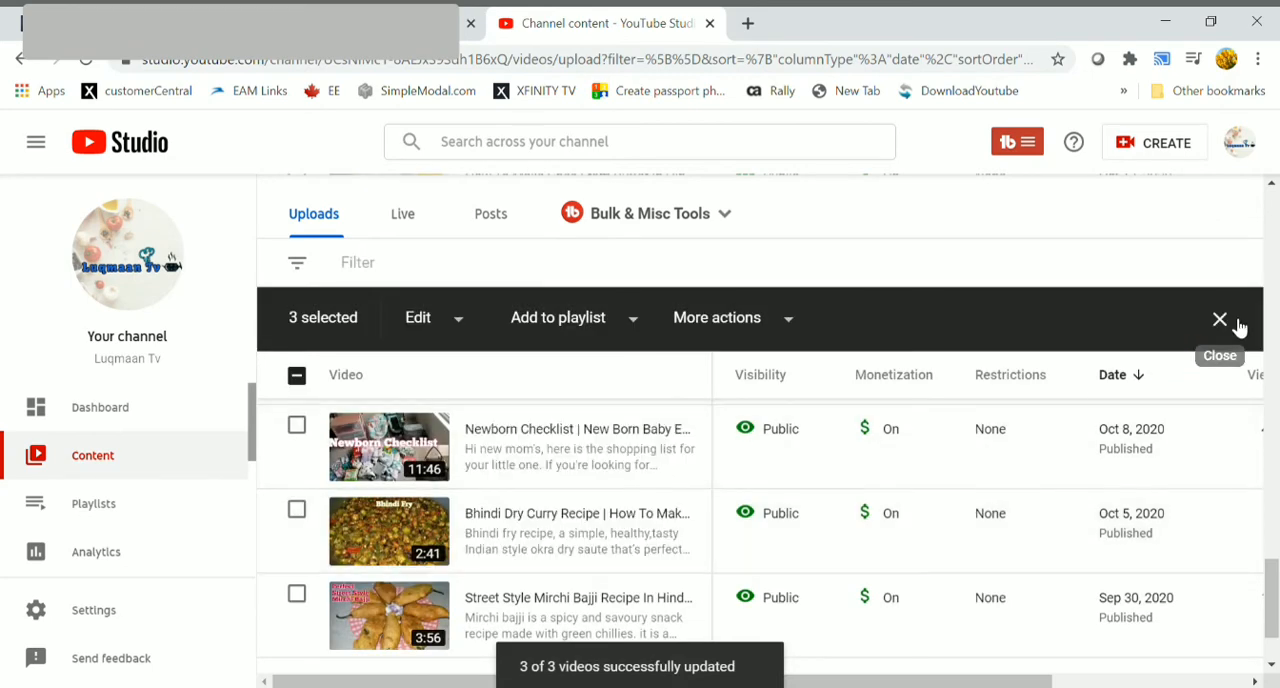
pyautogui.click(1219, 320)
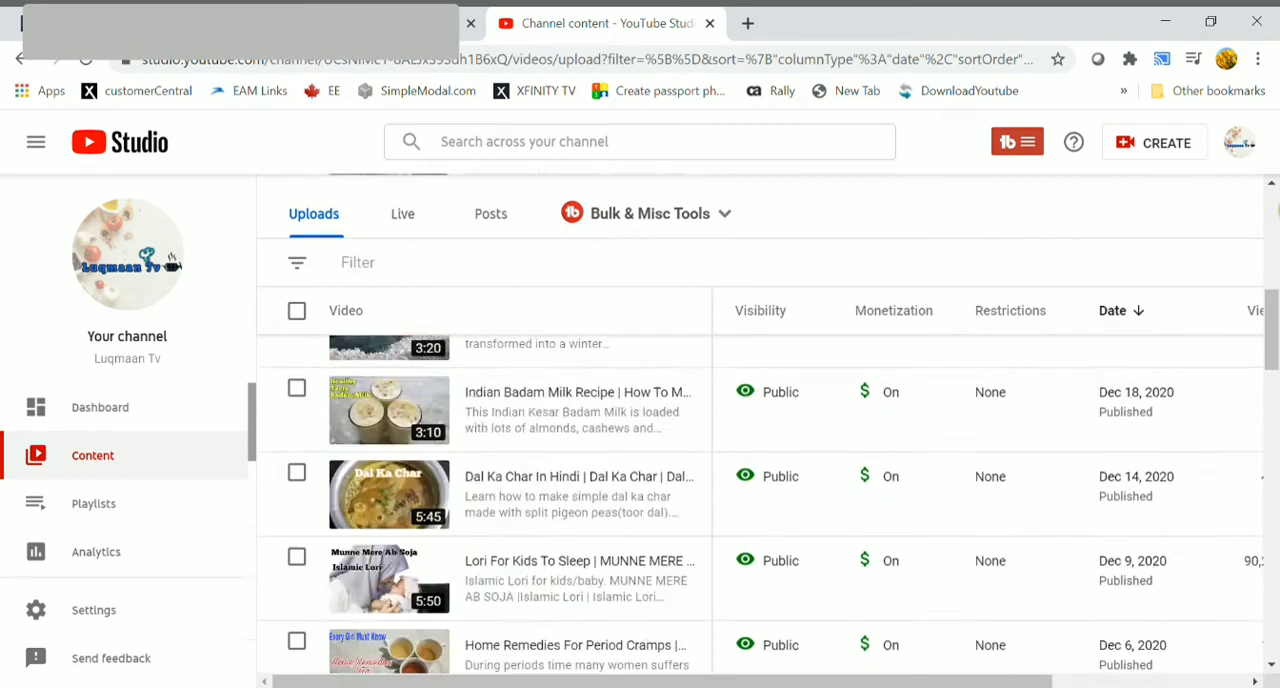
# Step: Filter the uploads by Views of at least 10000
pyautogui.click(299, 318)
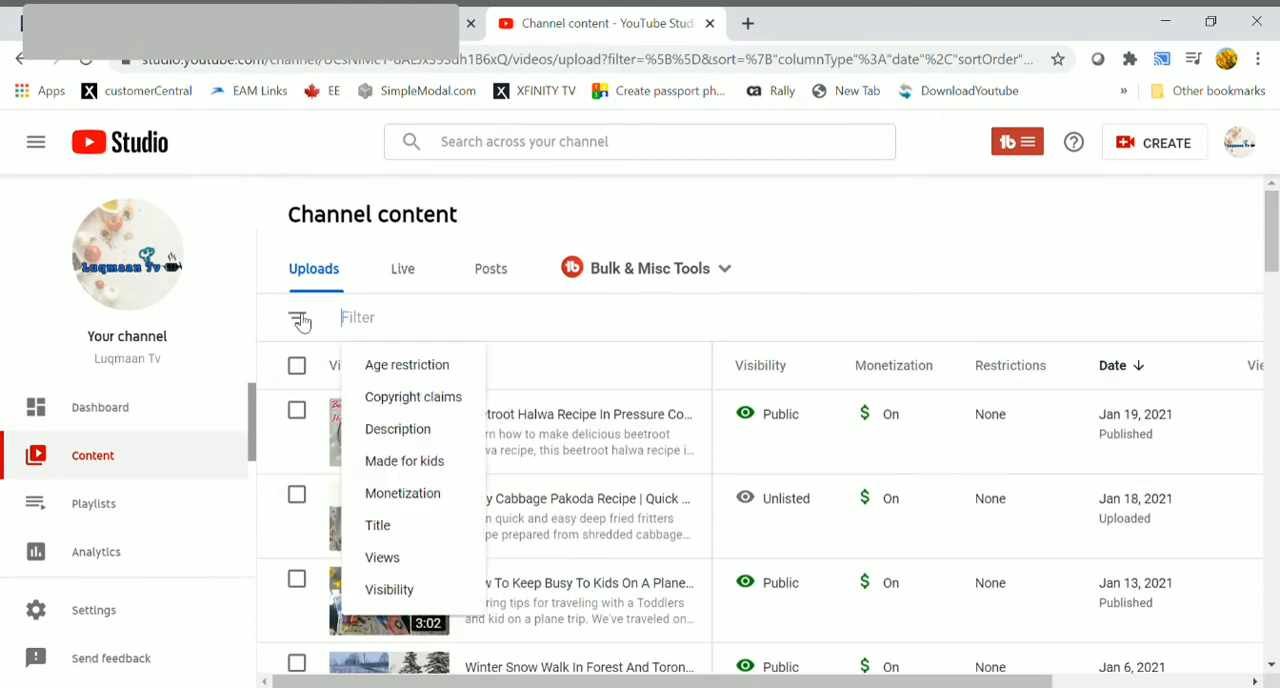
pyautogui.click(382, 557)
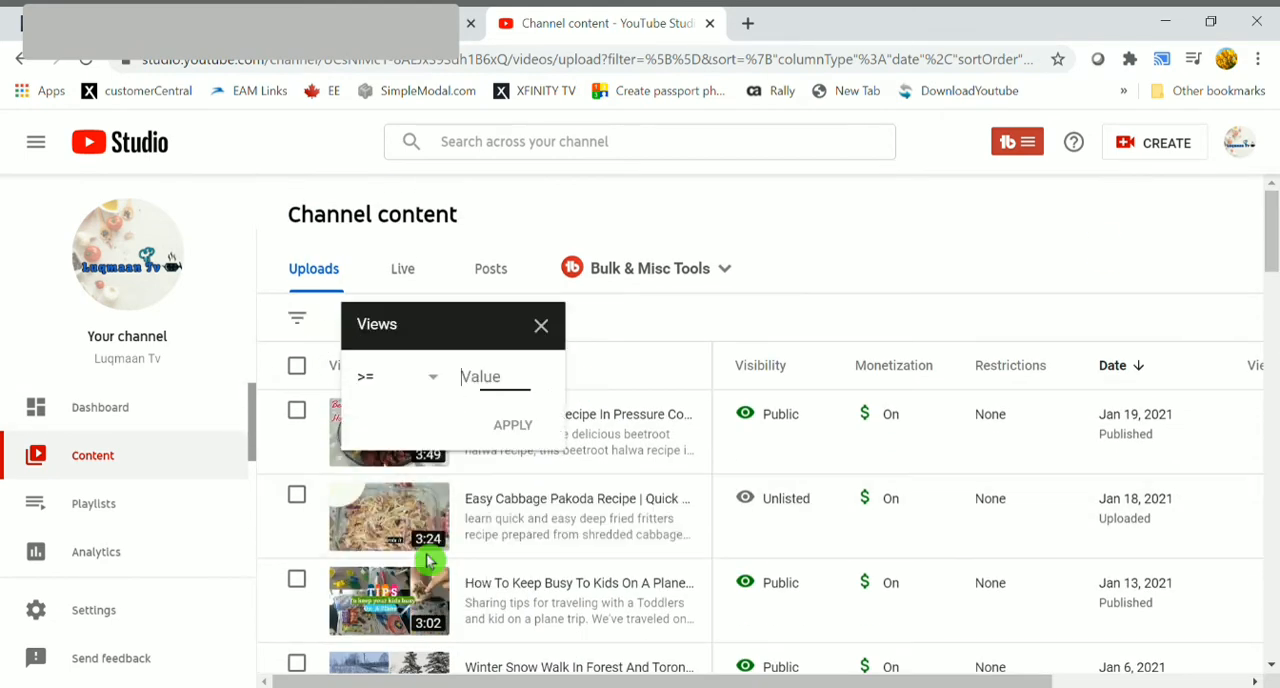
pyautogui.write('10000')
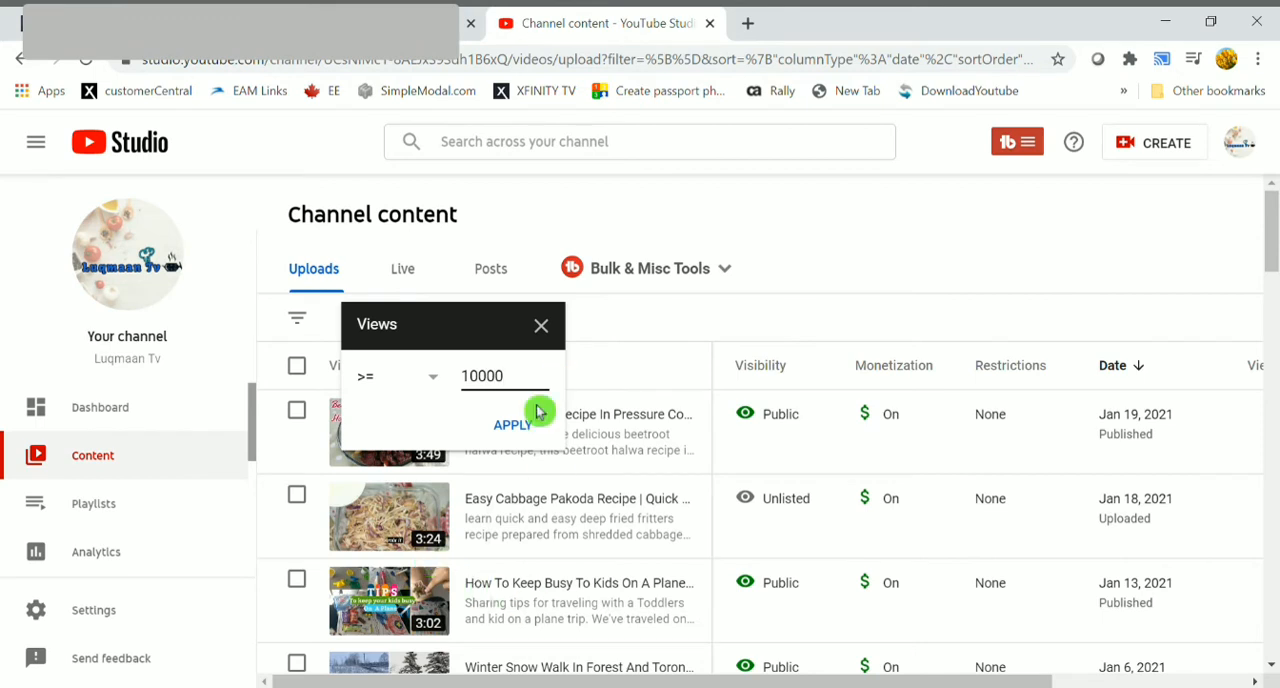
pyautogui.click(511, 425)
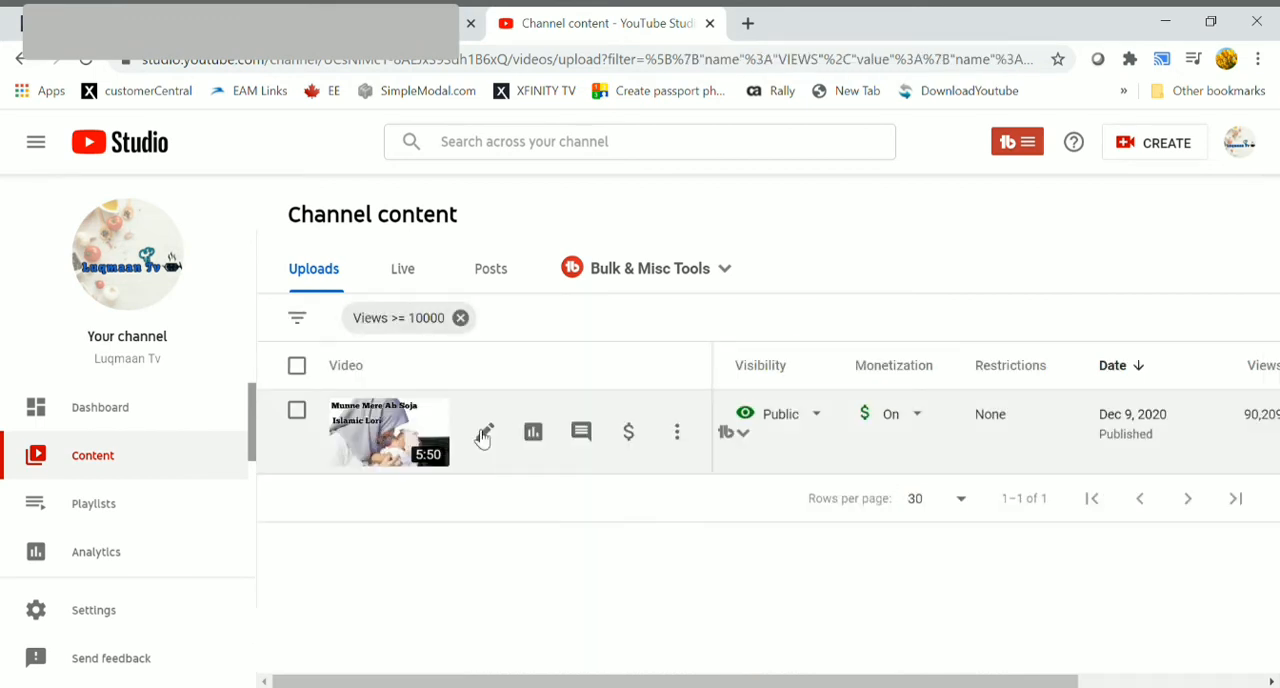
pyautogui.moveTo(628, 432)
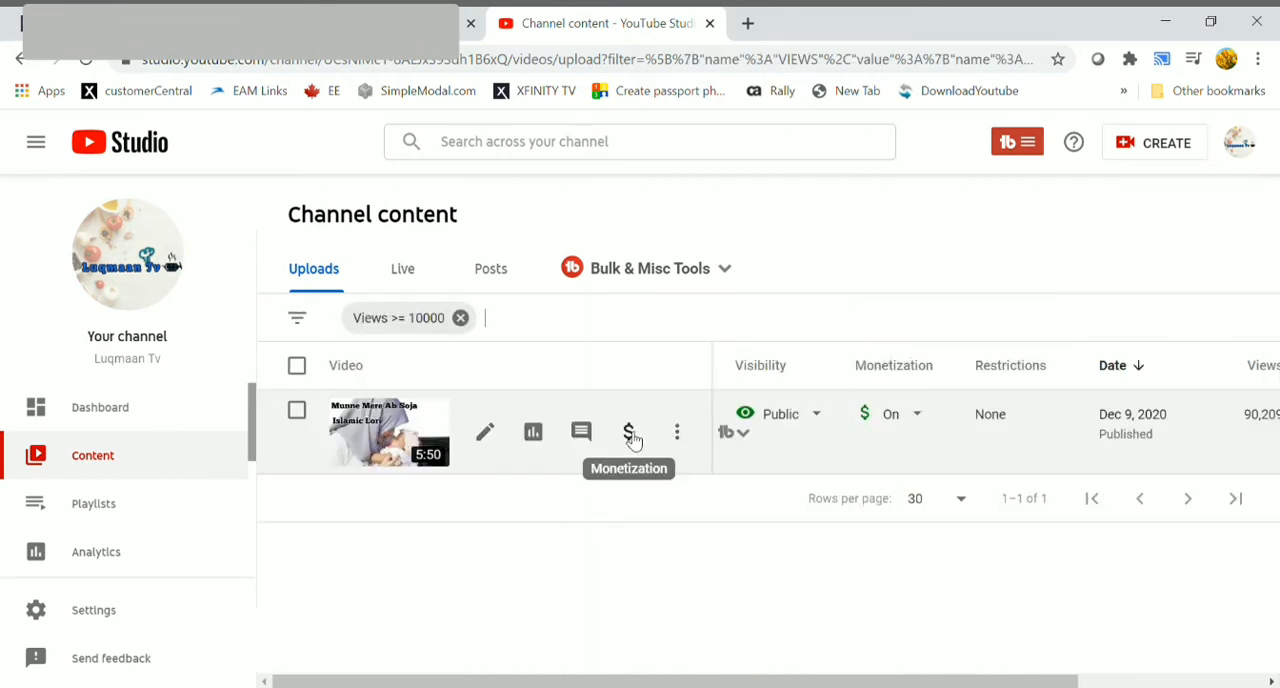
# Step: Save the Islamic lullaby video's monetization with skippable and overlay ads off, then return to Channel content
pyautogui.click(629, 432)
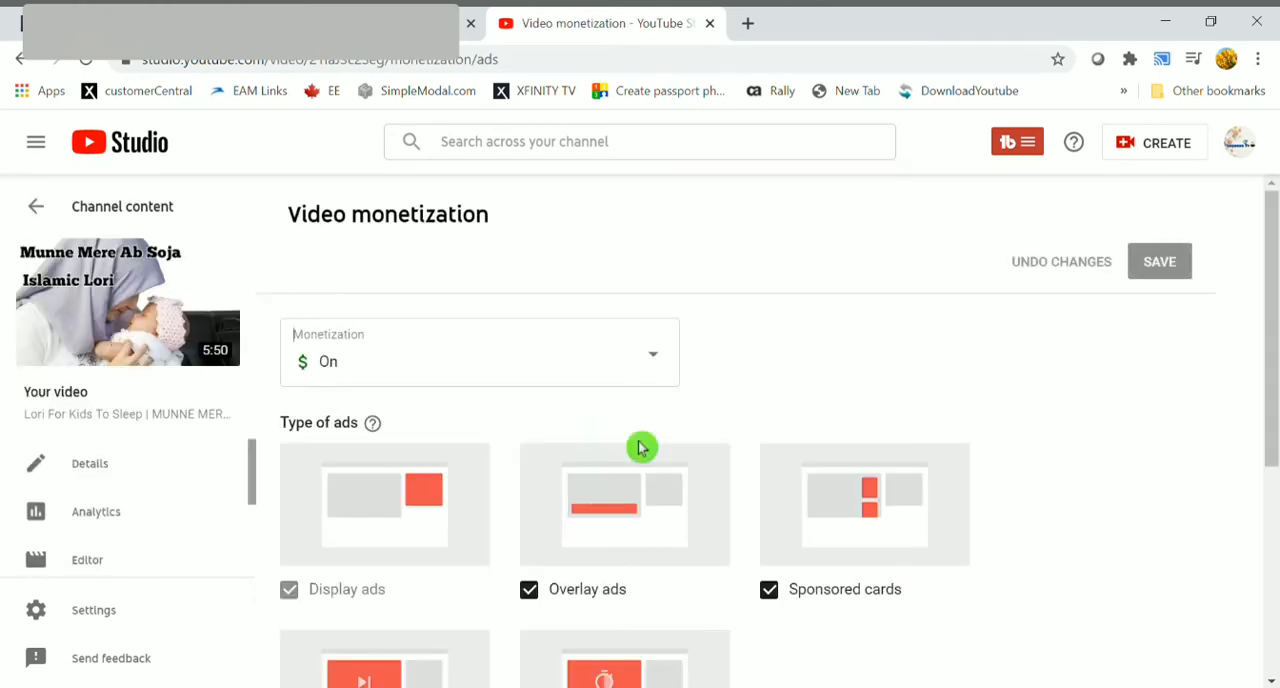
pyautogui.scroll(-3)
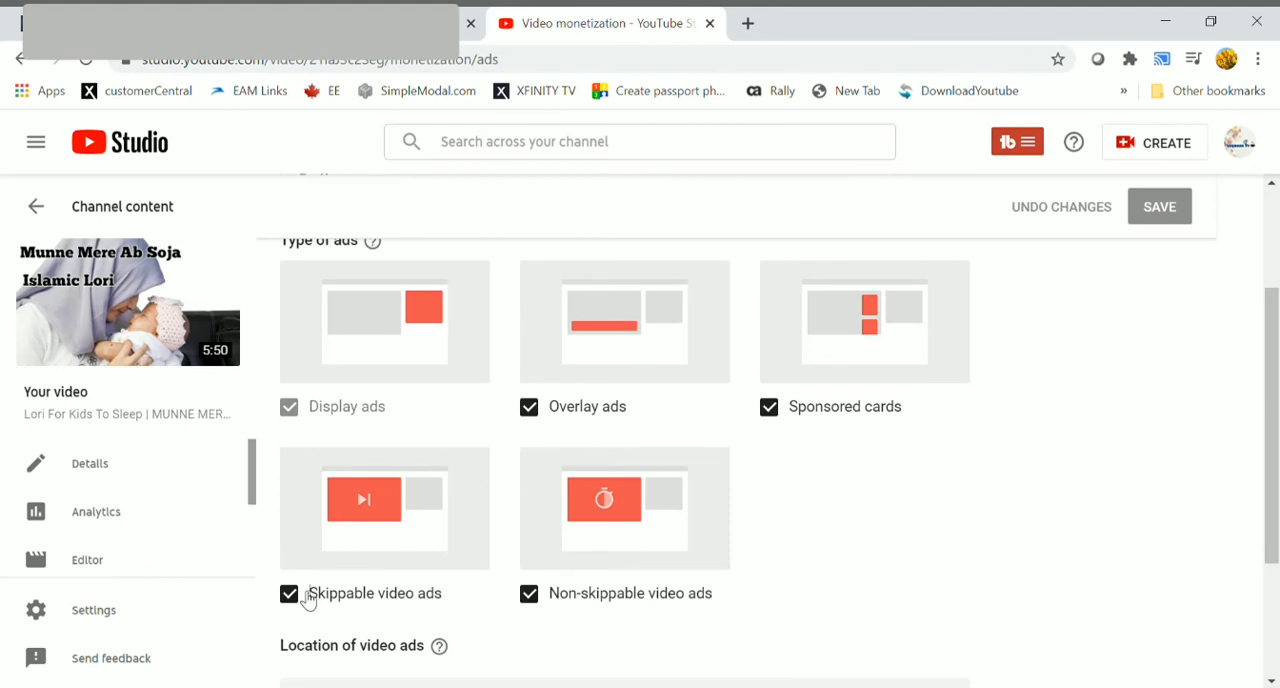
pyautogui.click(289, 594)
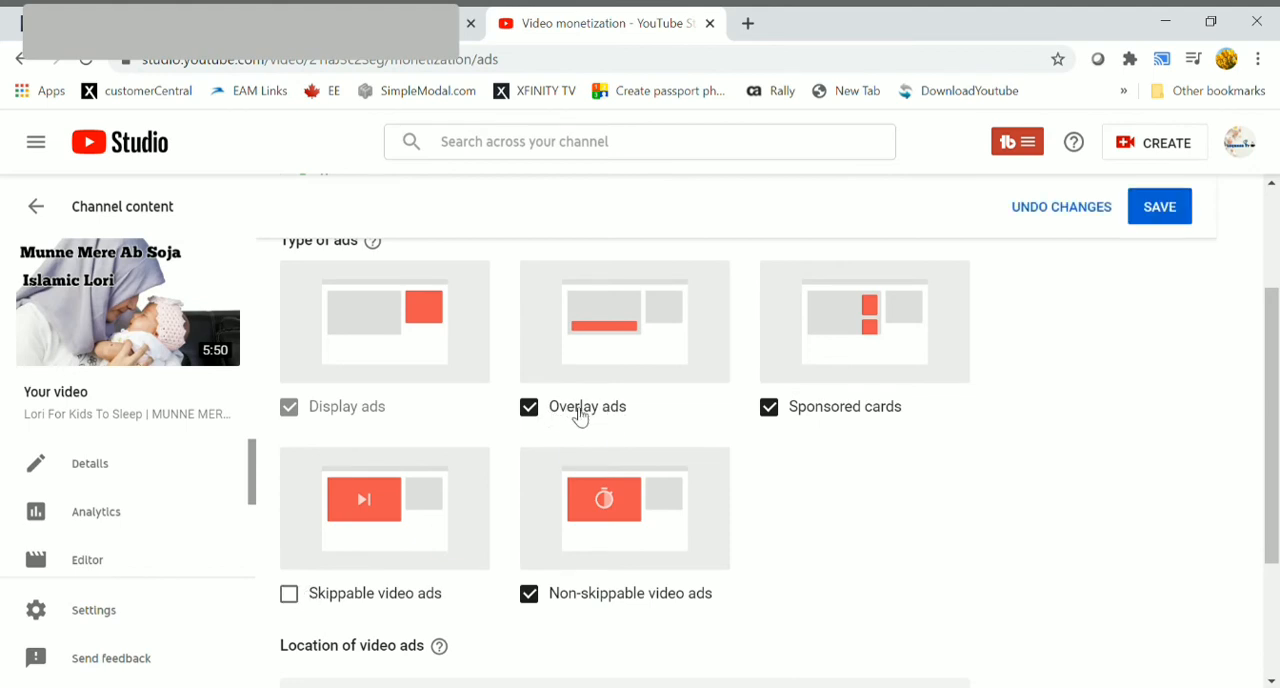
pyautogui.click(528, 407)
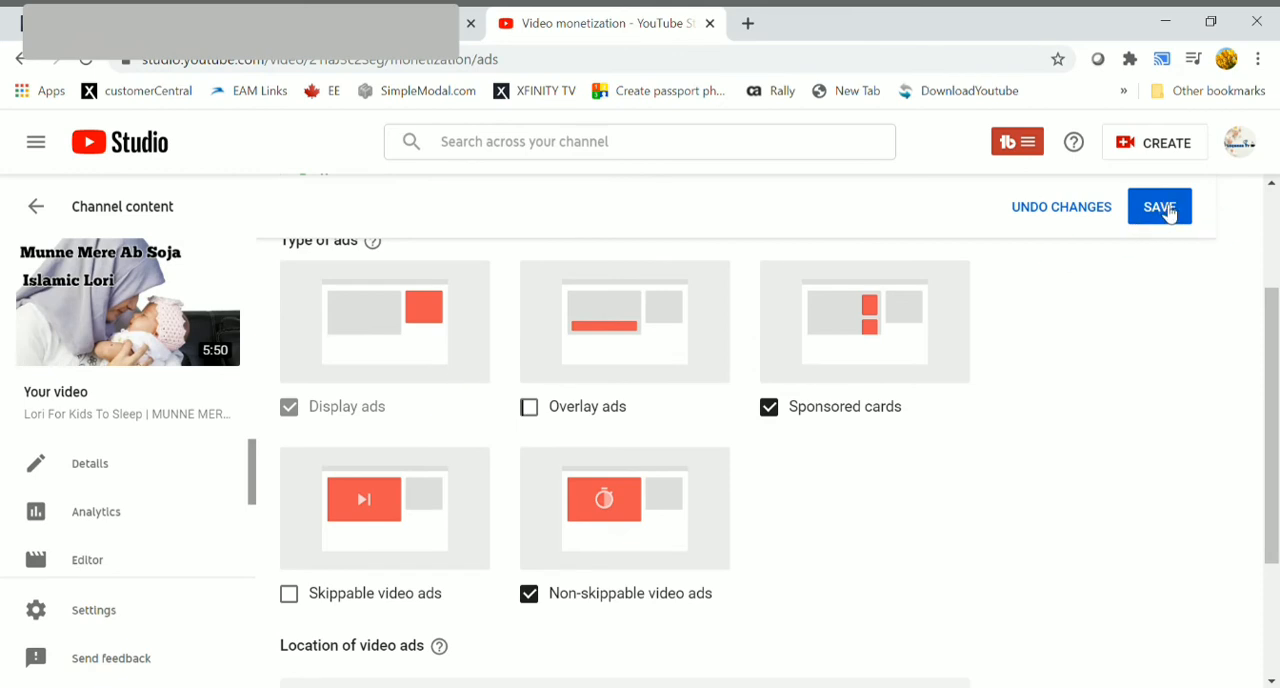
pyautogui.click(1160, 206)
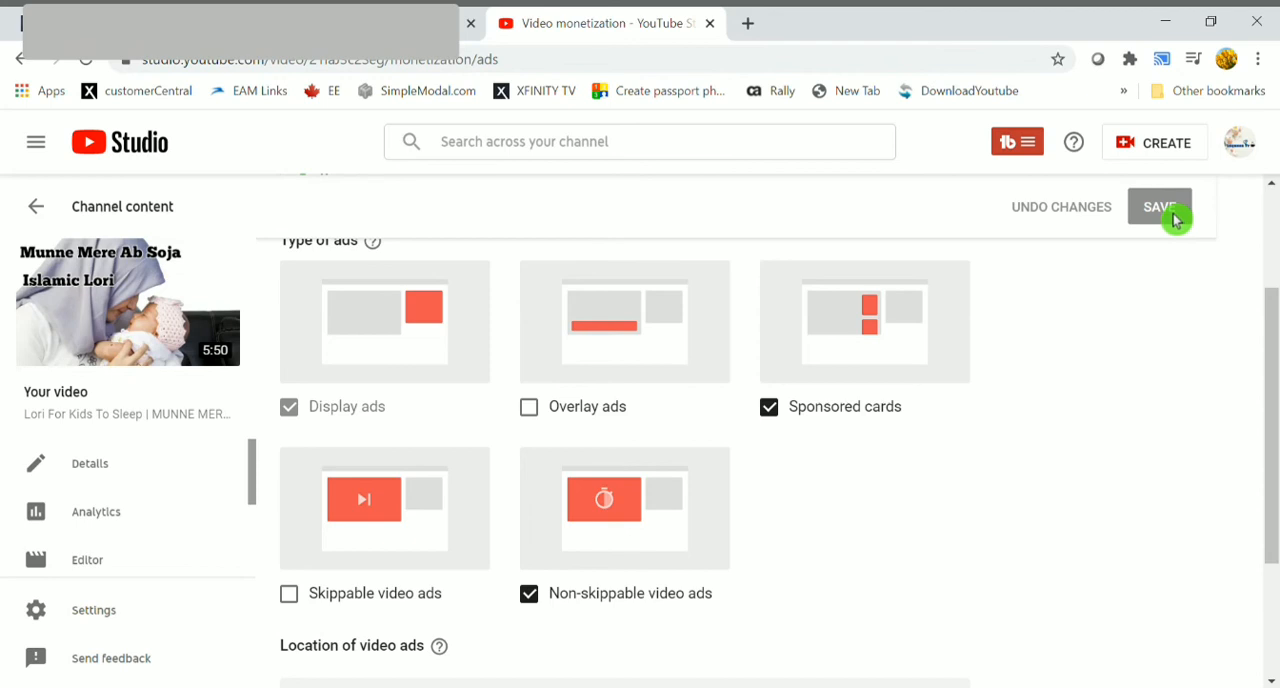
pyautogui.click(1159, 207)
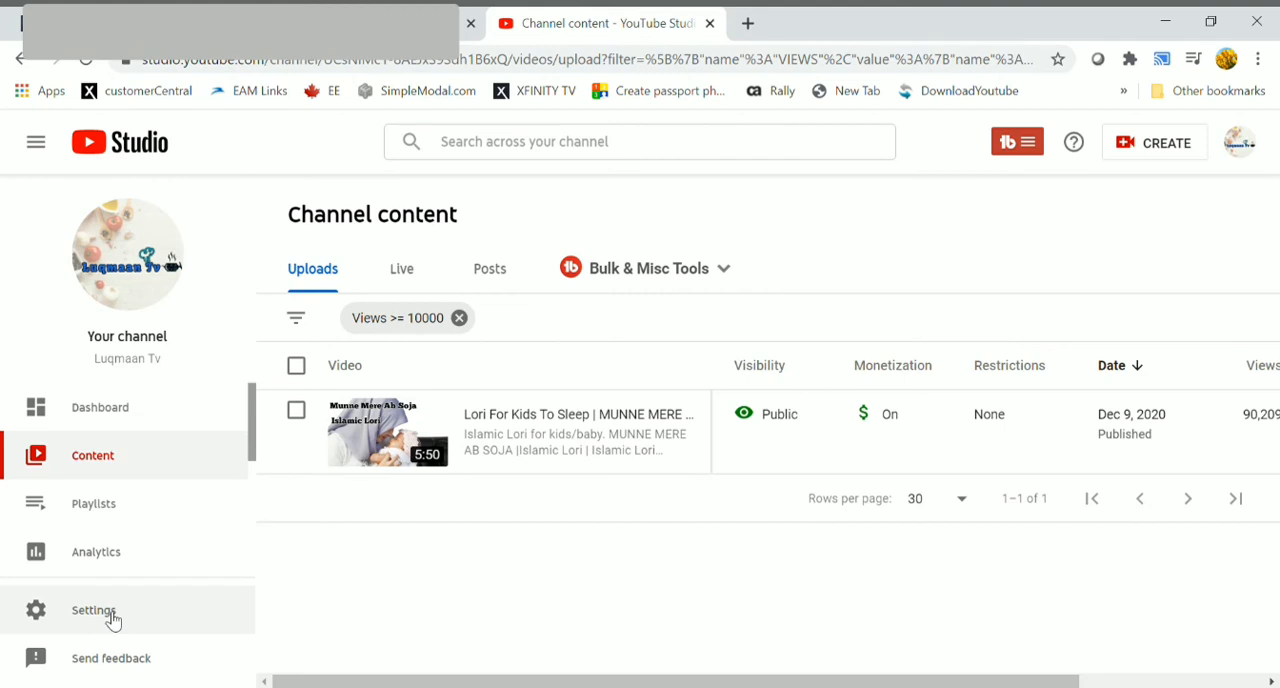
# Step: Reach the Monetization options under Settings > Upload defaults
pyautogui.click(93, 610)
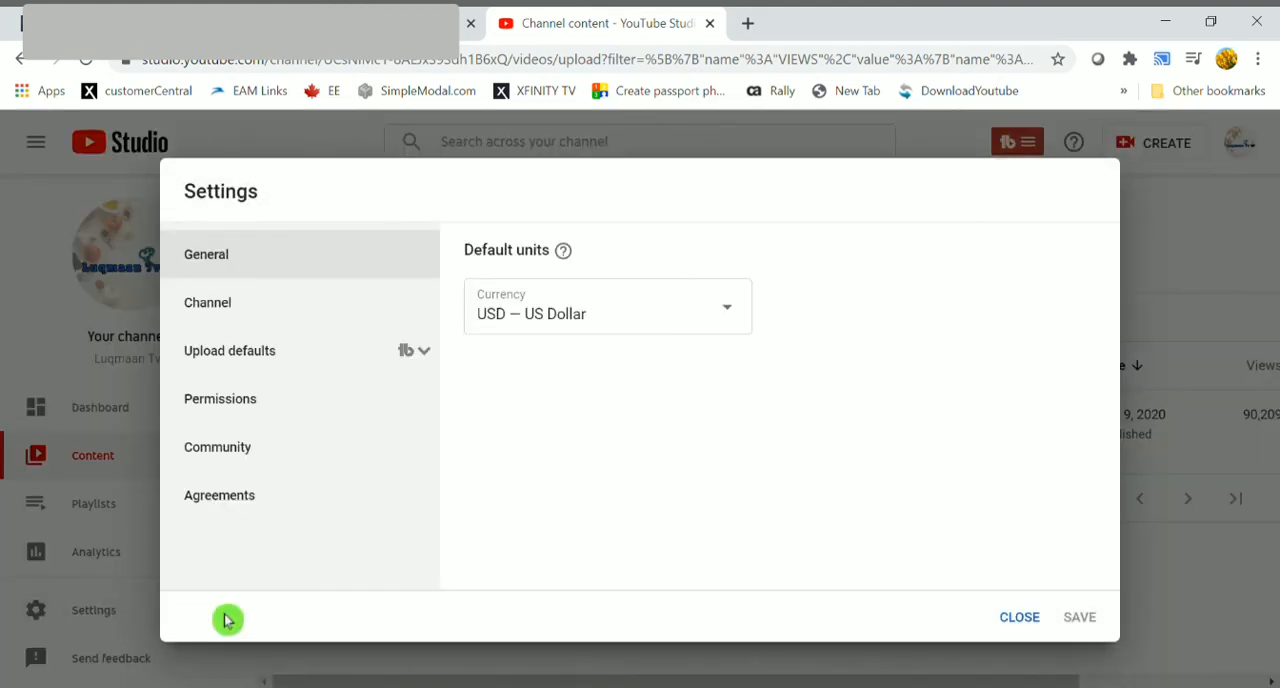
pyautogui.moveTo(315, 351)
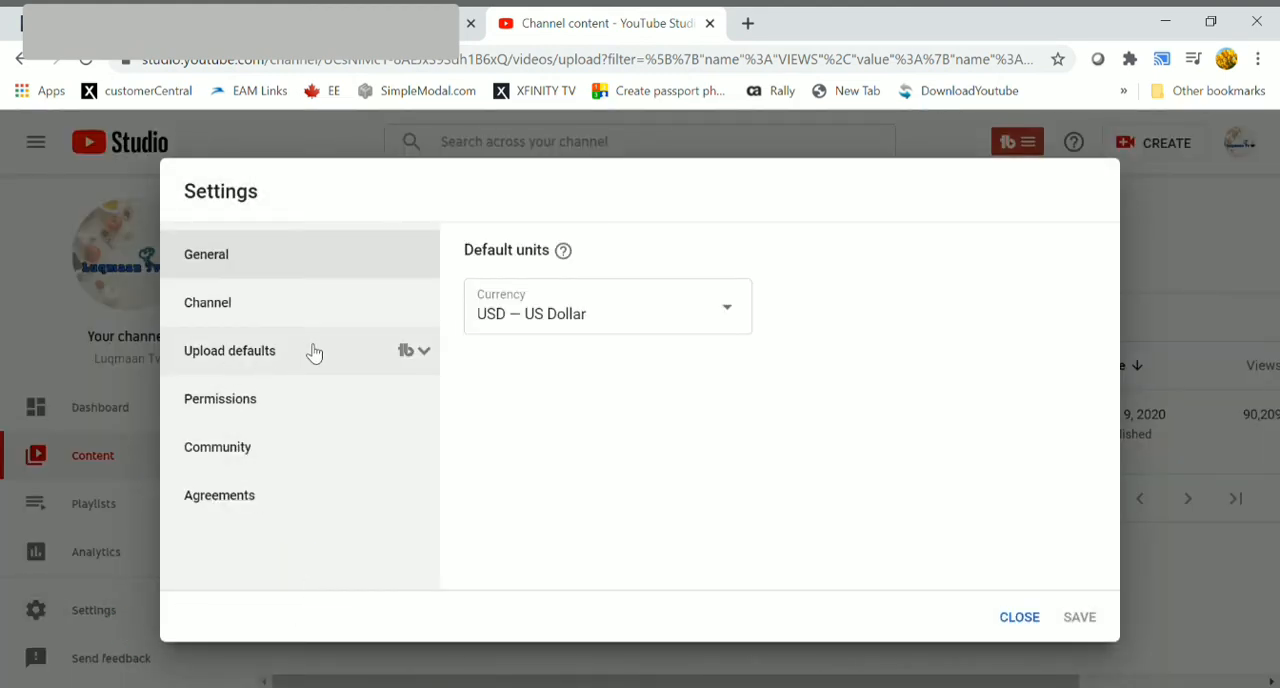
pyautogui.click(229, 351)
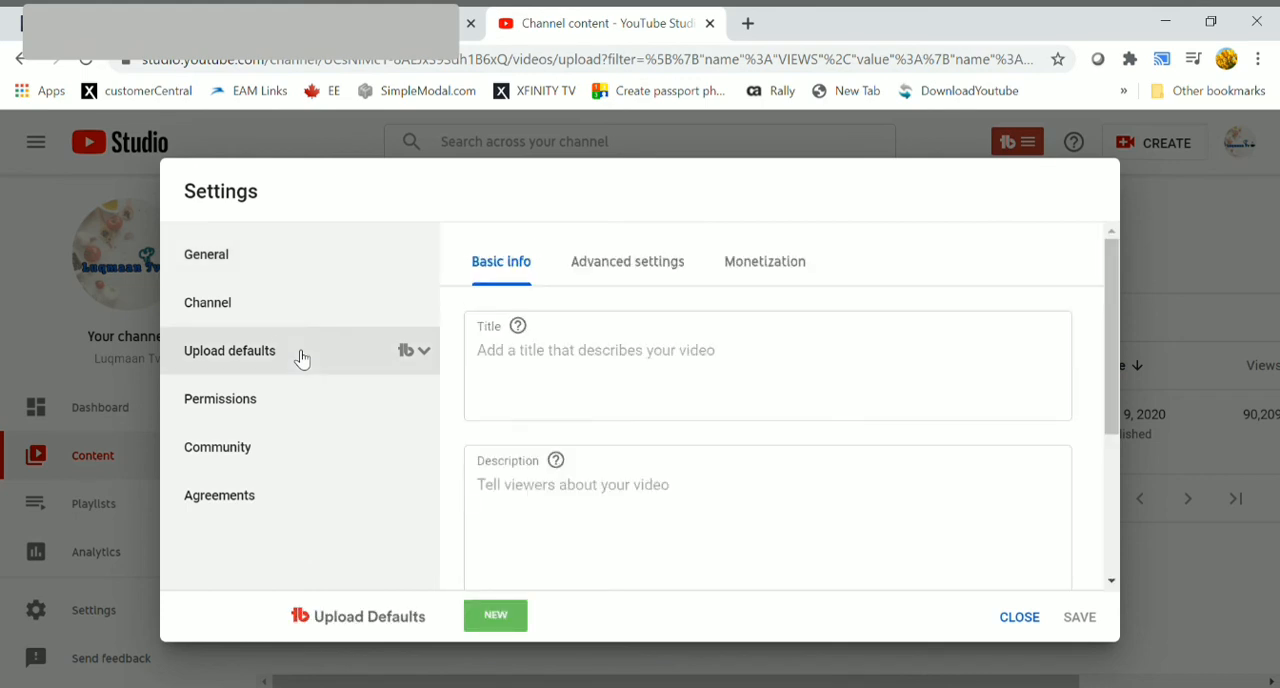
pyautogui.click(764, 261)
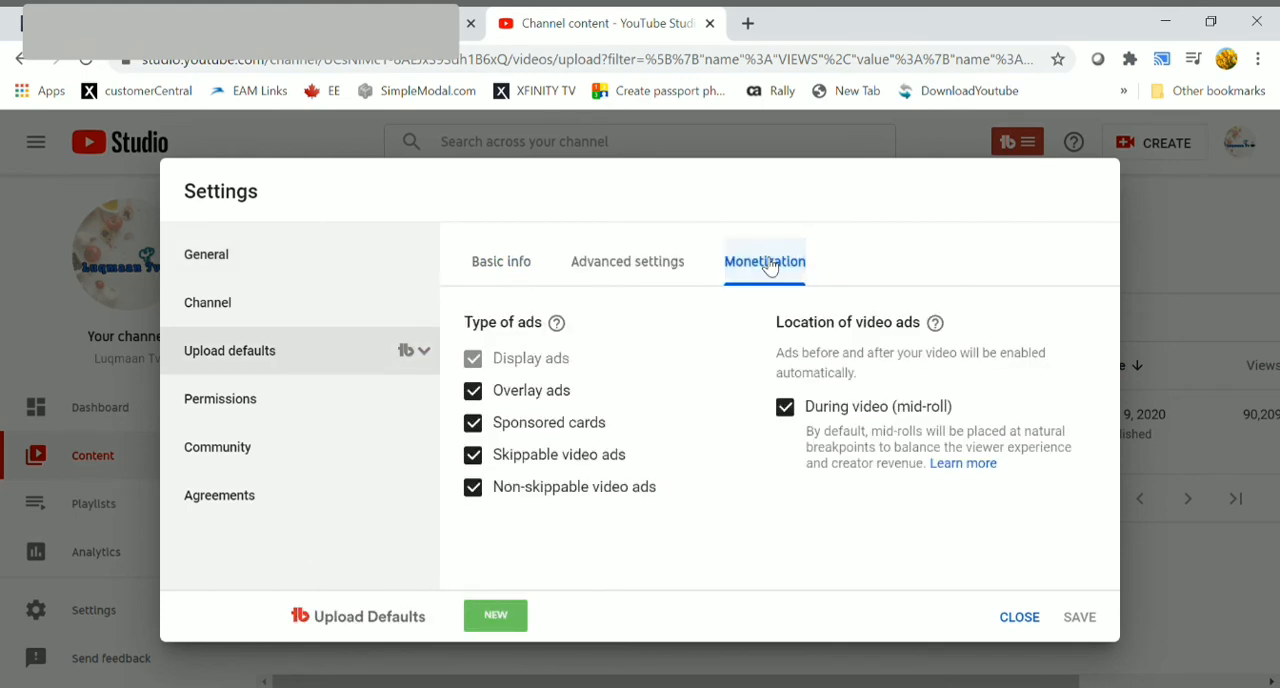
pyautogui.click(785, 407)
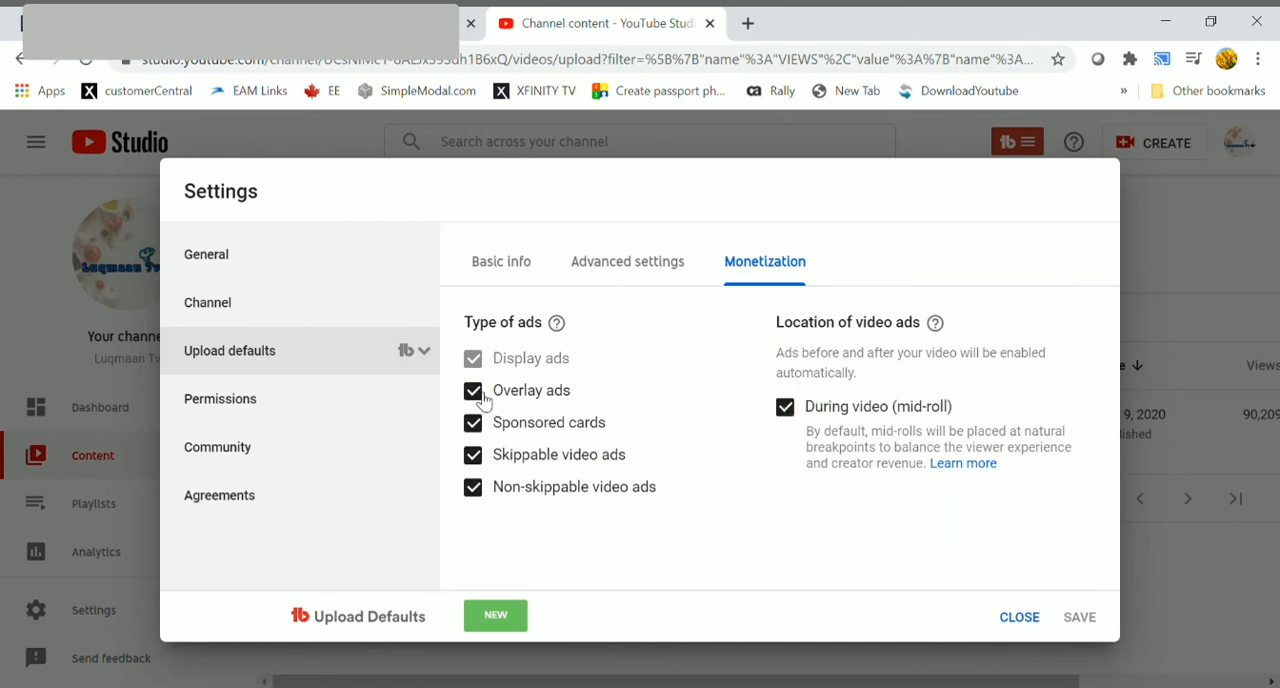
# Step: Turn off overlay and skippable video ads as upload defaults and save
pyautogui.click(473, 390)
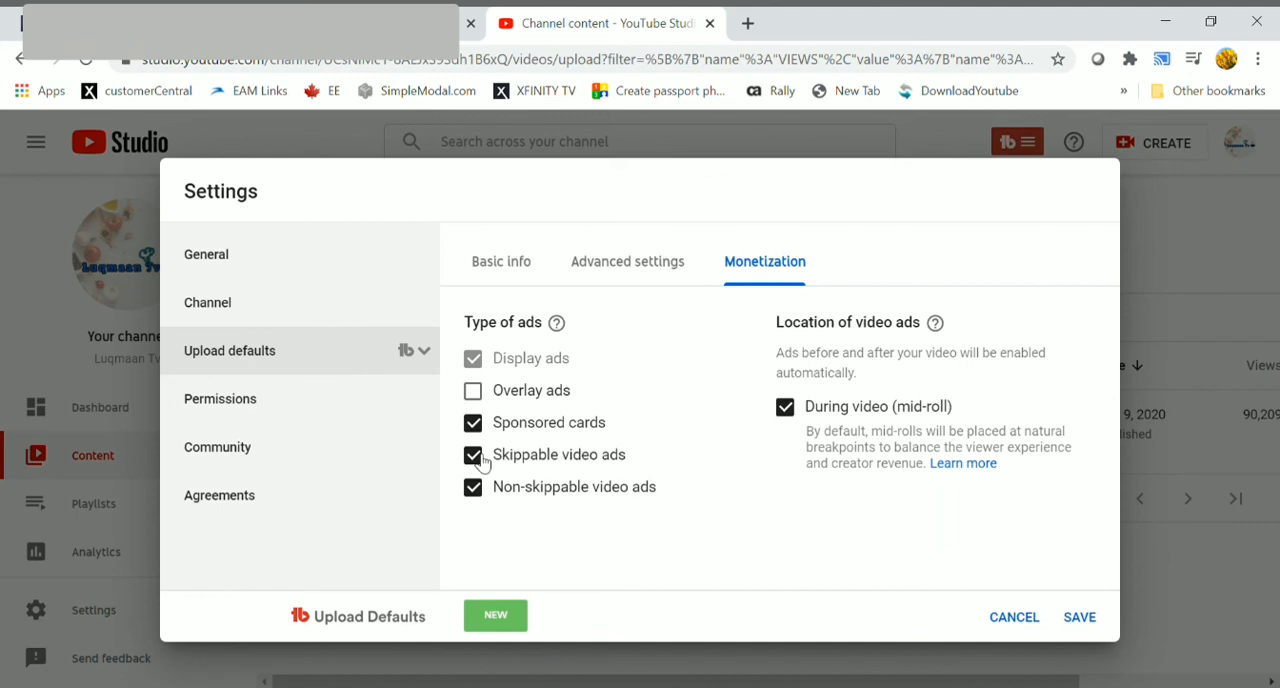
pyautogui.click(472, 454)
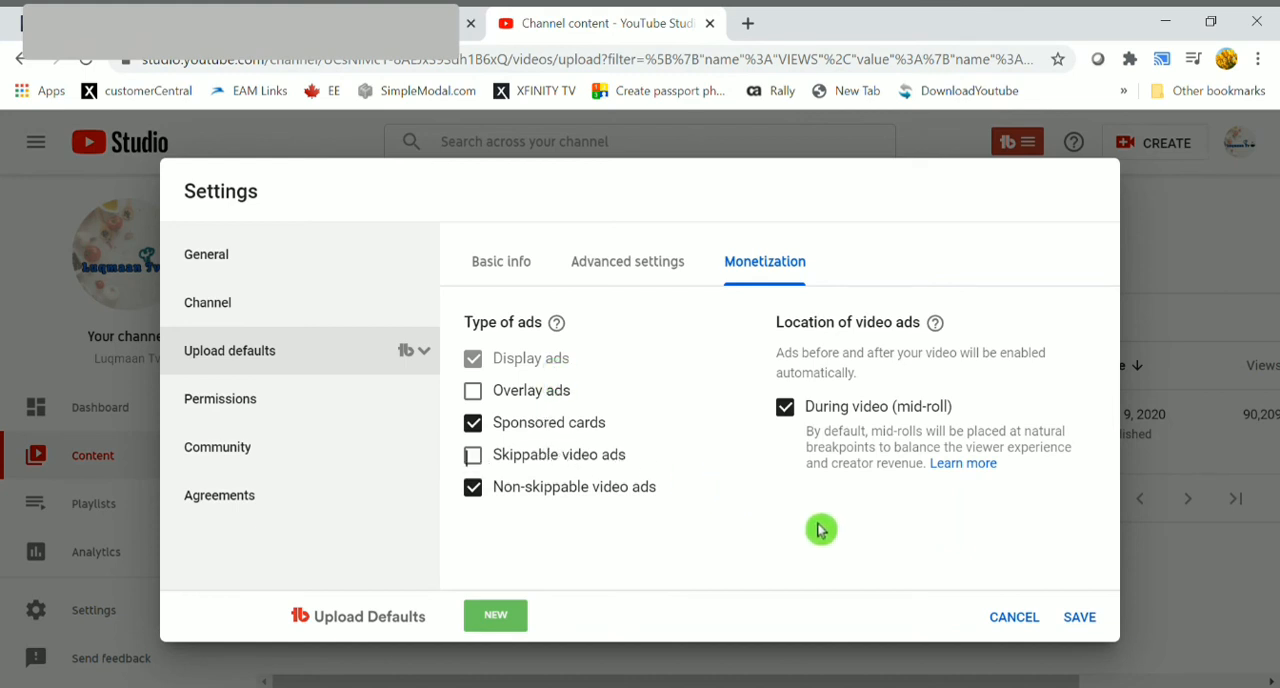
pyautogui.moveTo(1095, 625)
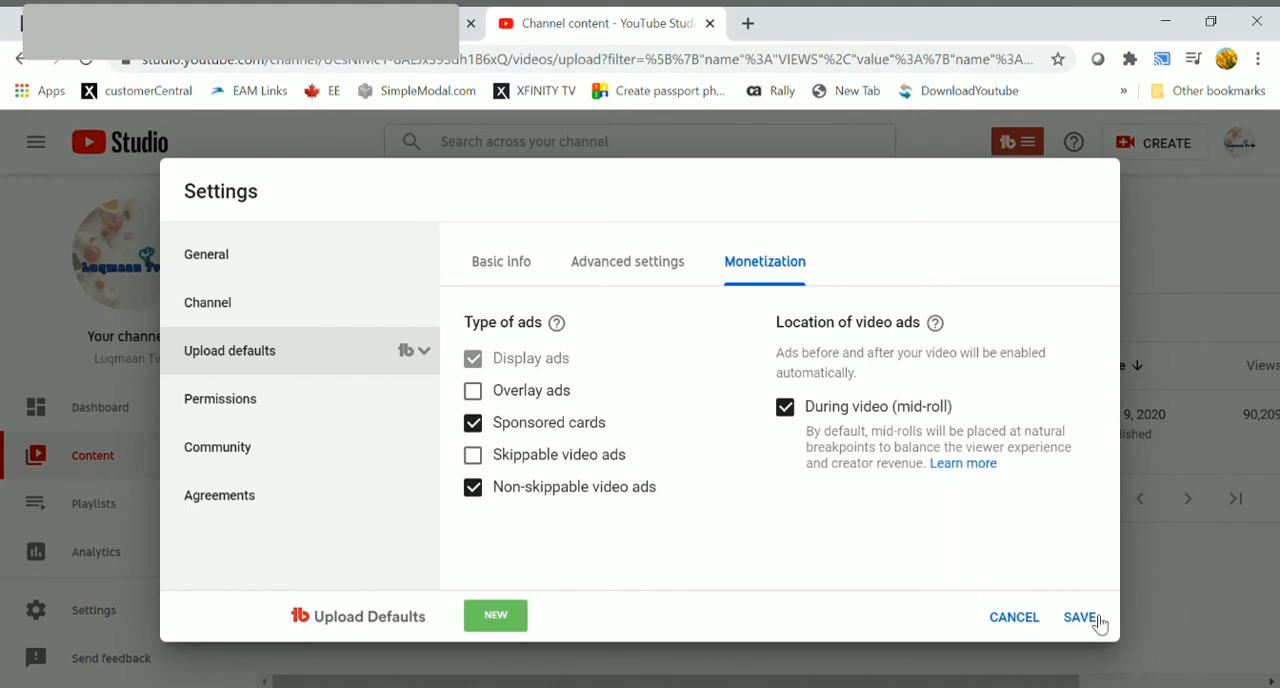
pyautogui.click(1083, 618)
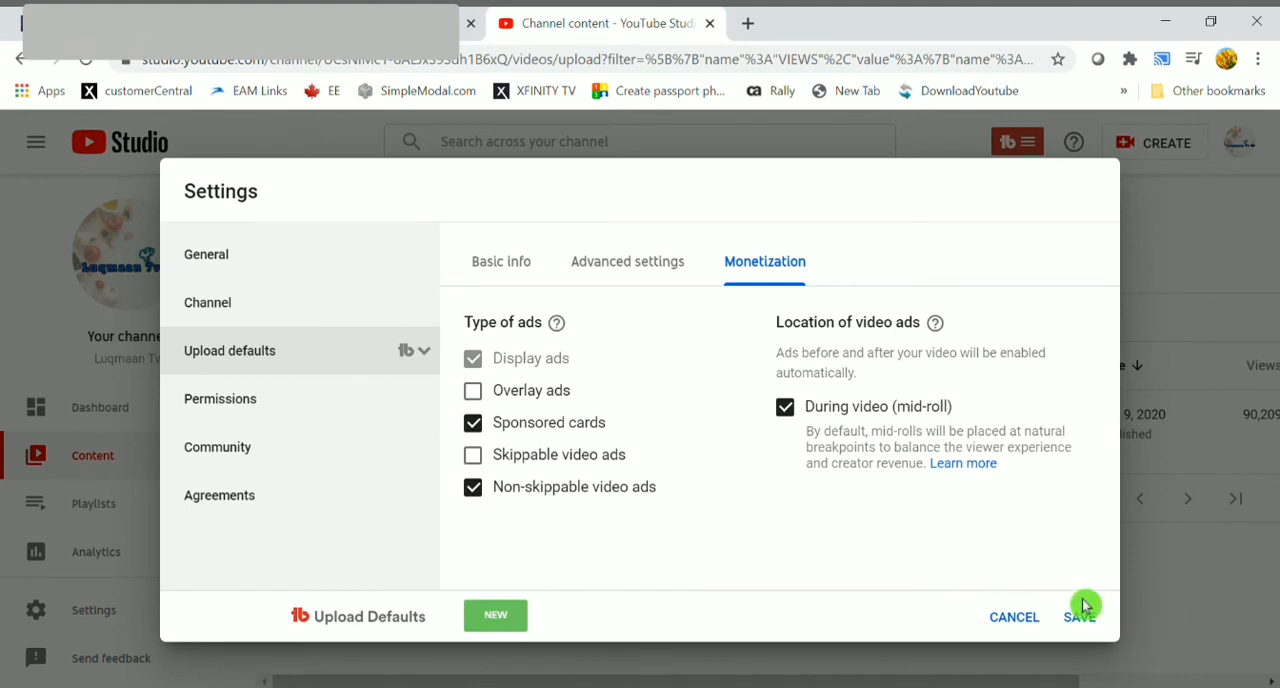
pyautogui.click(1079, 617)
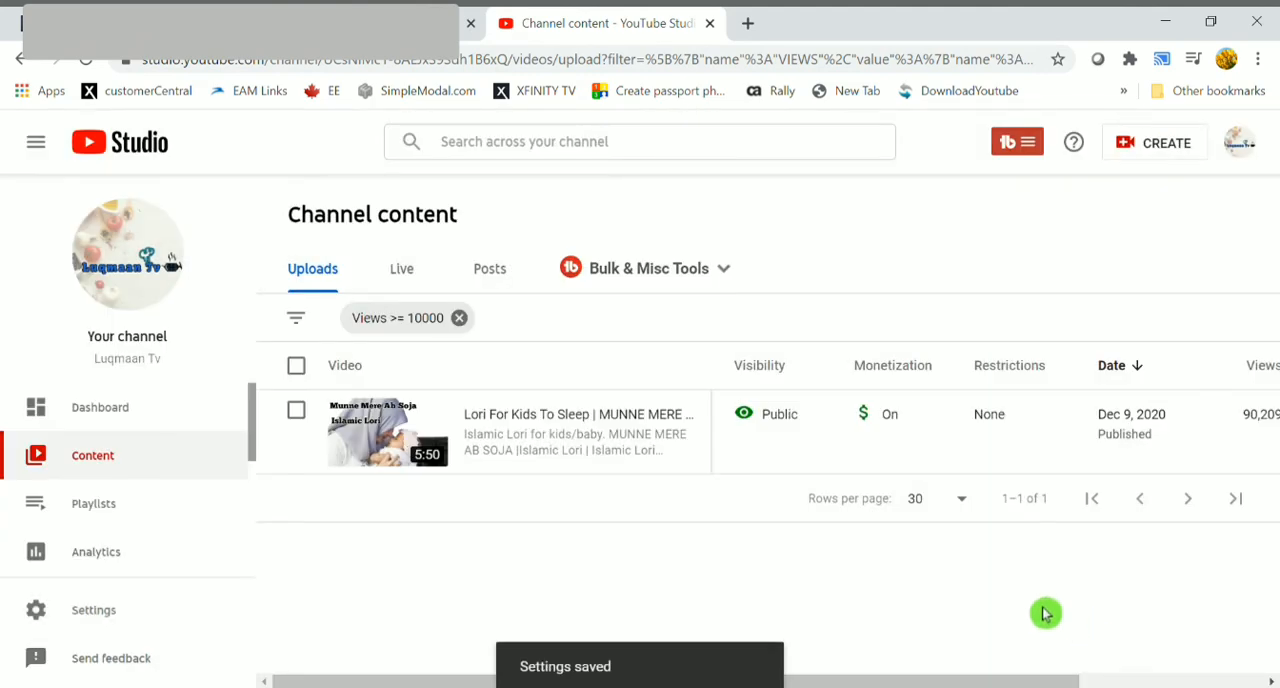
pyautogui.moveTo(137, 408)
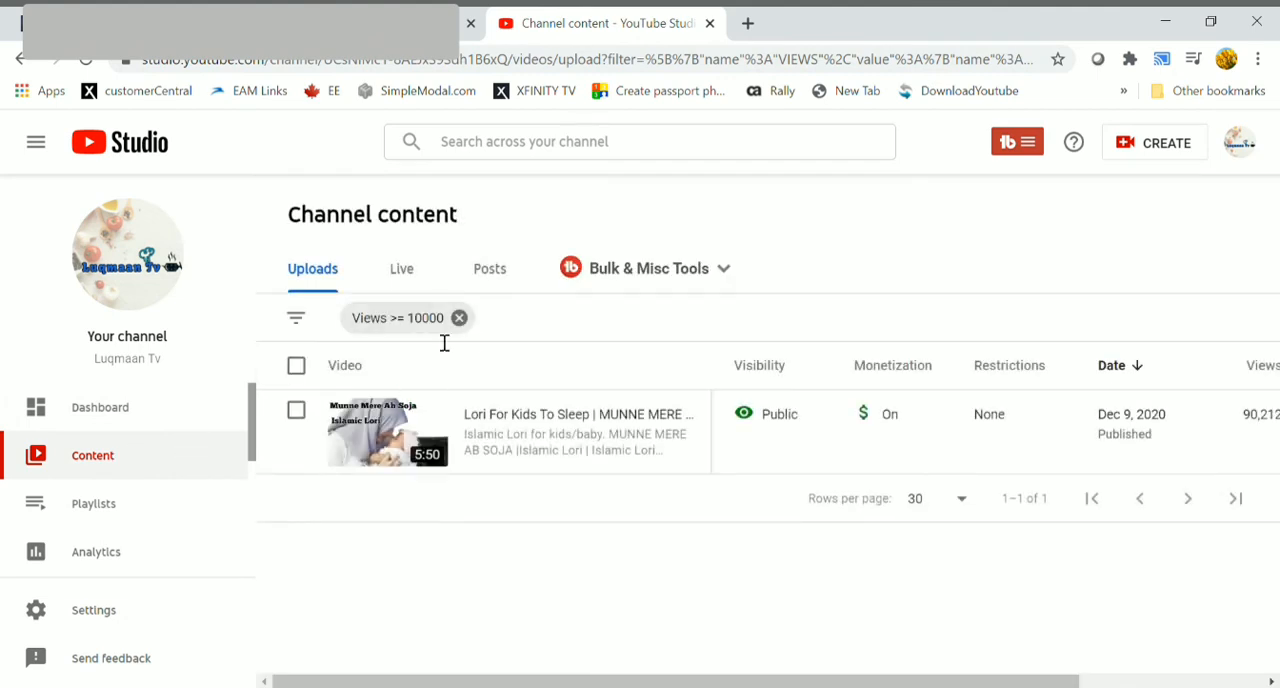
# Step: Remove the Views >= 10000 filter and review the first page of uploads' monetization statuses
pyautogui.click(459, 317)
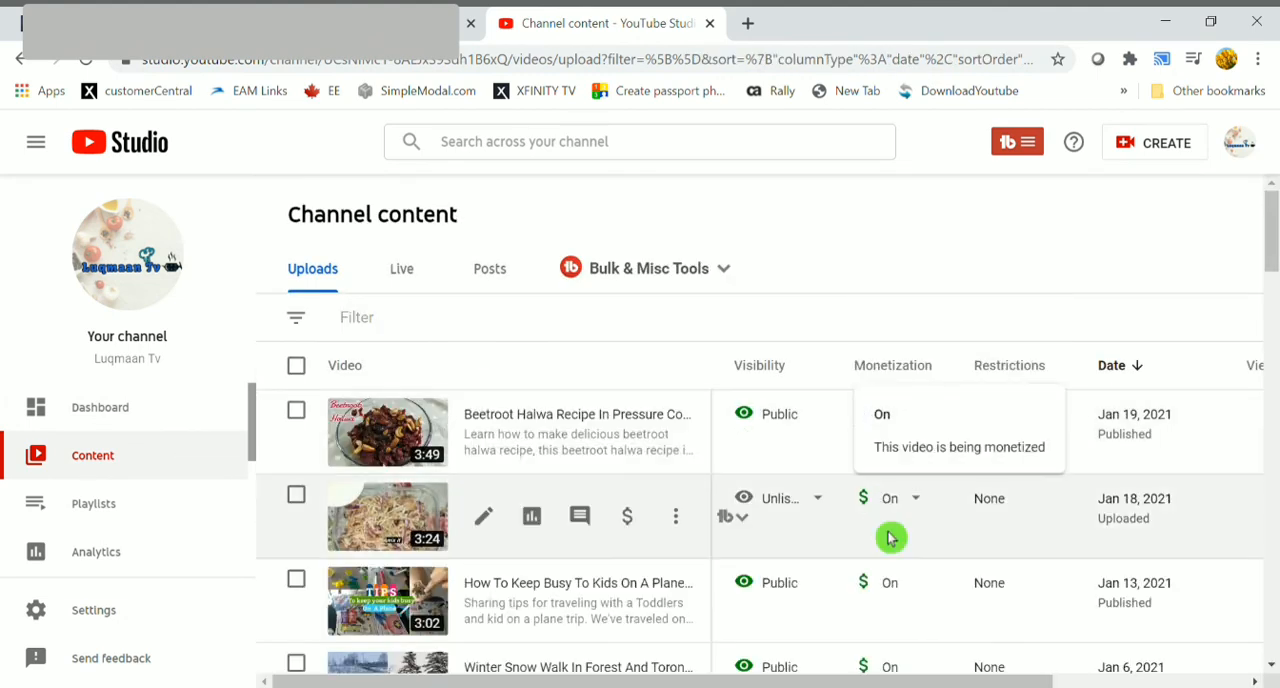
pyautogui.scroll(-3)
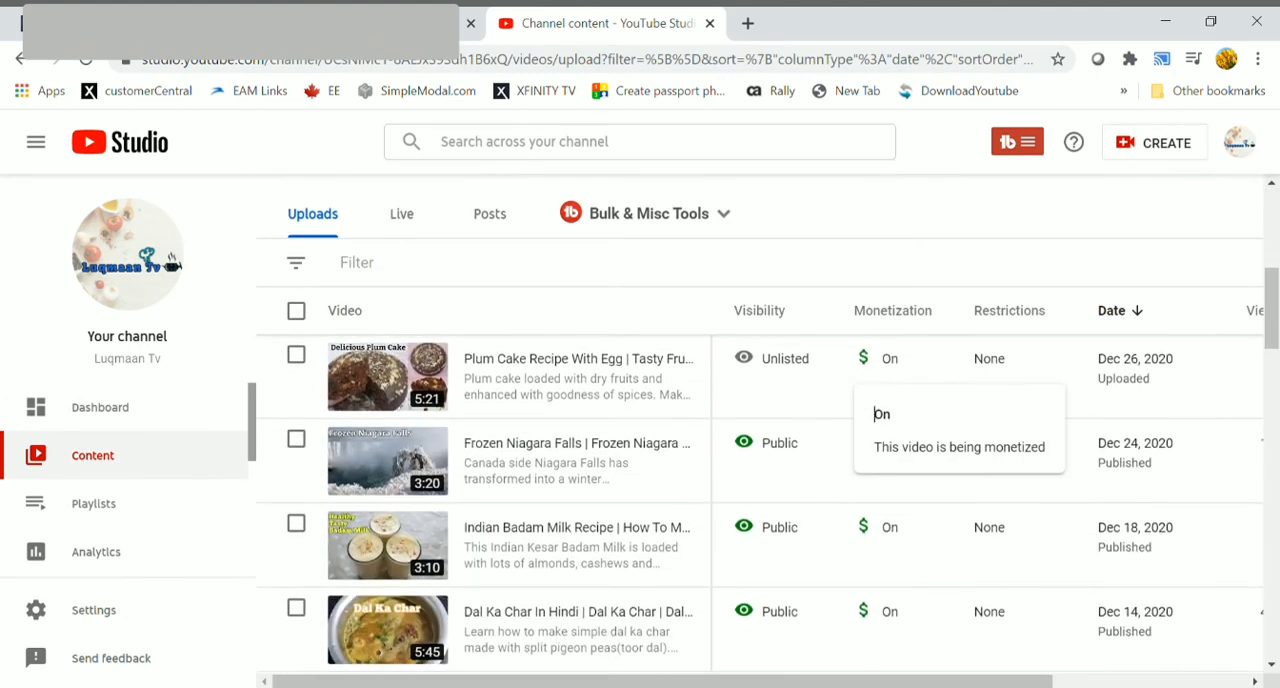
pyautogui.scroll(-3)
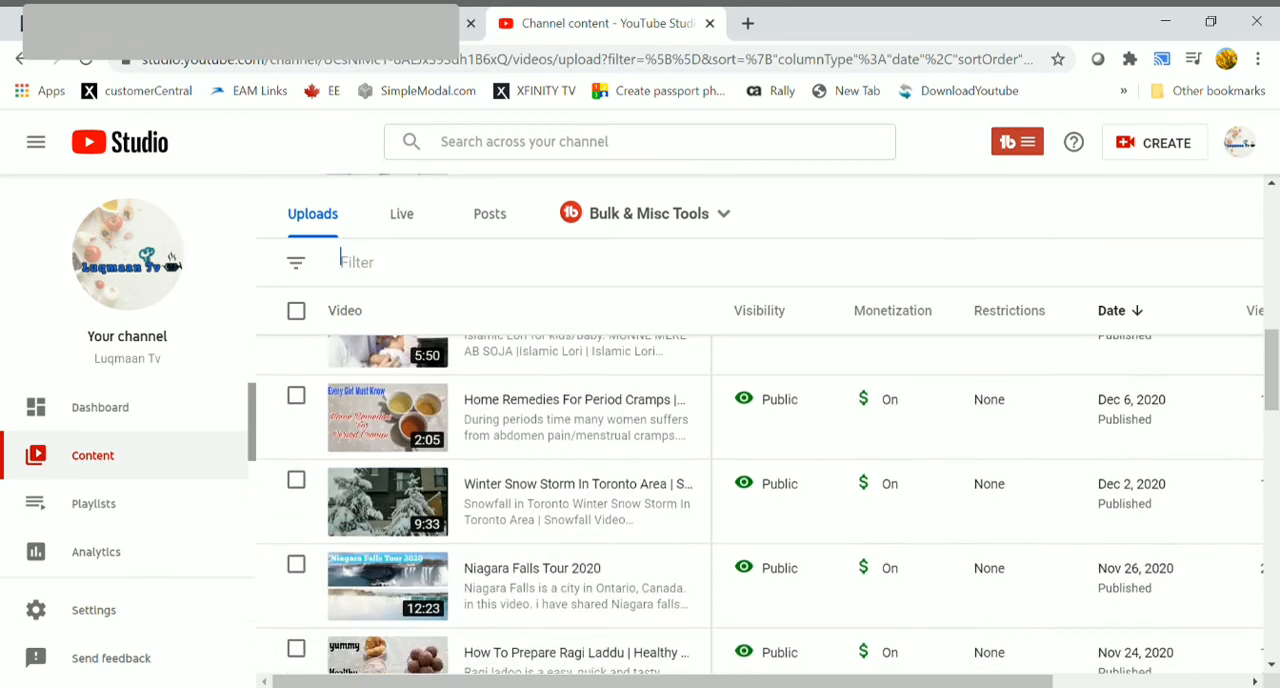
pyautogui.scroll(-3)
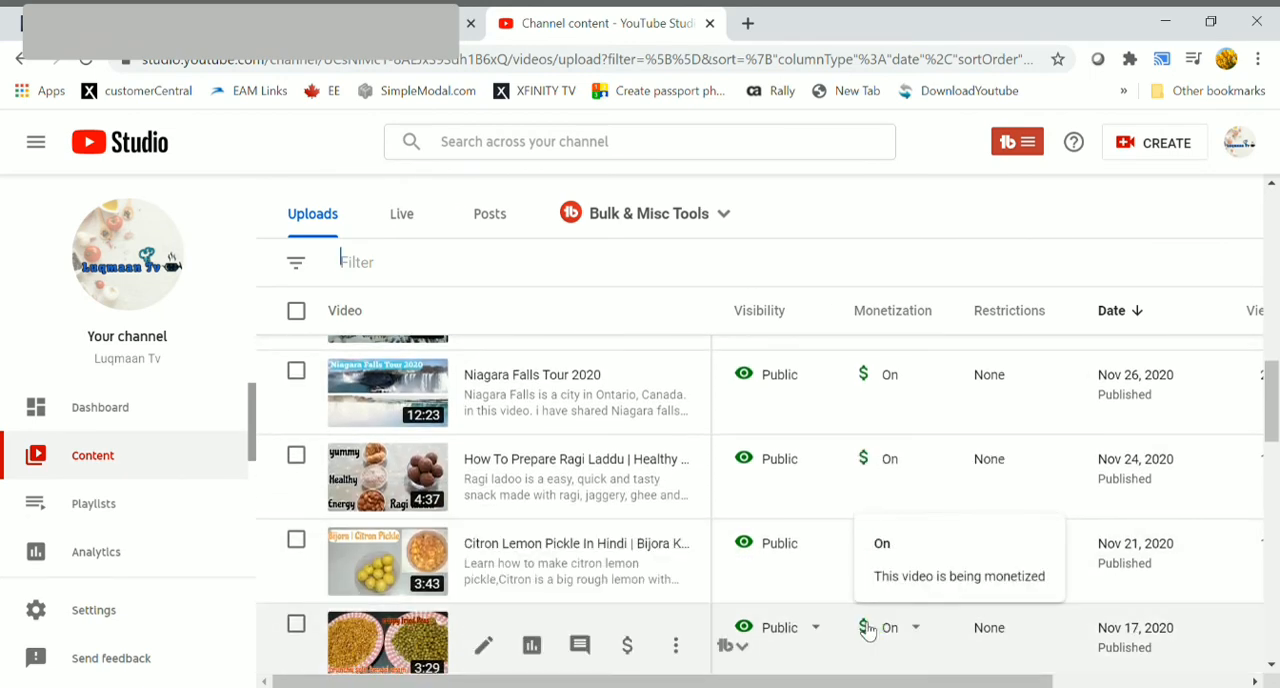
pyautogui.scroll(-3)
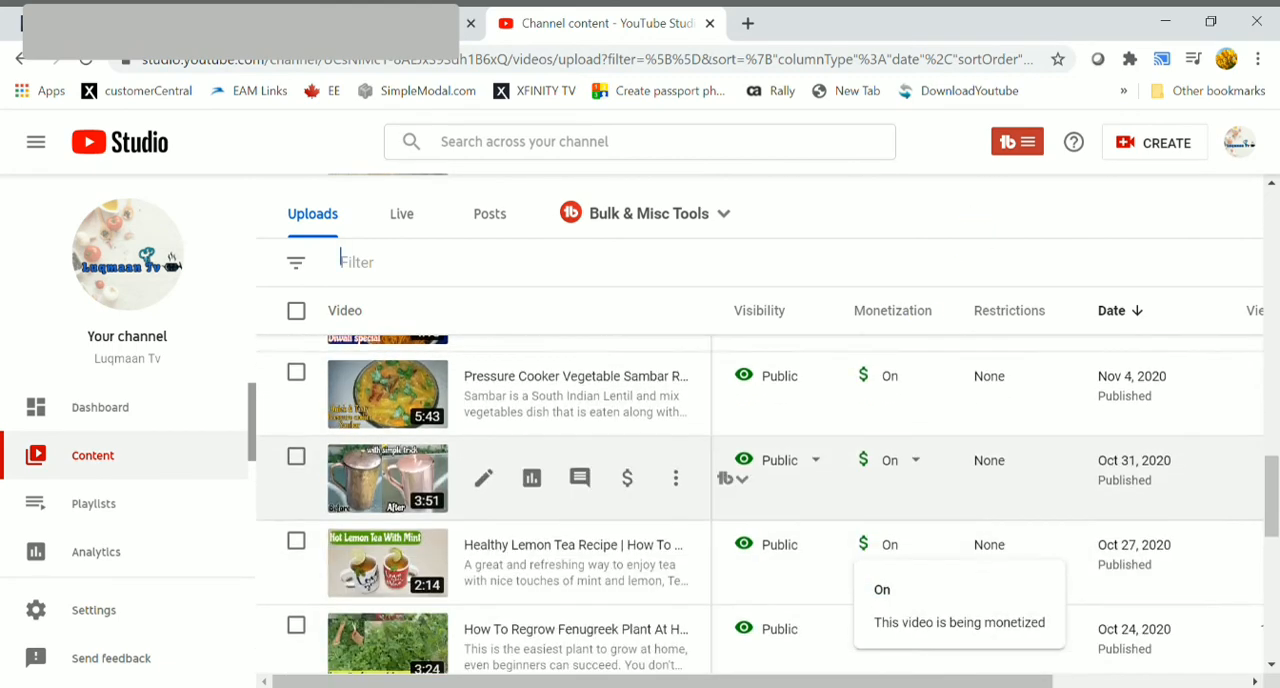
pyautogui.scroll(-3)
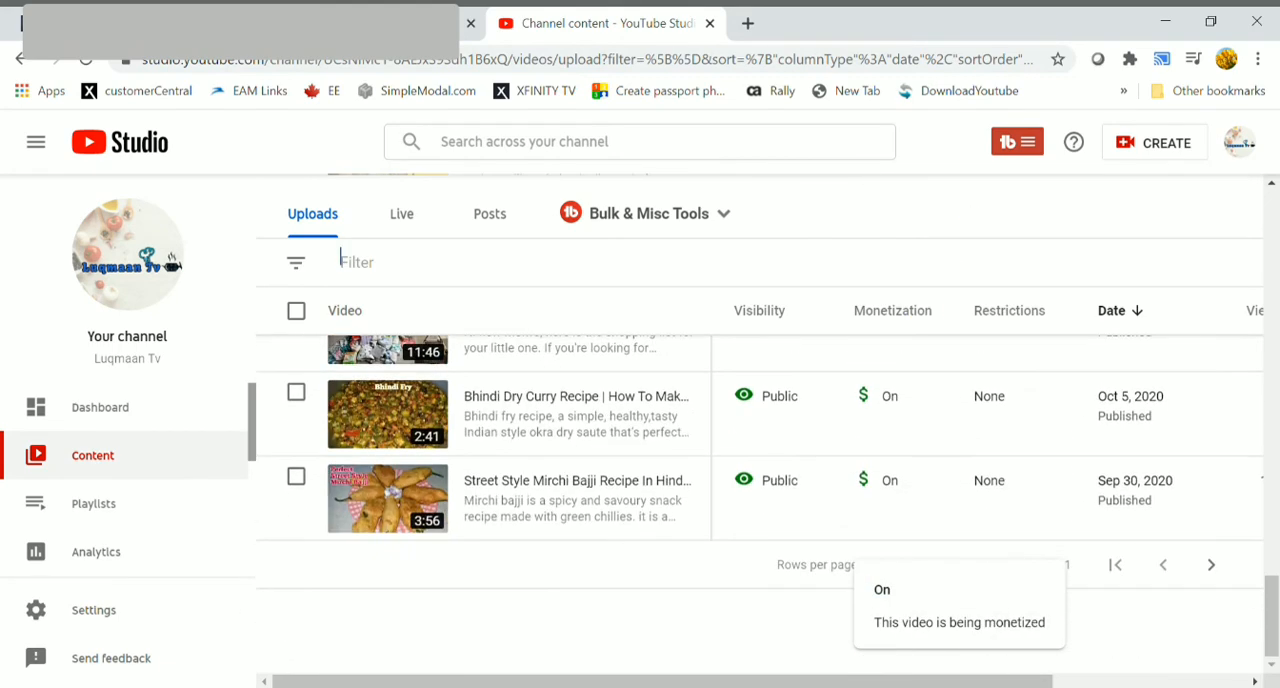
pyautogui.click(1212, 566)
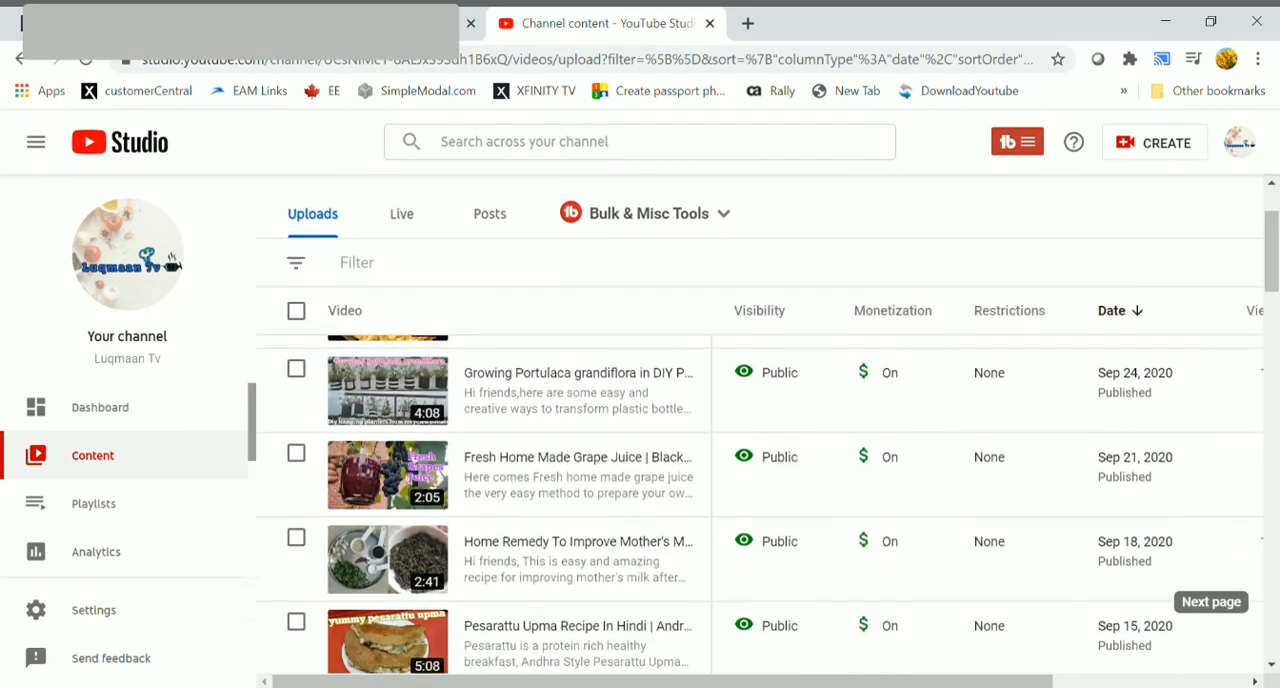
# Step: Review the remaining uploads on the next page, then go to the channel Dashboard
pyautogui.scroll(-3)
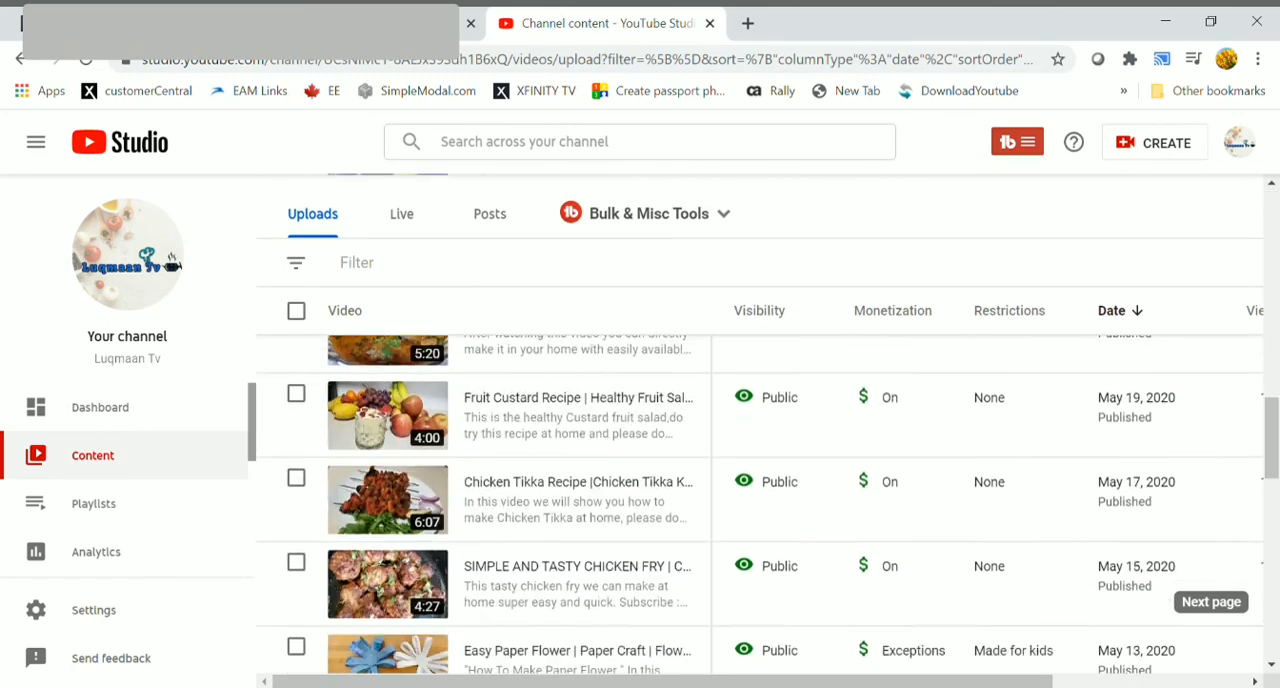
pyautogui.scroll(-3)
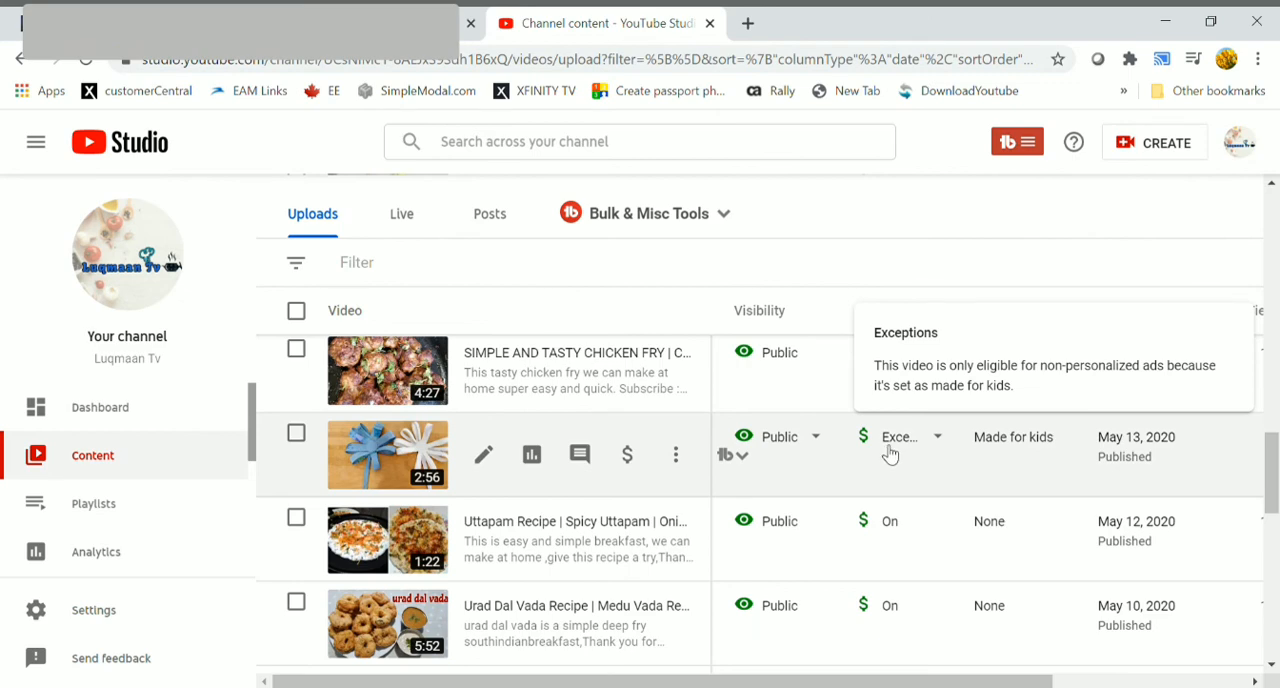
pyautogui.moveTo(907, 450)
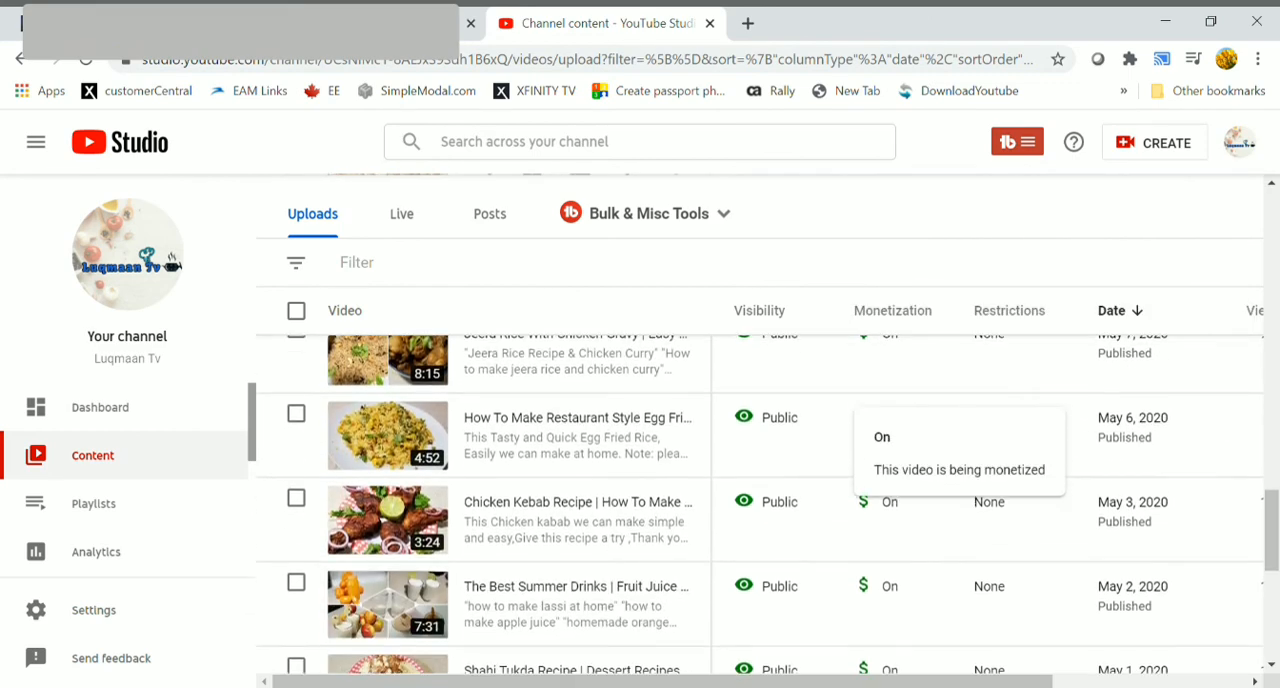
pyautogui.scroll(-3)
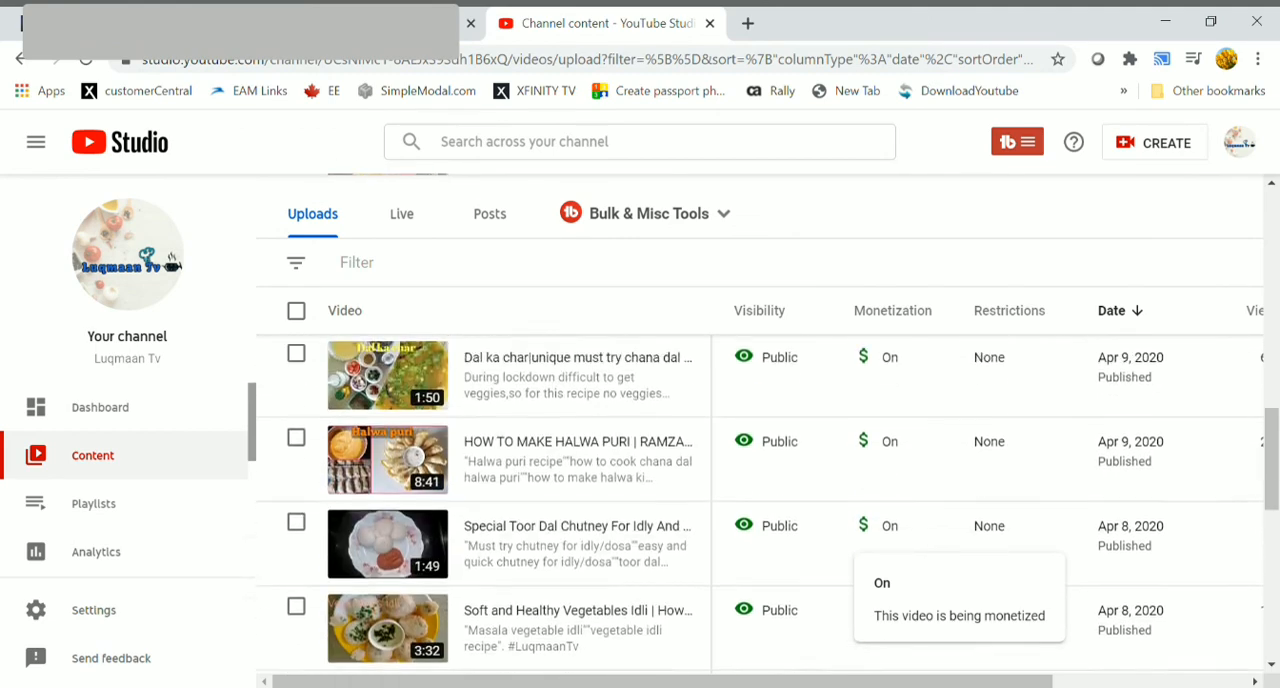
pyautogui.scroll(-3)
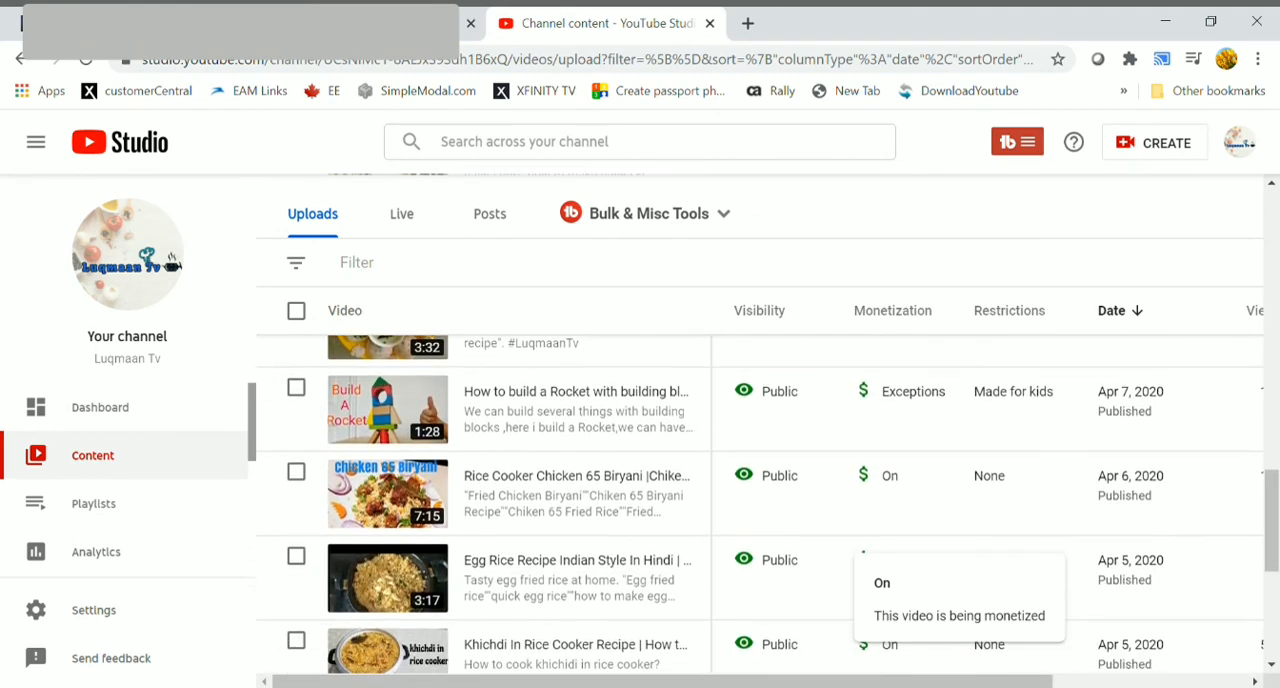
pyautogui.scroll(-3)
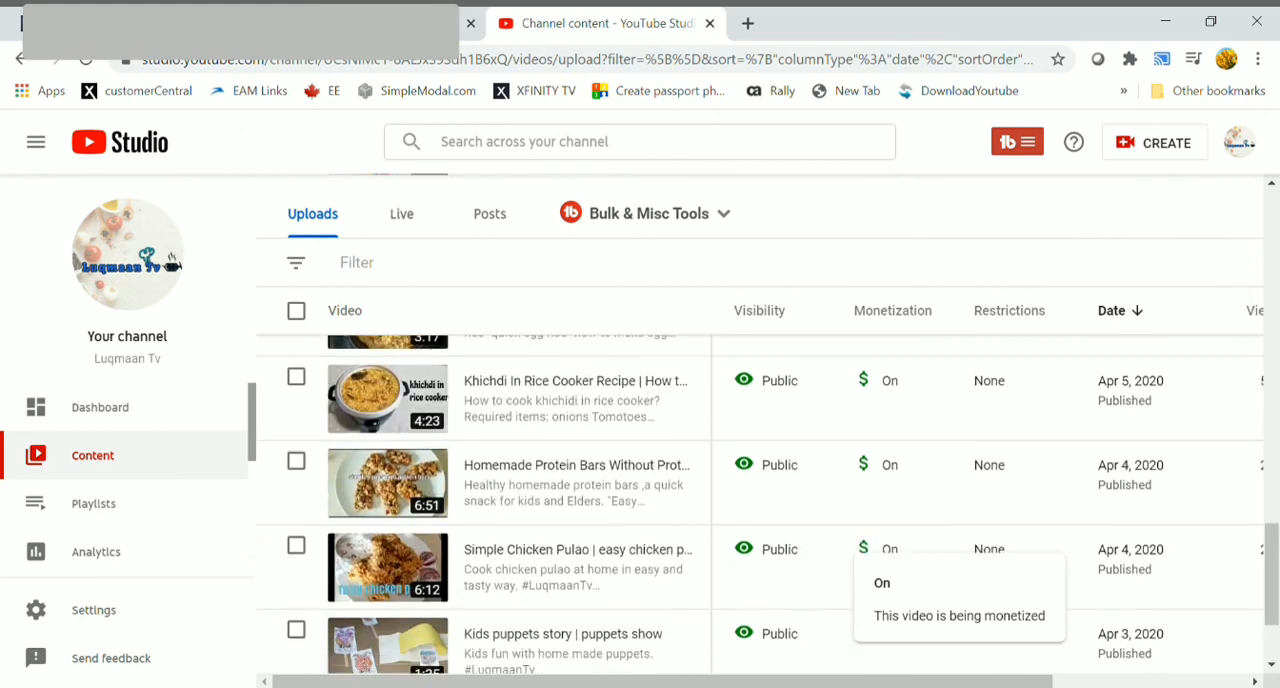
pyautogui.scroll(-3)
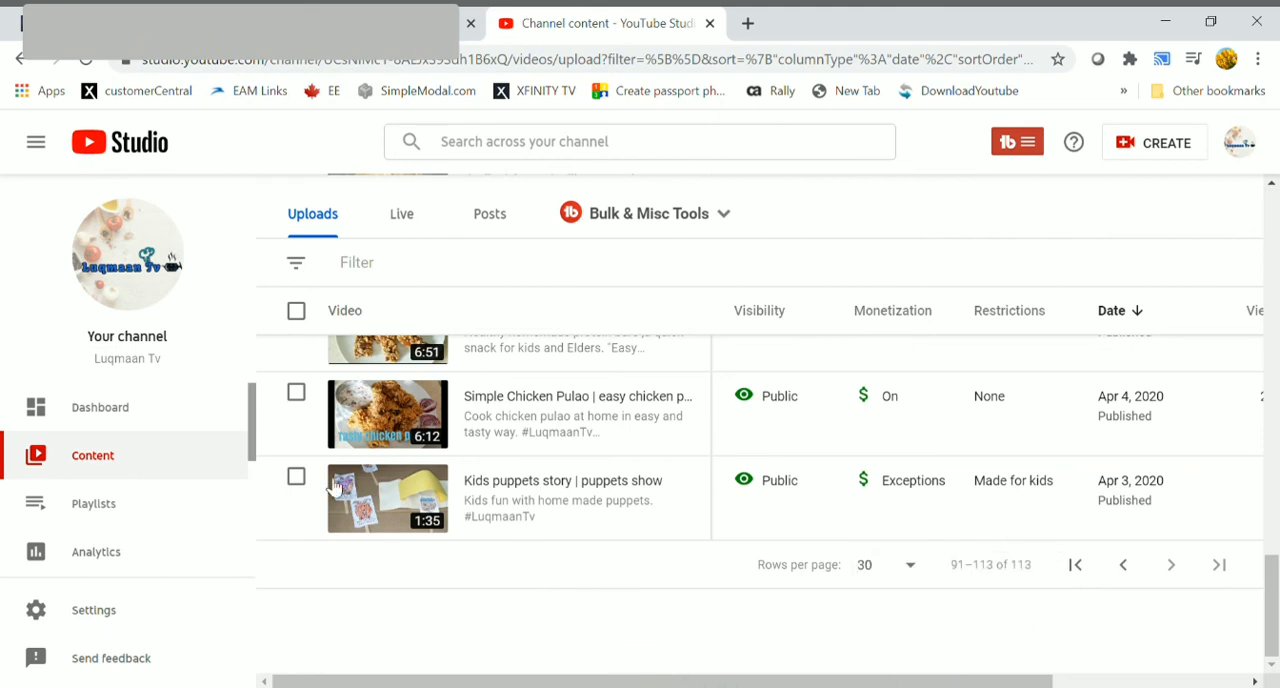
pyautogui.moveTo(143, 420)
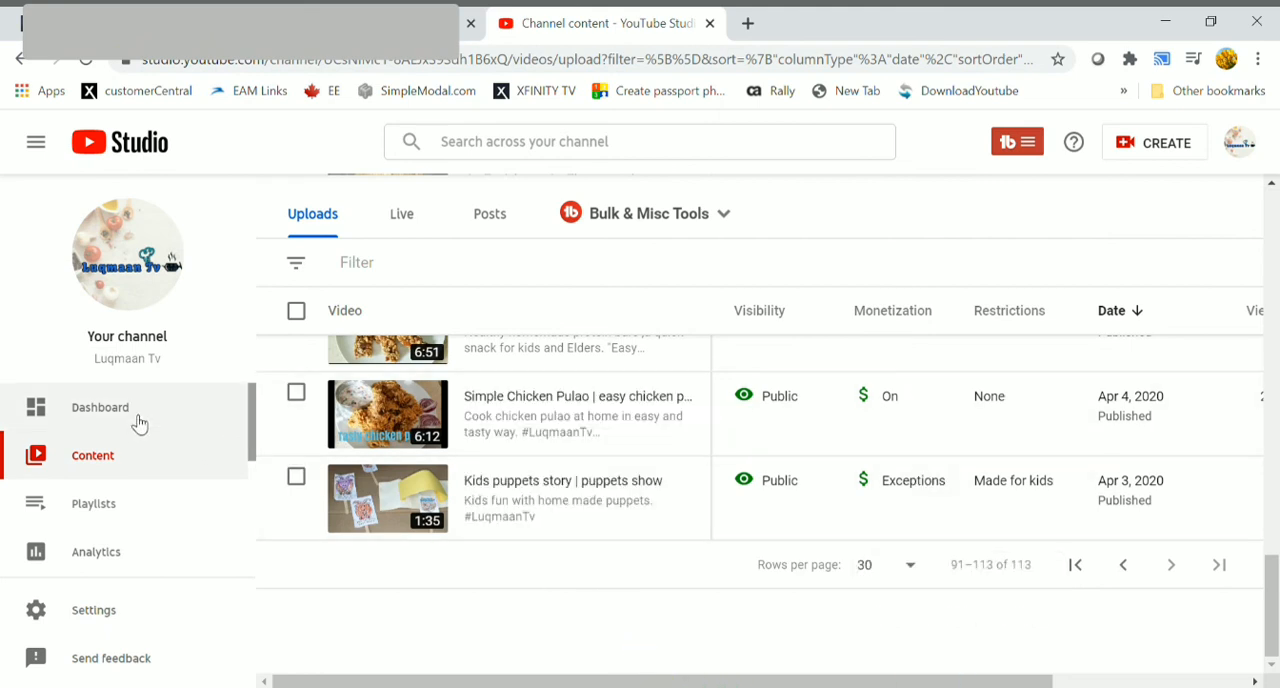
pyautogui.moveTo(157, 414)
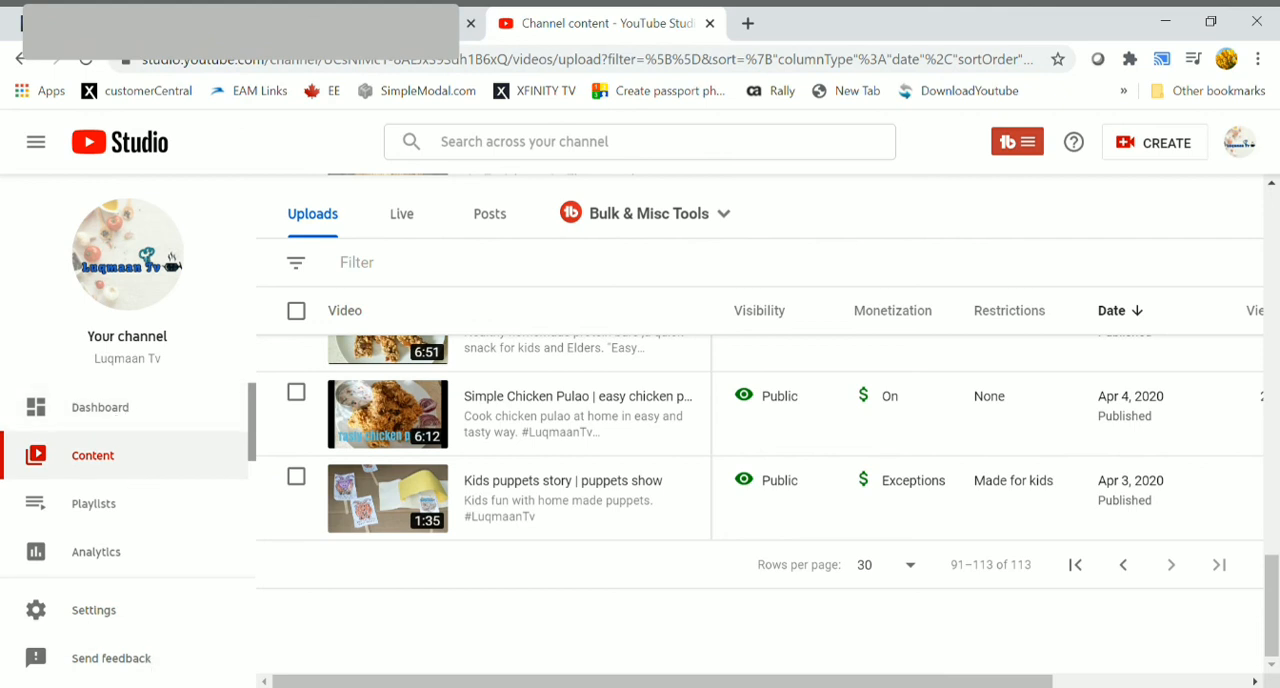
pyautogui.moveTo(105, 425)
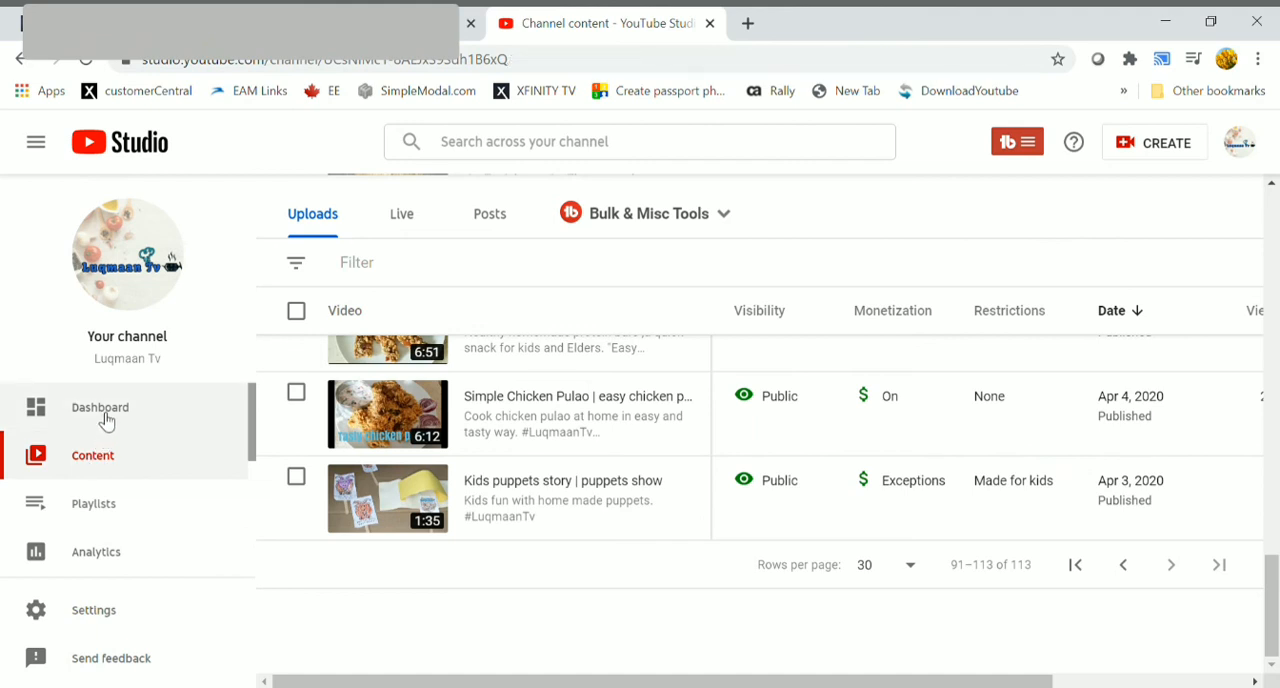
pyautogui.click(99, 408)
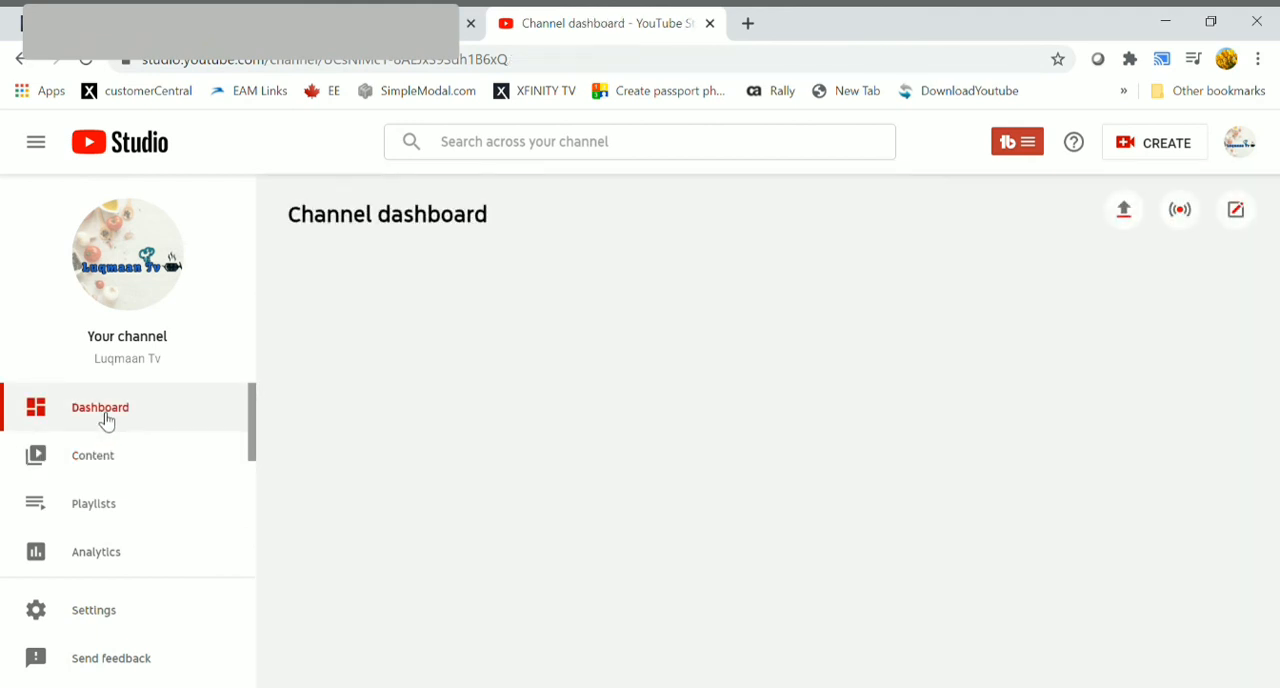